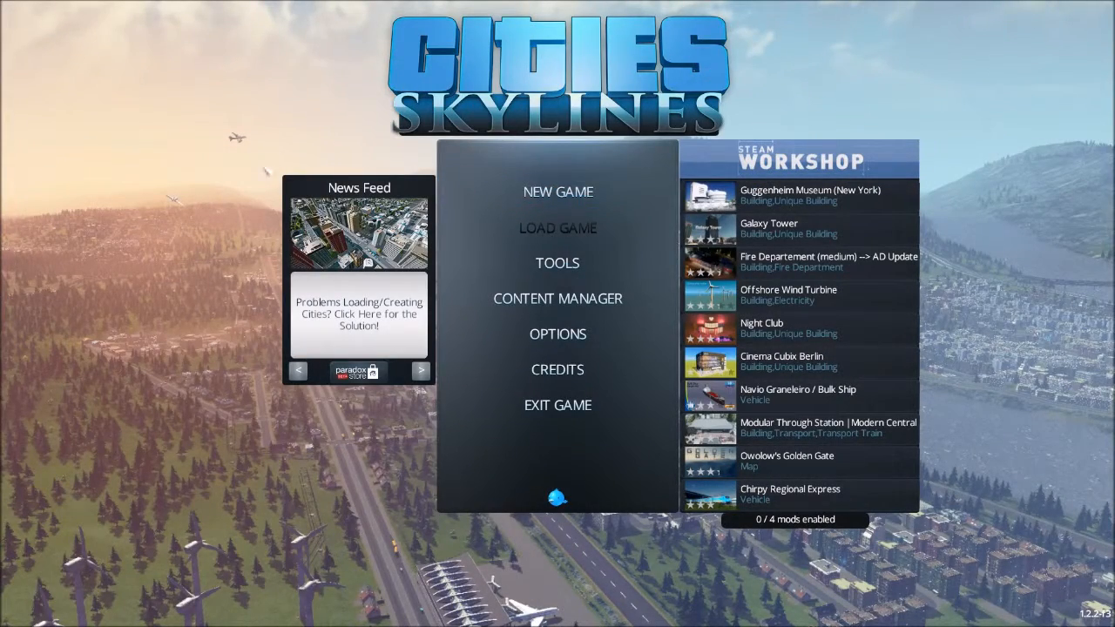
pyautogui.moveTo(283, 205)
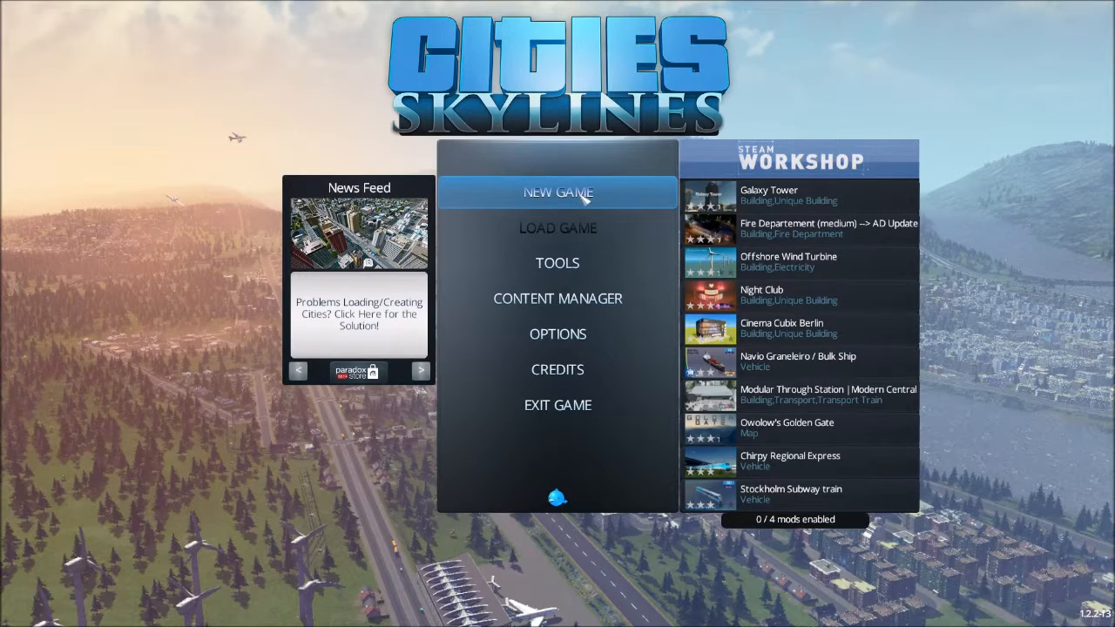
# - Start a new game and enter RUNNYSIDE as the city name
pyautogui.click(557, 192)
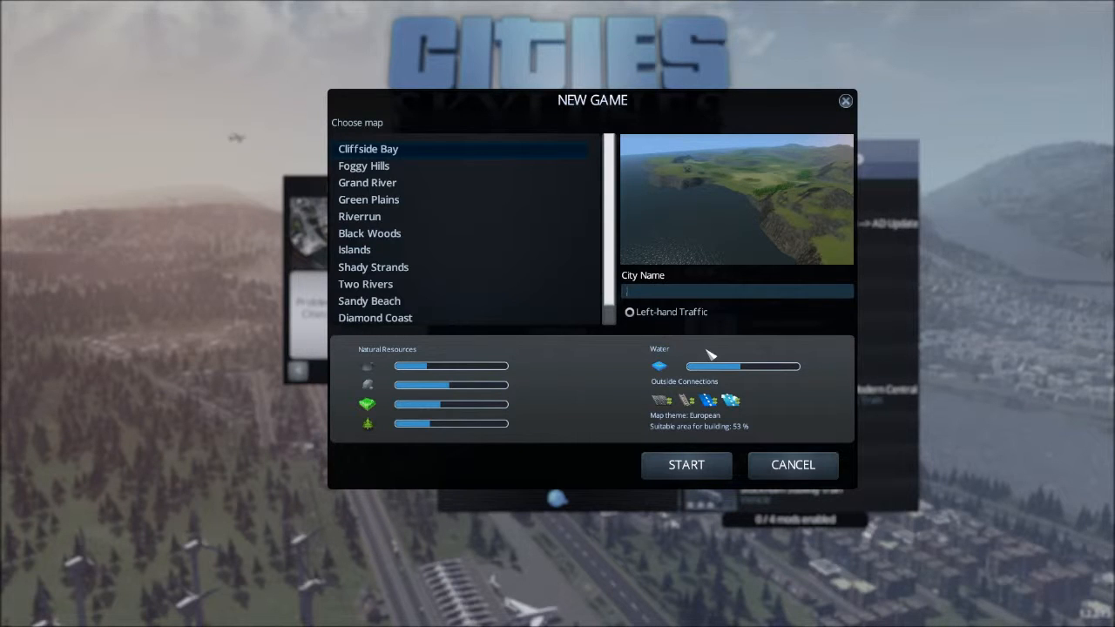
pyautogui.write('RUNNY')
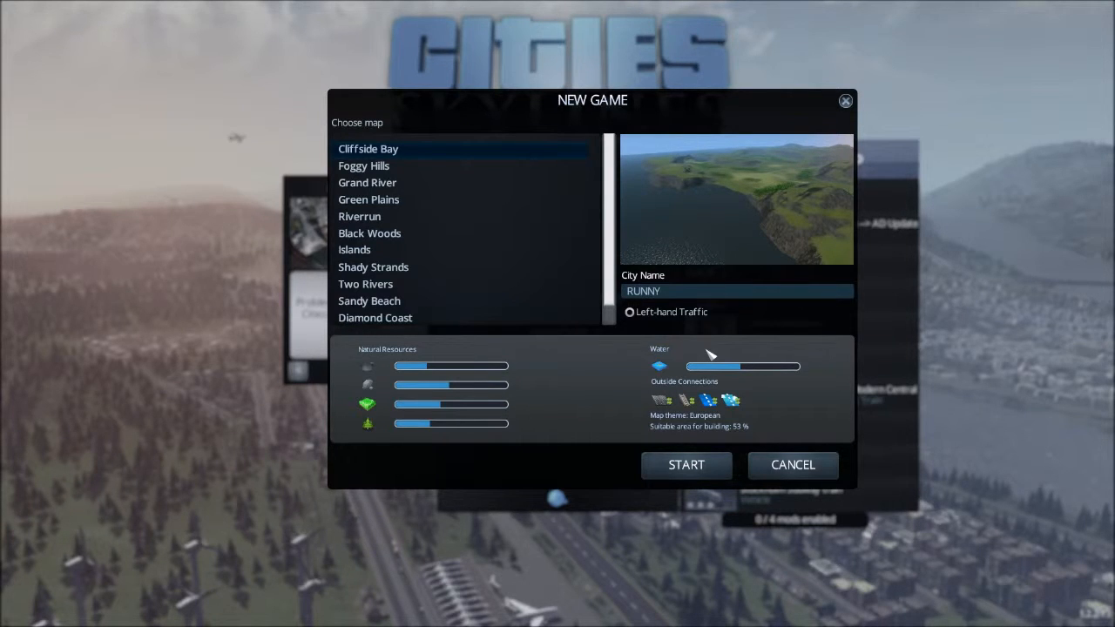
pyautogui.write('SIDE')
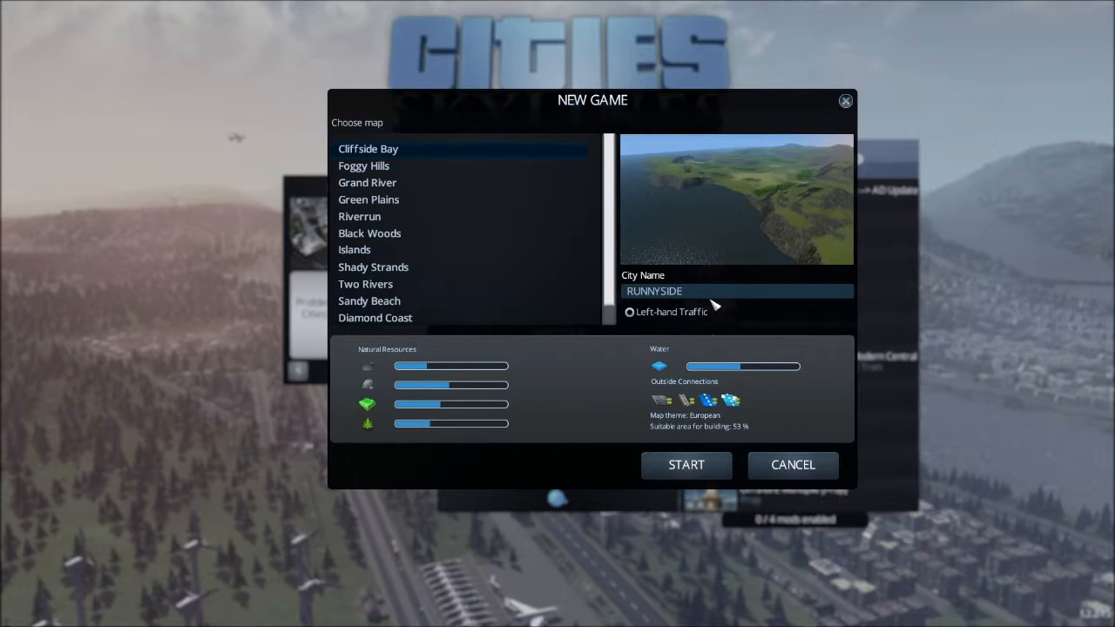
pyautogui.moveTo(696, 439)
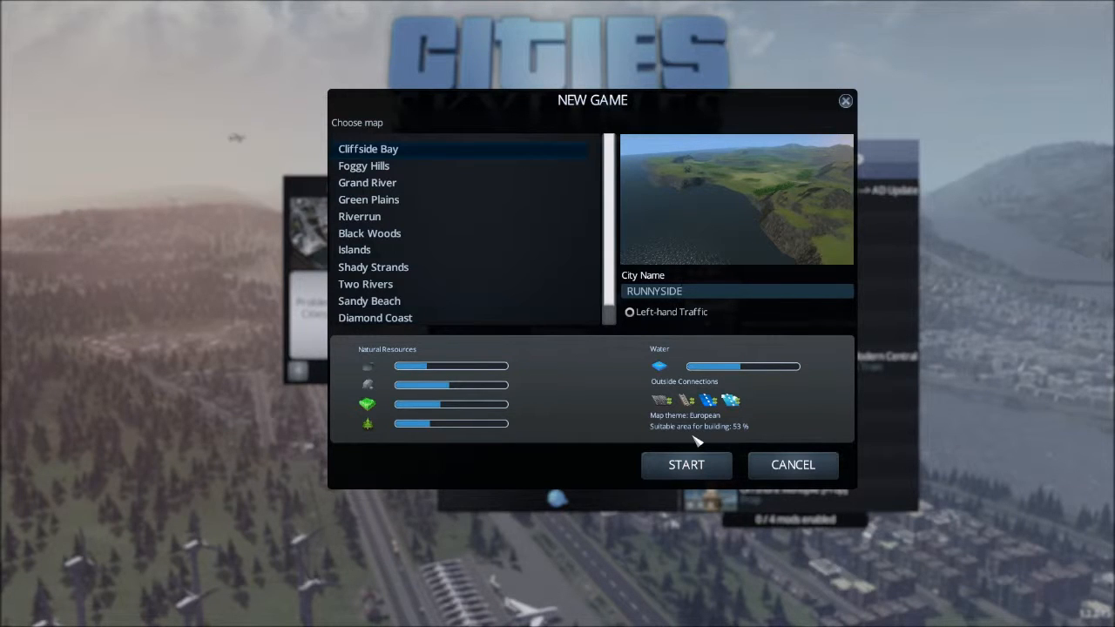
pyautogui.moveTo(618, 392)
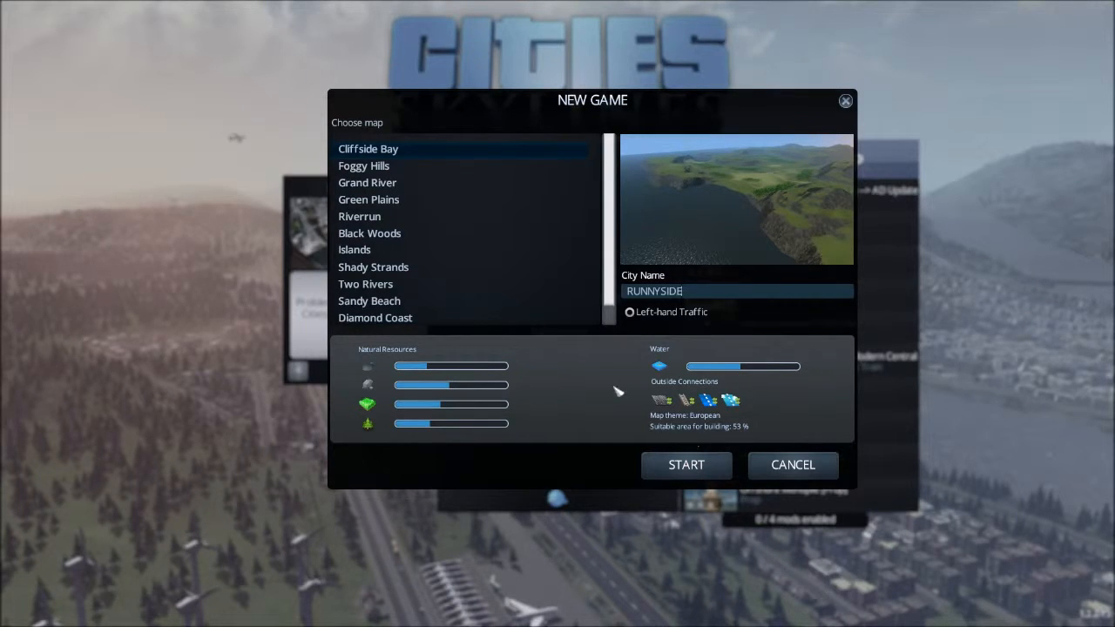
pyautogui.moveTo(735, 366)
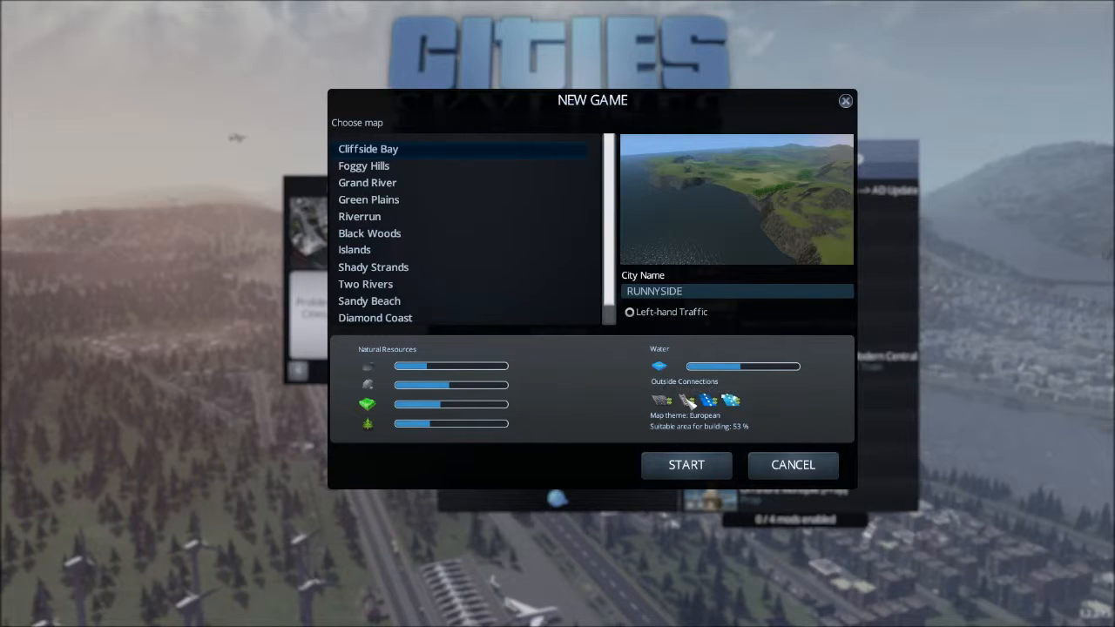
pyautogui.moveTo(732, 401)
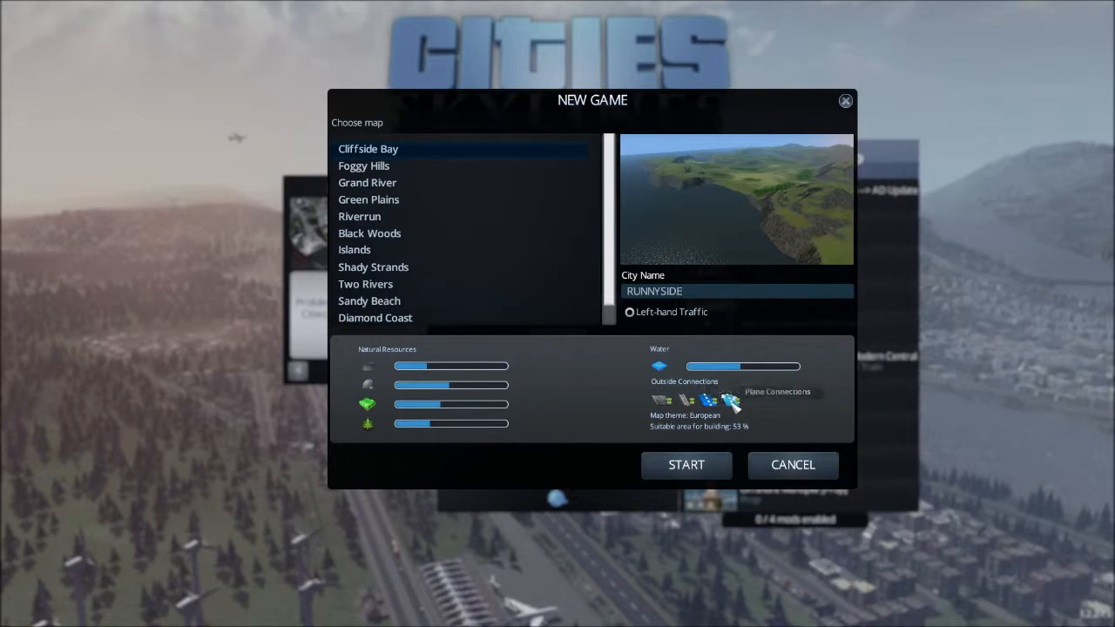
pyautogui.moveTo(700, 425)
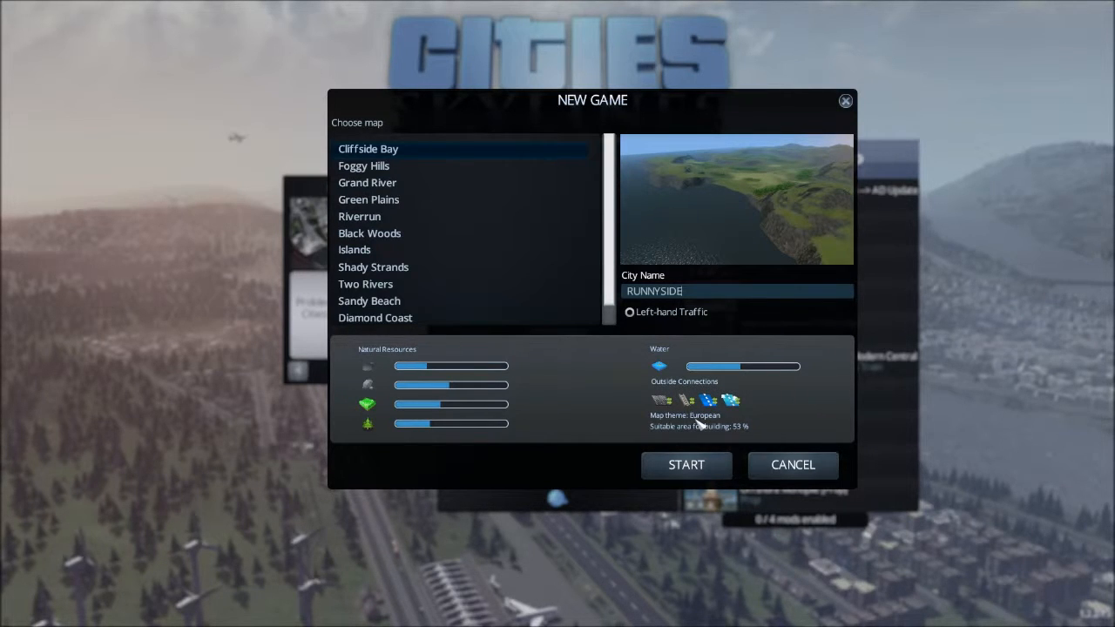
pyautogui.moveTo(724, 439)
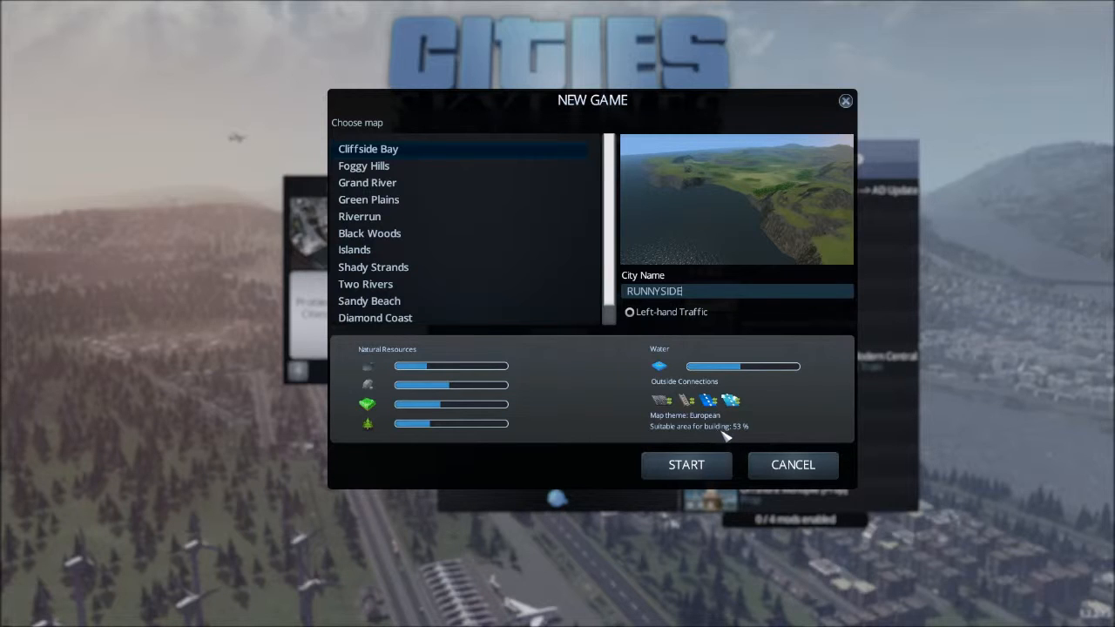
# - Compare Green Plains, Lagoon Shore and Sandy Beach, then settle on the Sandy Beach map
pyautogui.scroll(-3)
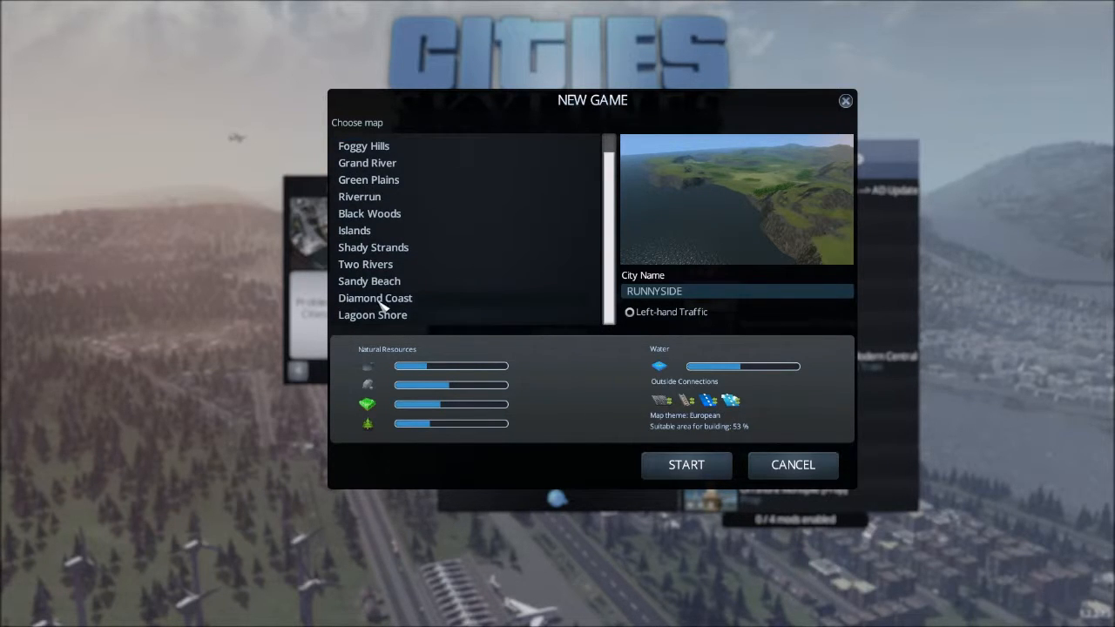
pyautogui.click(369, 180)
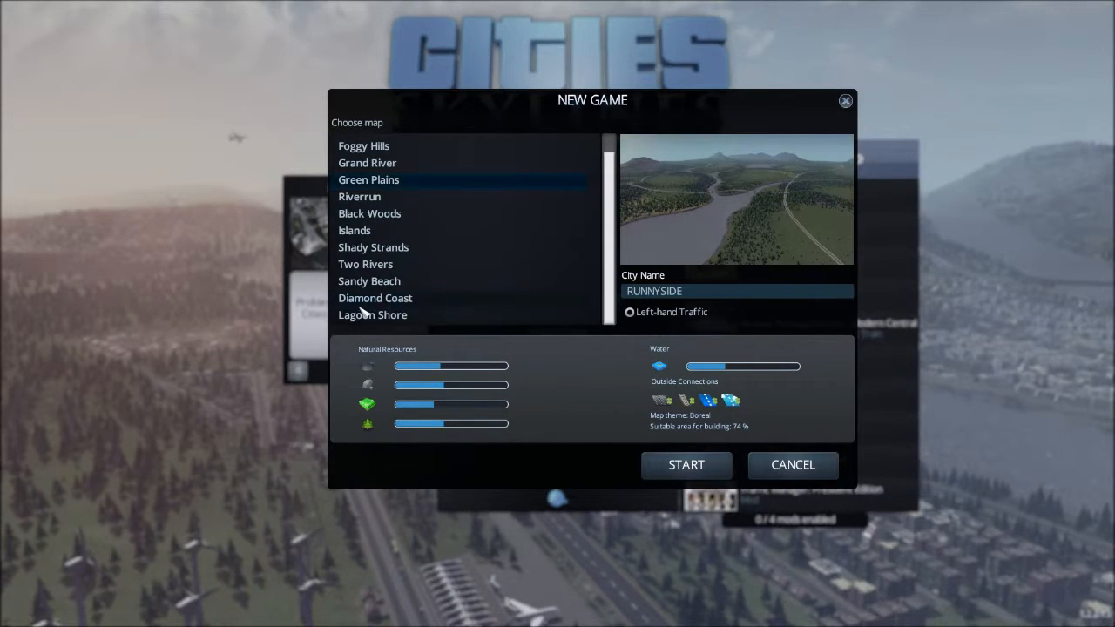
pyautogui.click(373, 313)
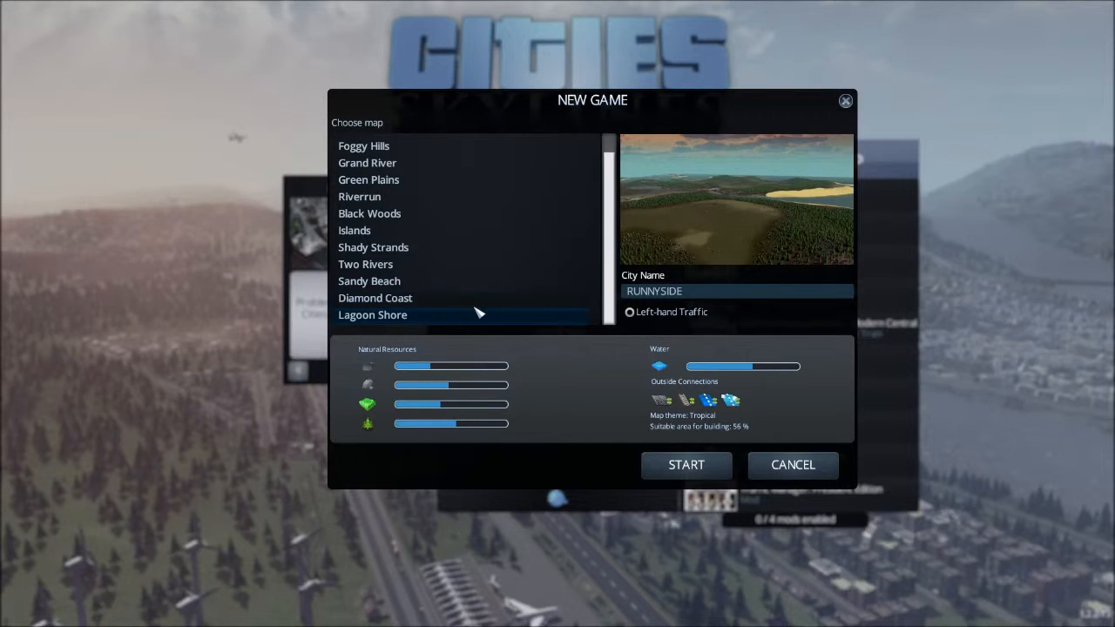
pyautogui.click(369, 281)
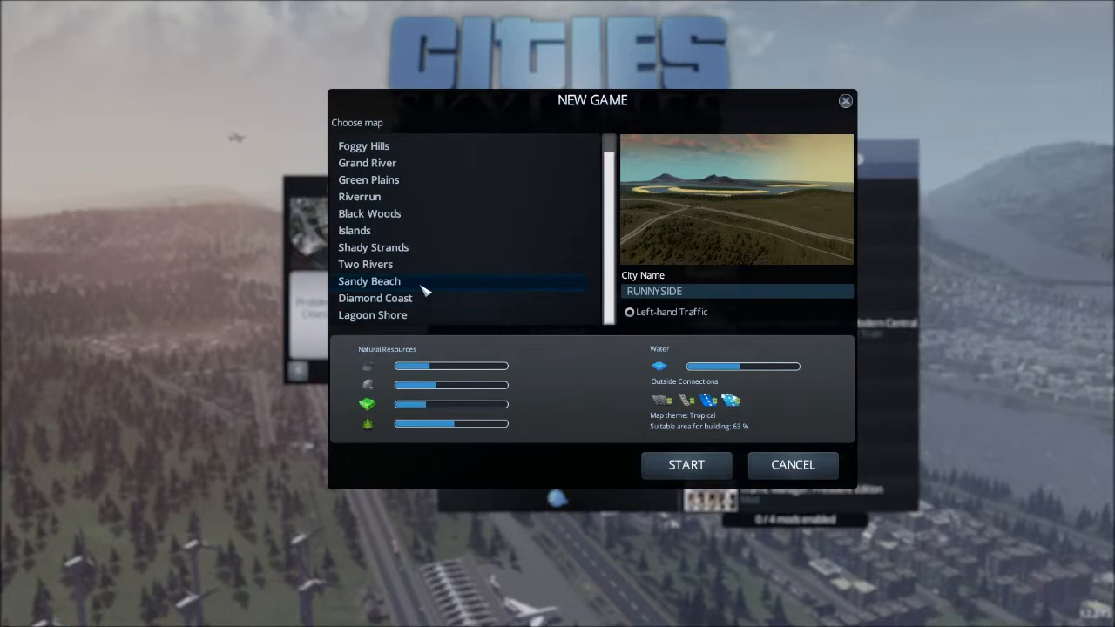
pyautogui.click(373, 313)
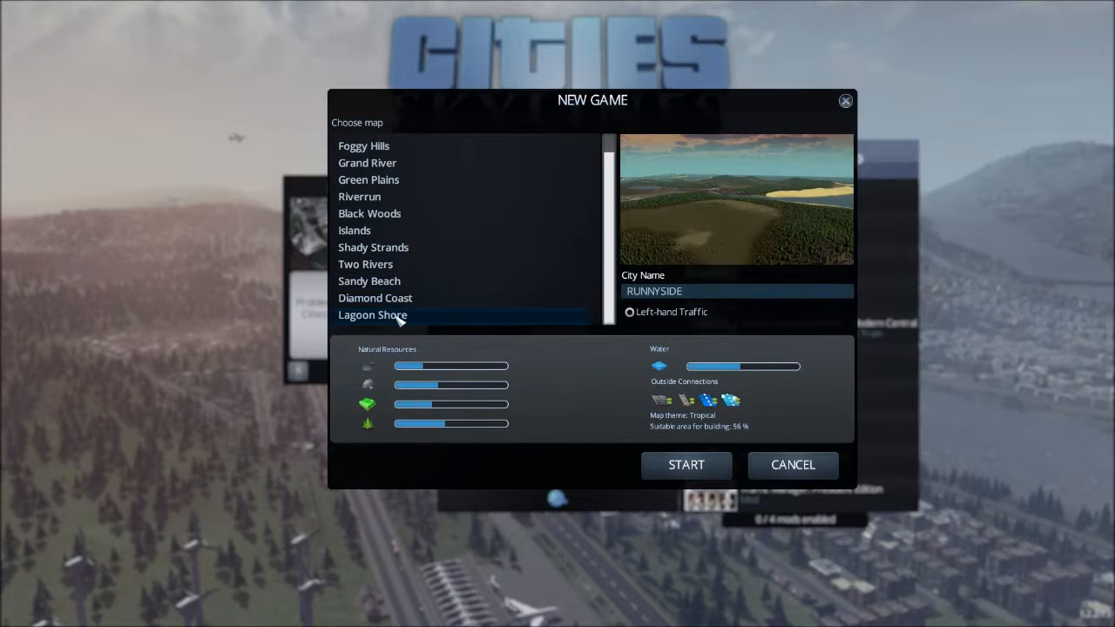
pyautogui.click(369, 280)
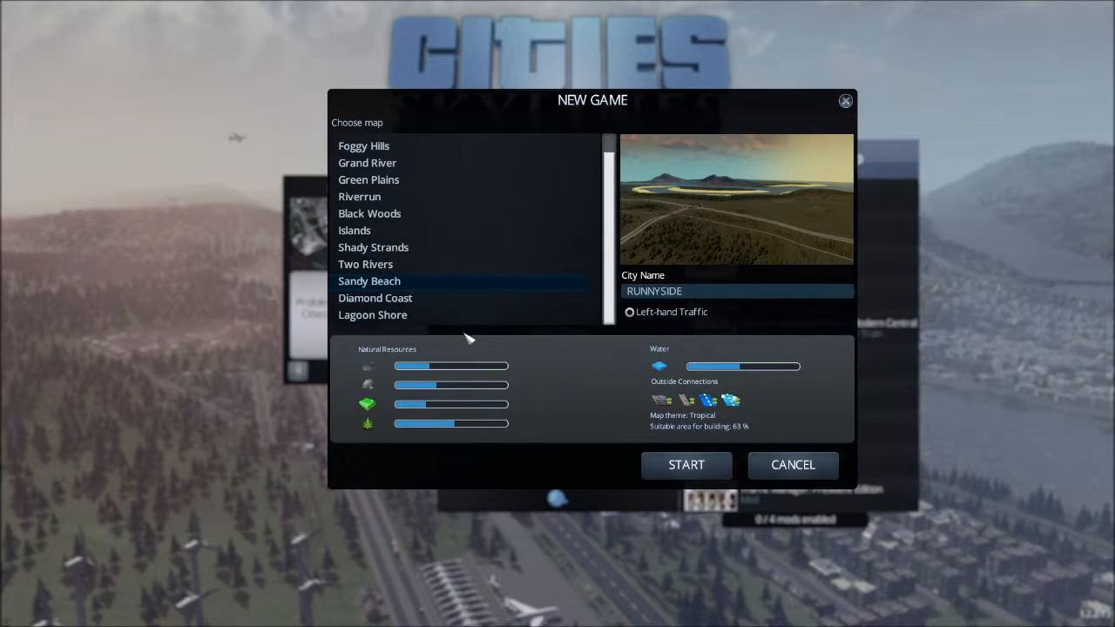
pyautogui.moveTo(705, 427)
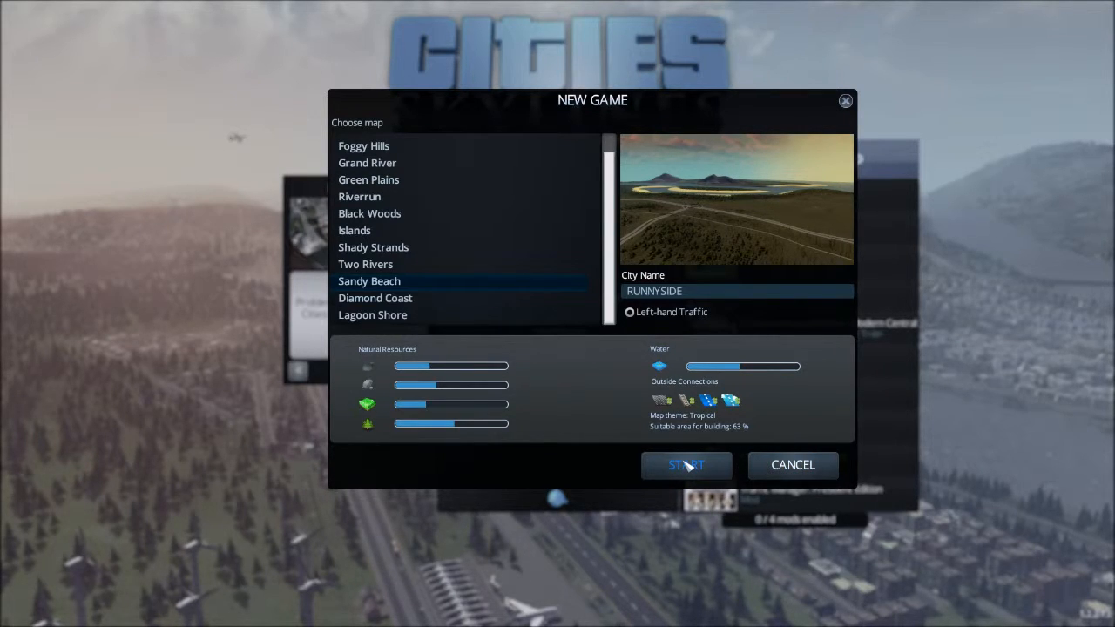
# - Launch RUNNYSIDE on Sandy Beach and centre the Hello welcome window on screen
pyautogui.click(686, 463)
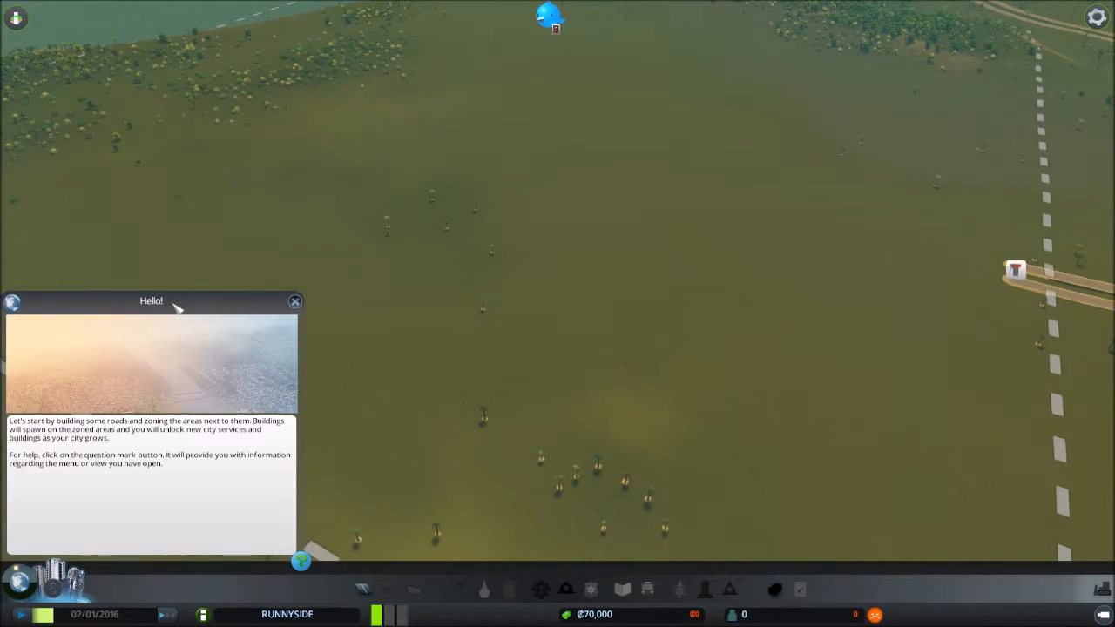
pyautogui.moveTo(150, 300); pyautogui.dragTo(538, 119)
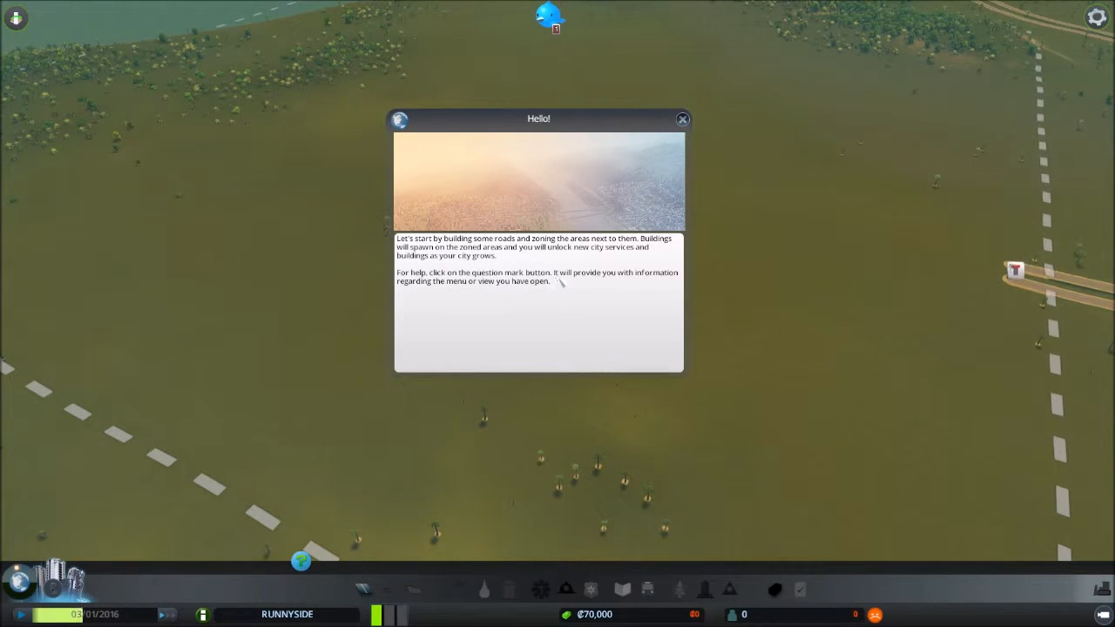
pyautogui.moveTo(489, 292)
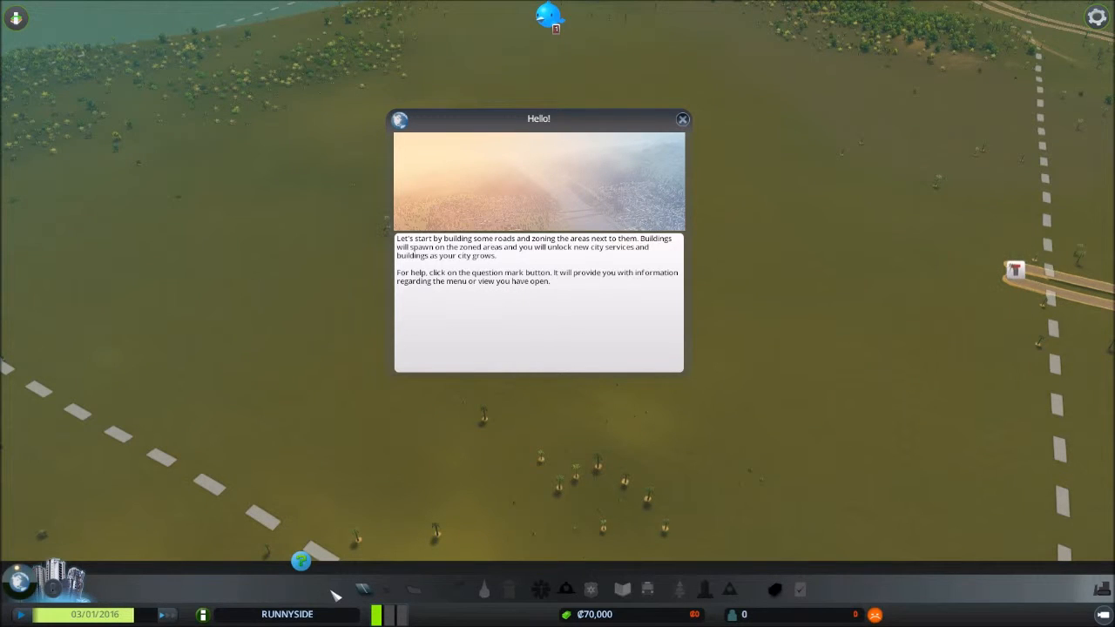
pyautogui.click(364, 588)
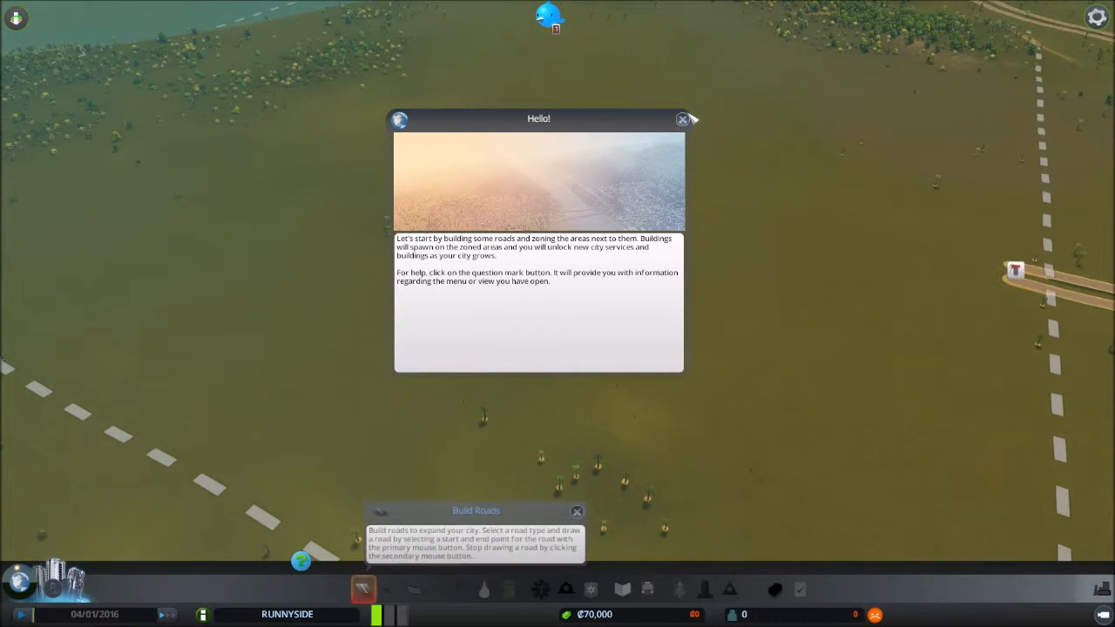
# - Dismiss the welcome message to clear the view for road building
pyautogui.click(683, 118)
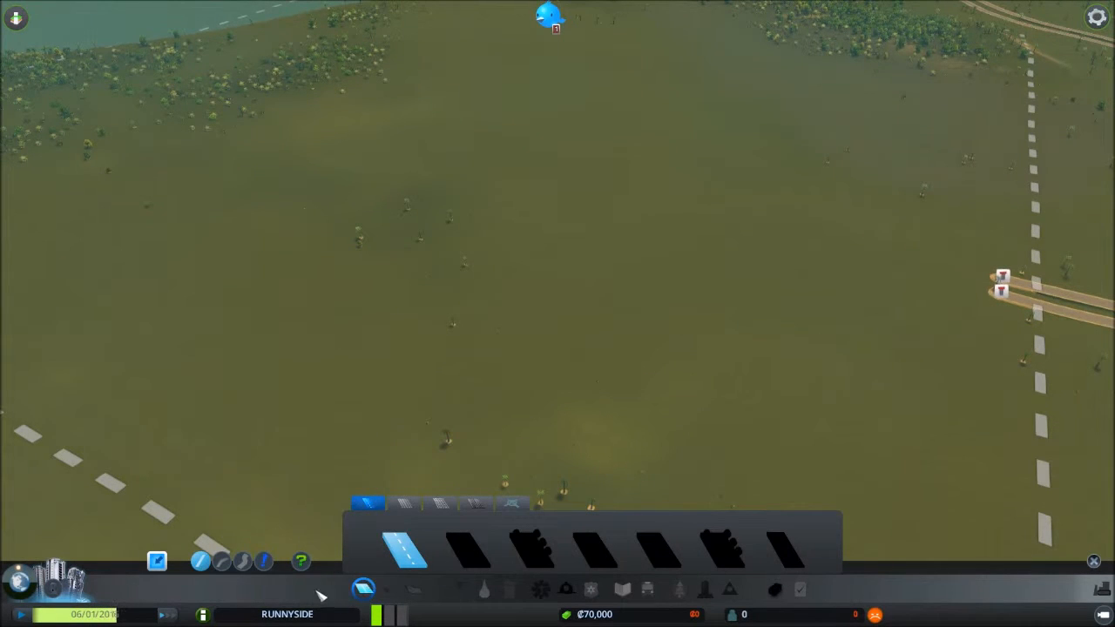
pyautogui.moveTo(156, 561)
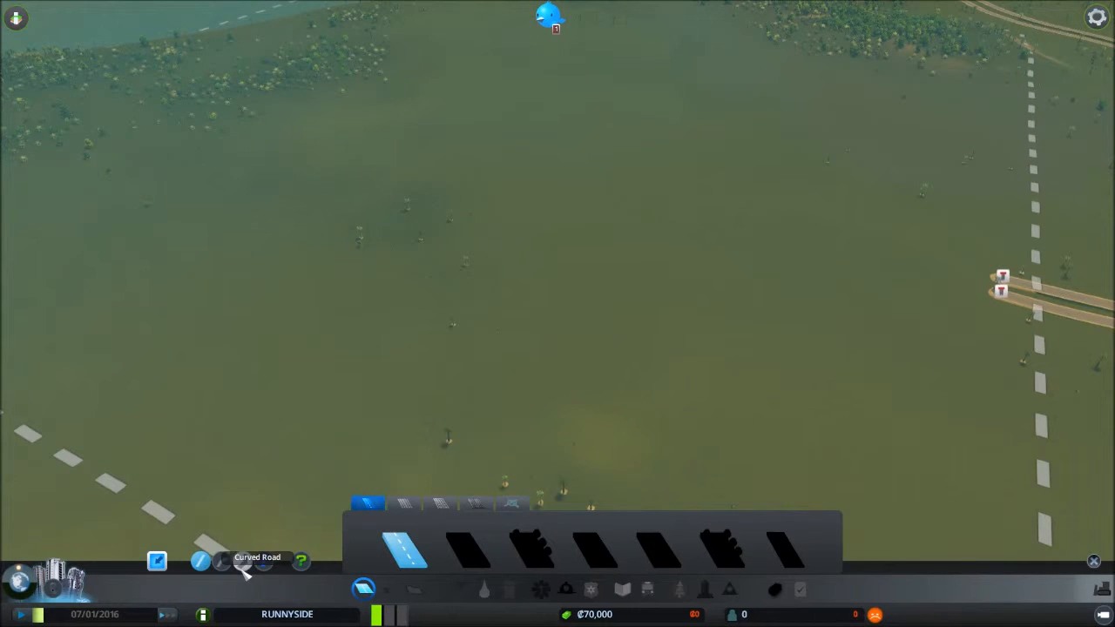
pyautogui.moveTo(265, 564)
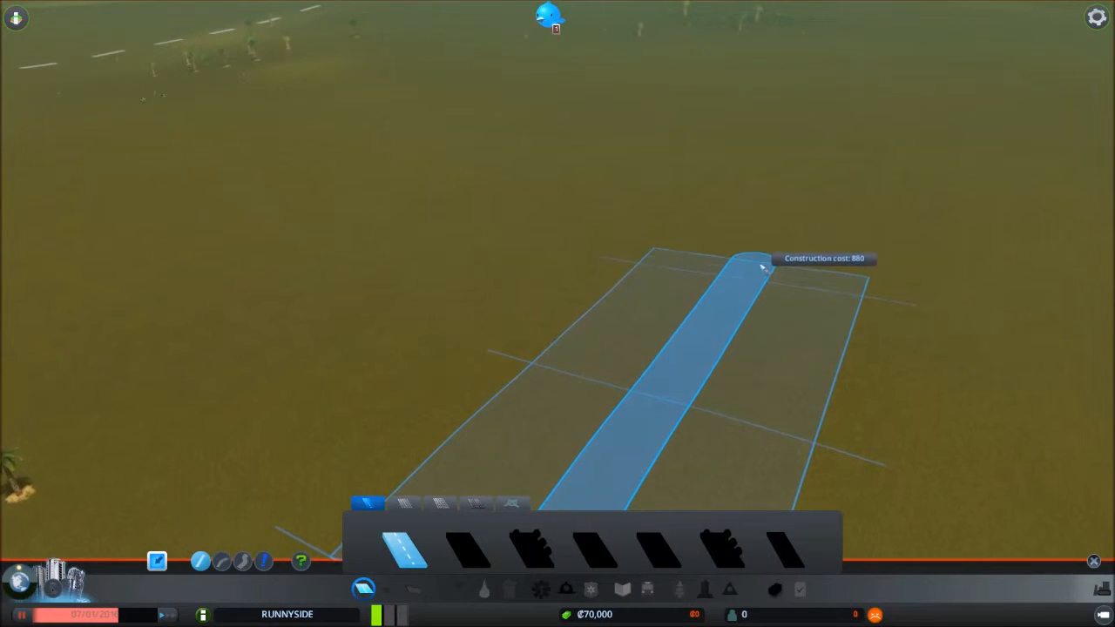
# - Place the straight road off the interchange and a curved branch road heading west
pyautogui.click(753, 261)
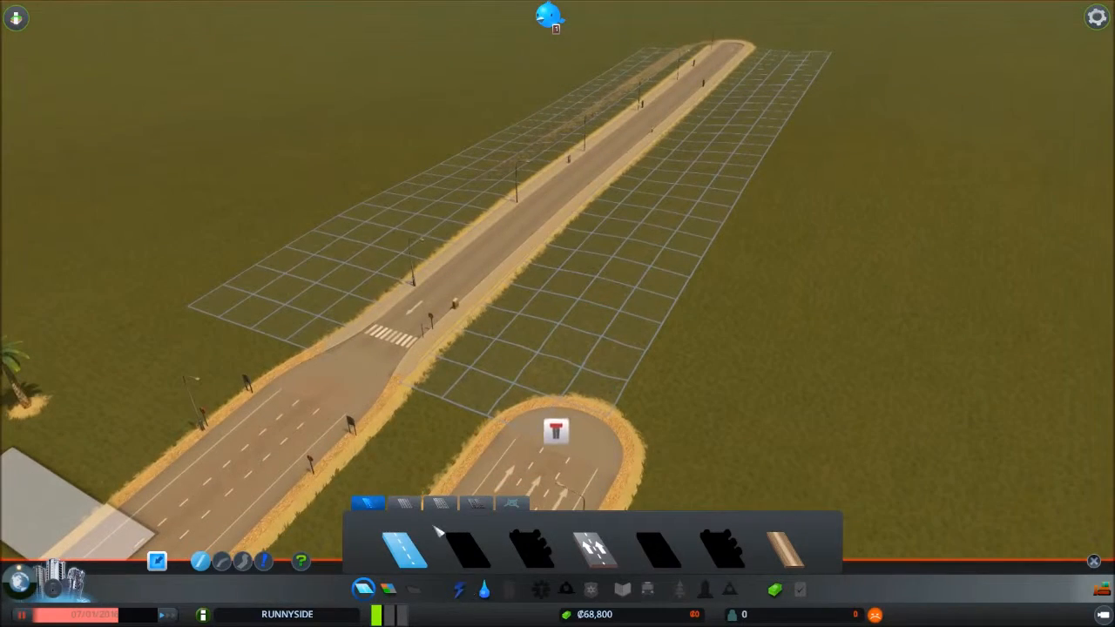
pyautogui.click(402, 503)
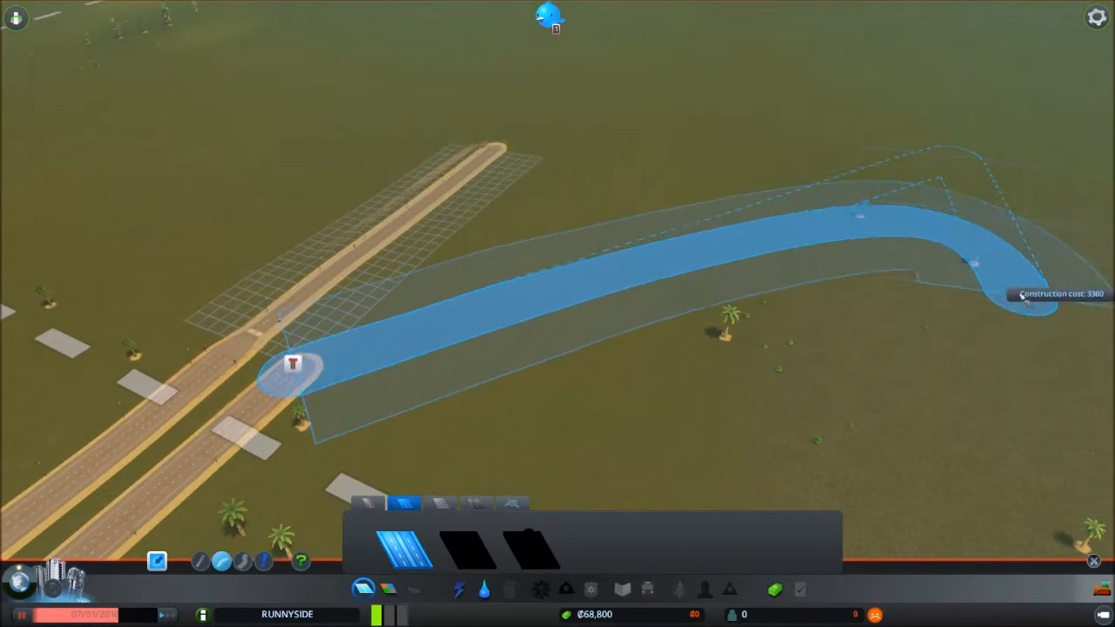
pyautogui.moveTo(888, 265)
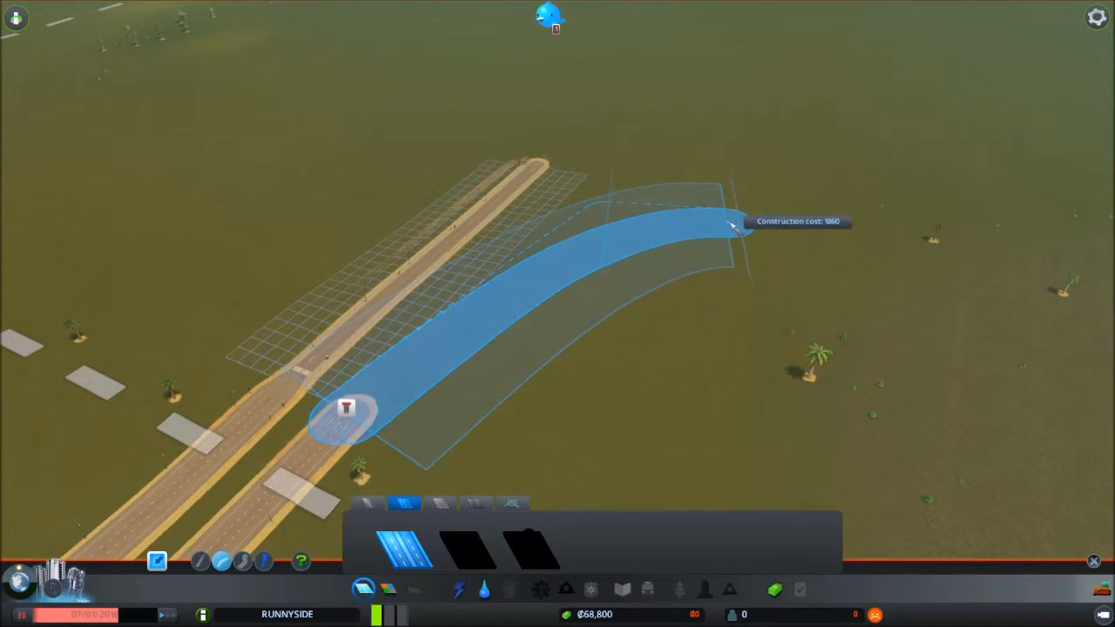
pyautogui.moveTo(897, 287)
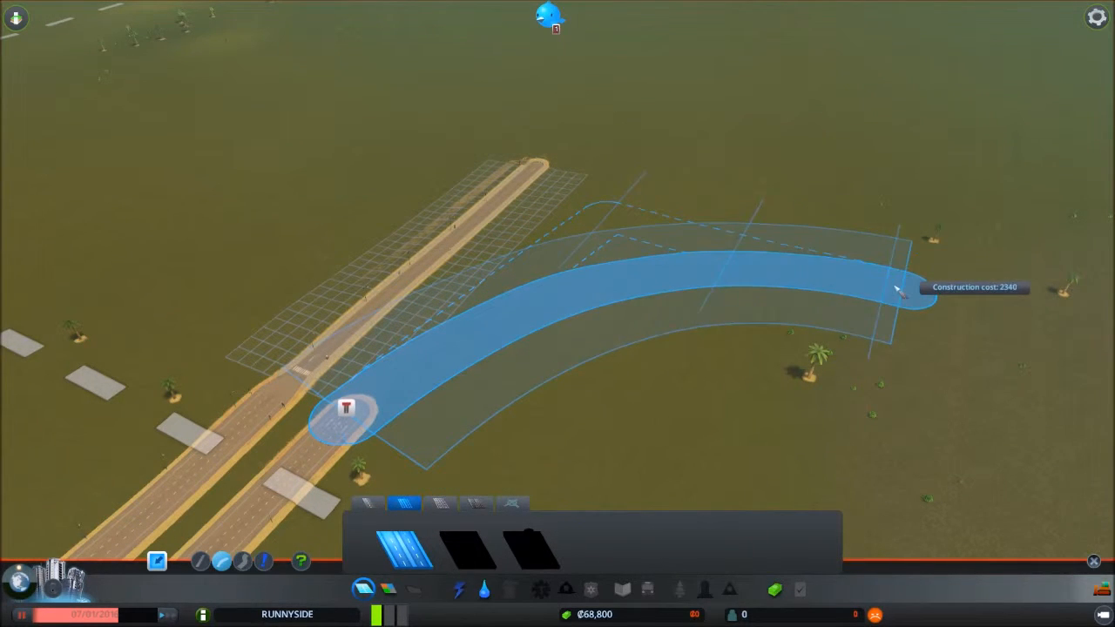
pyautogui.click(897, 287)
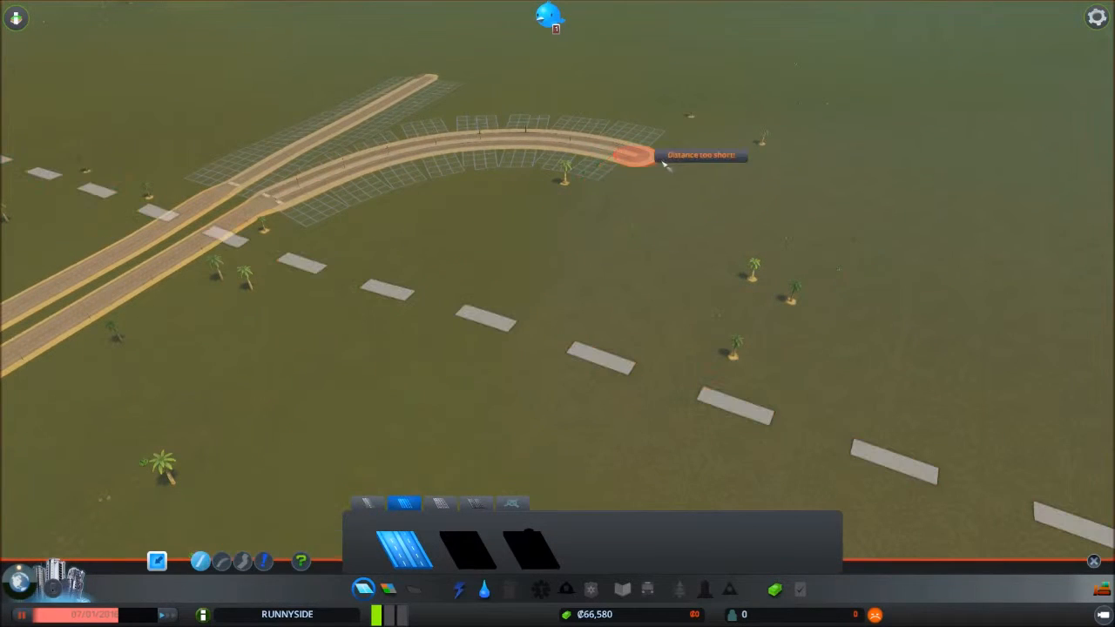
pyautogui.moveTo(1019, 282)
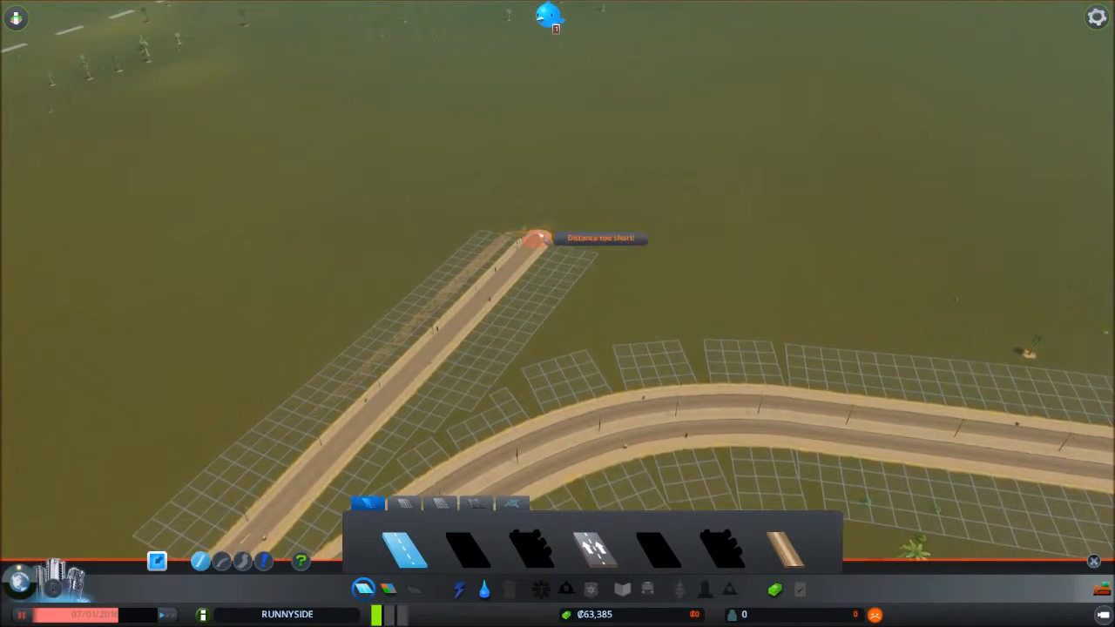
pyautogui.moveTo(705, 174)
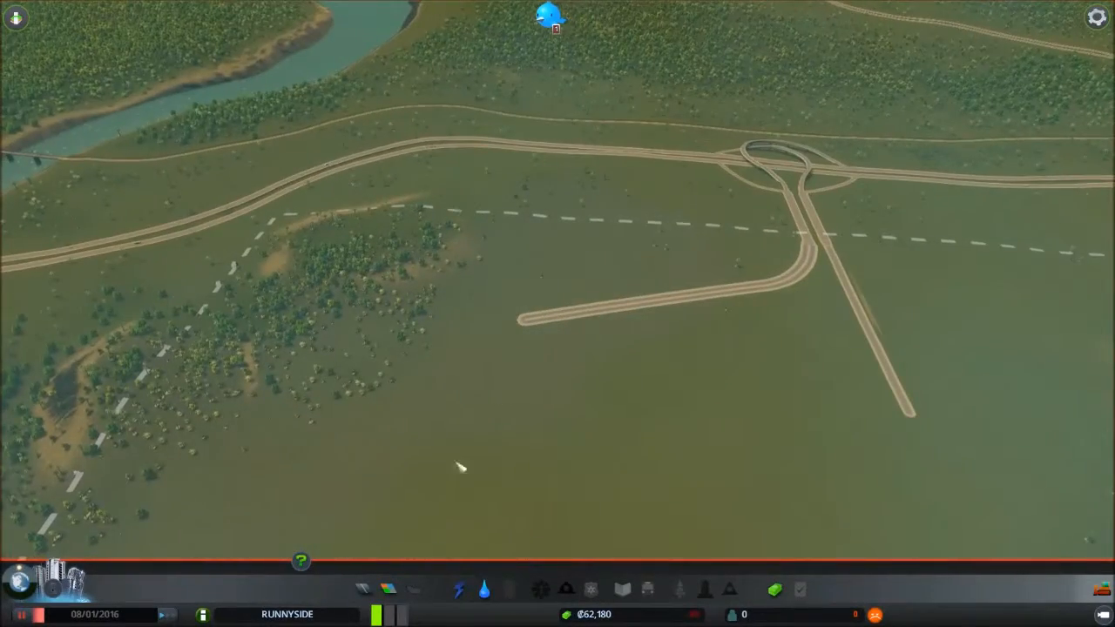
# - Draw a short perpendicular side street off the main road
pyautogui.click(388, 589)
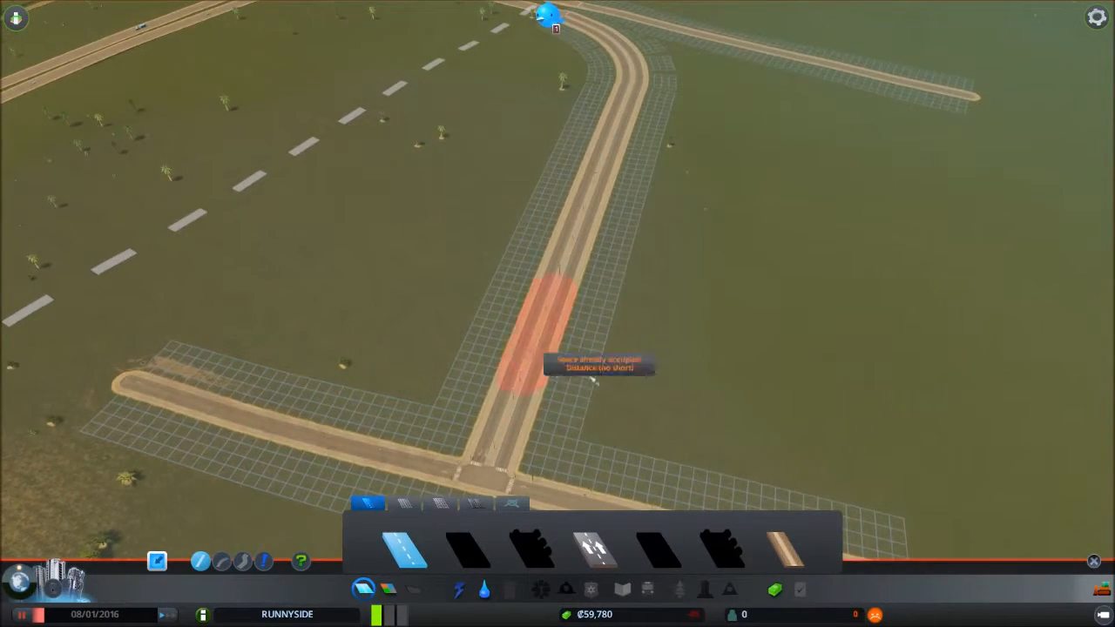
pyautogui.moveTo(906, 453)
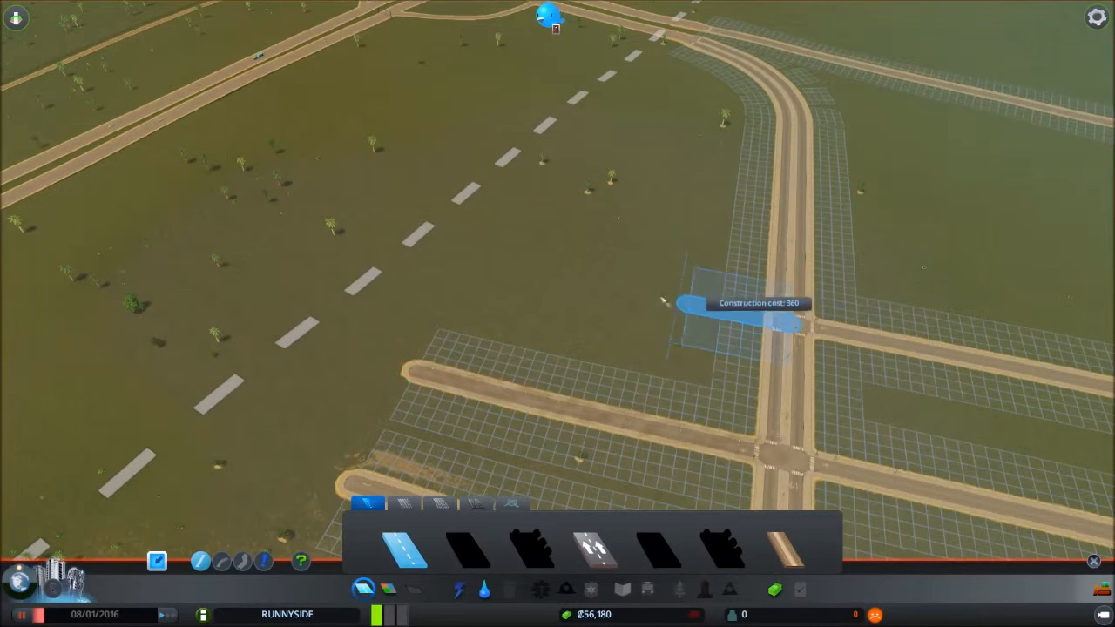
pyautogui.click(688, 314)
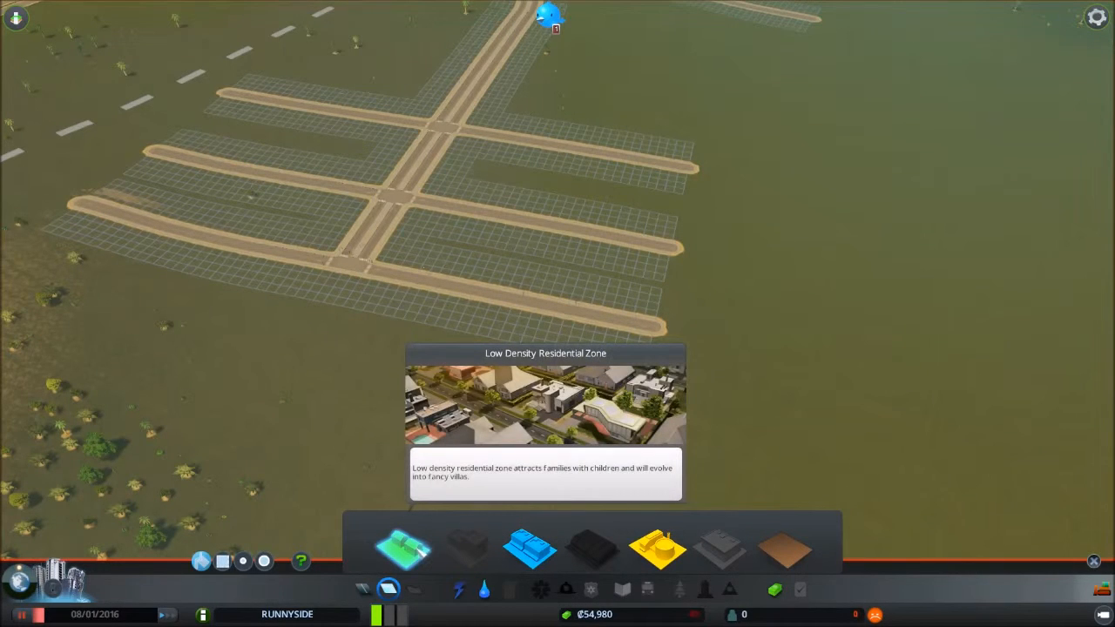
pyautogui.moveTo(530, 548)
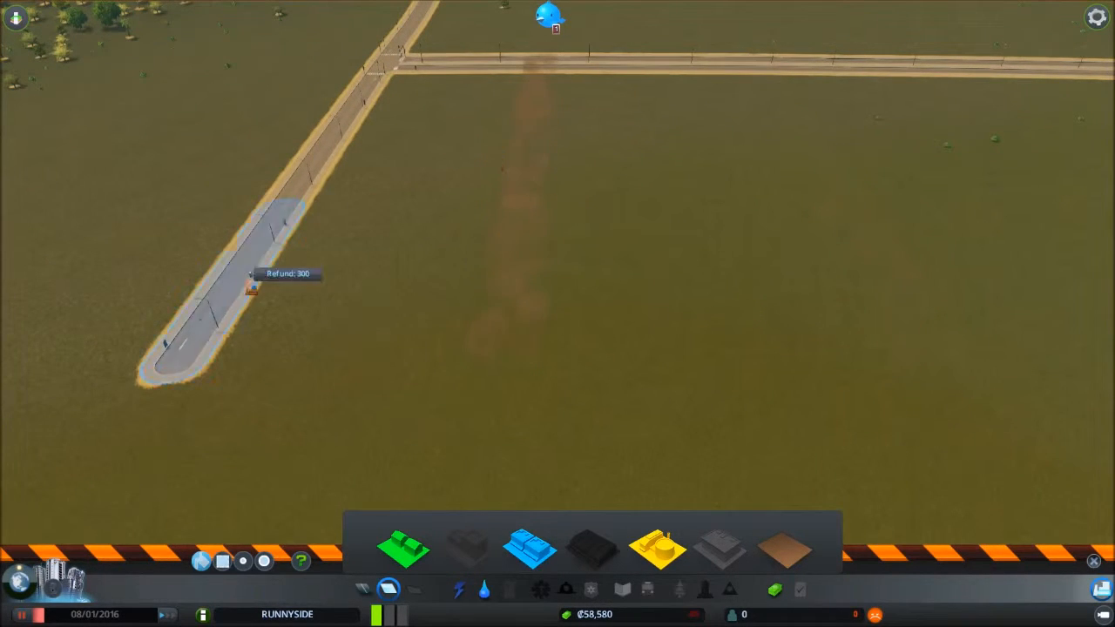
# - Add a southwest road, a parallel street, a connector and another cross street to the grid
pyautogui.click(252, 288)
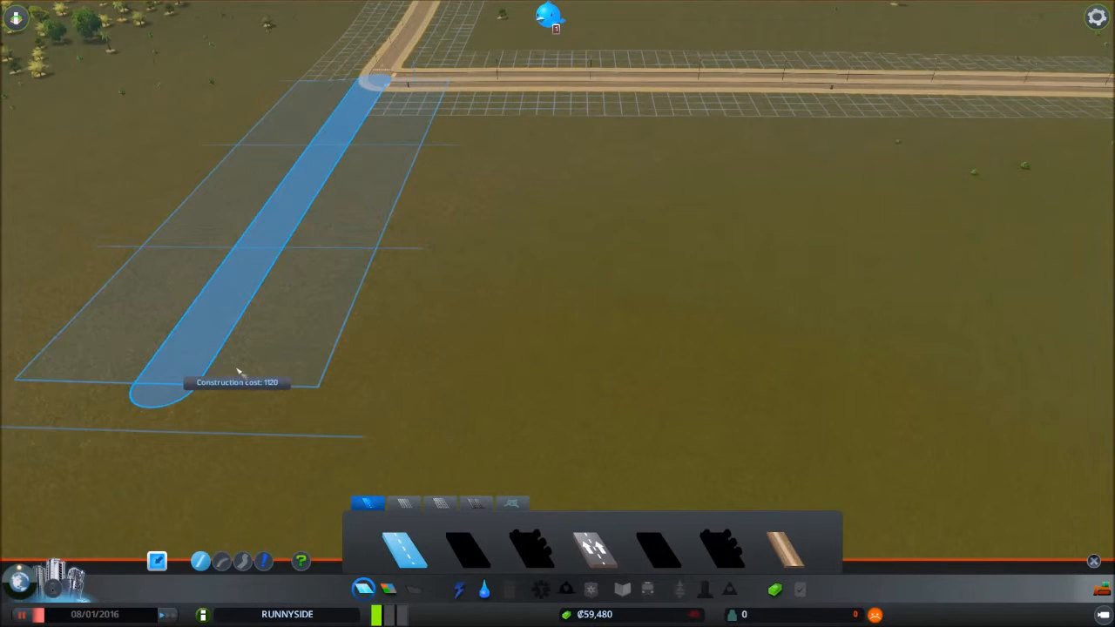
pyautogui.click(237, 383)
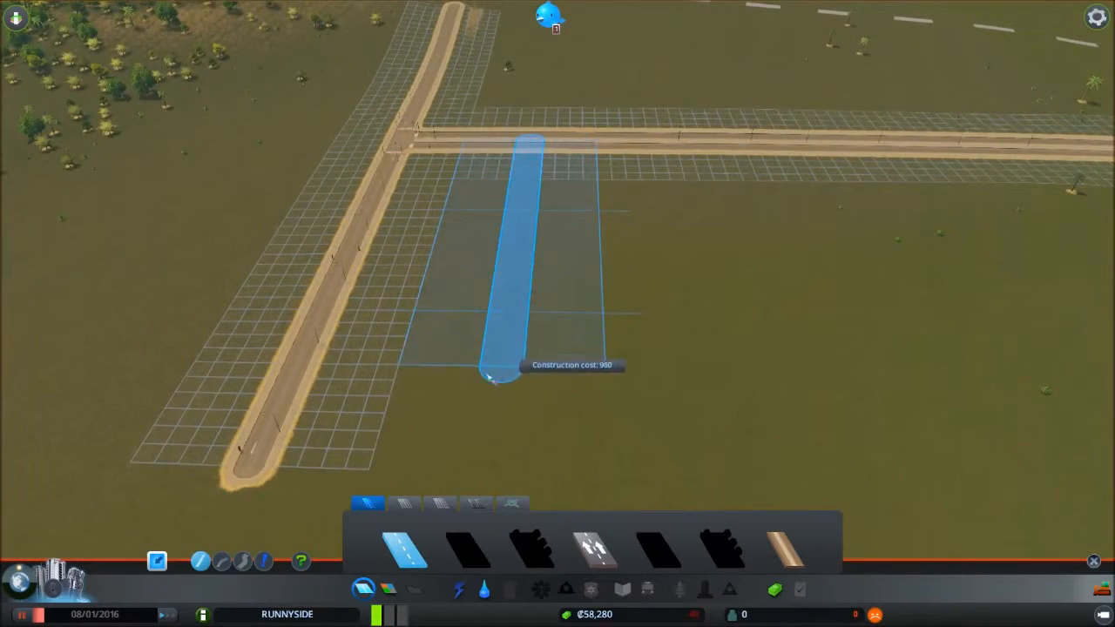
pyautogui.click(502, 375)
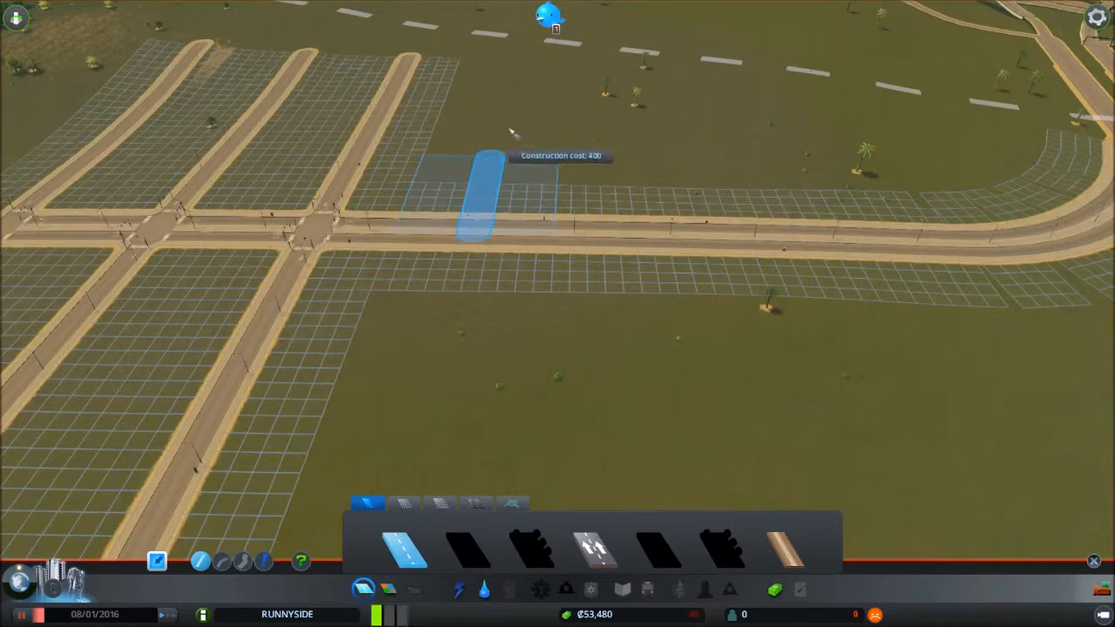
pyautogui.click(473, 195)
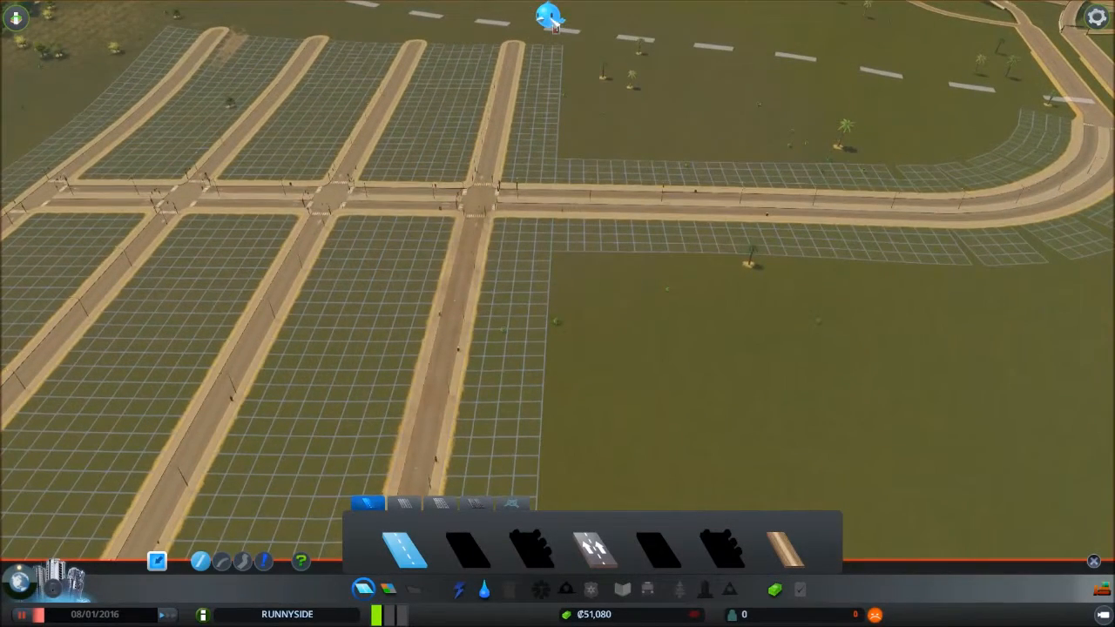
pyautogui.click(547, 16)
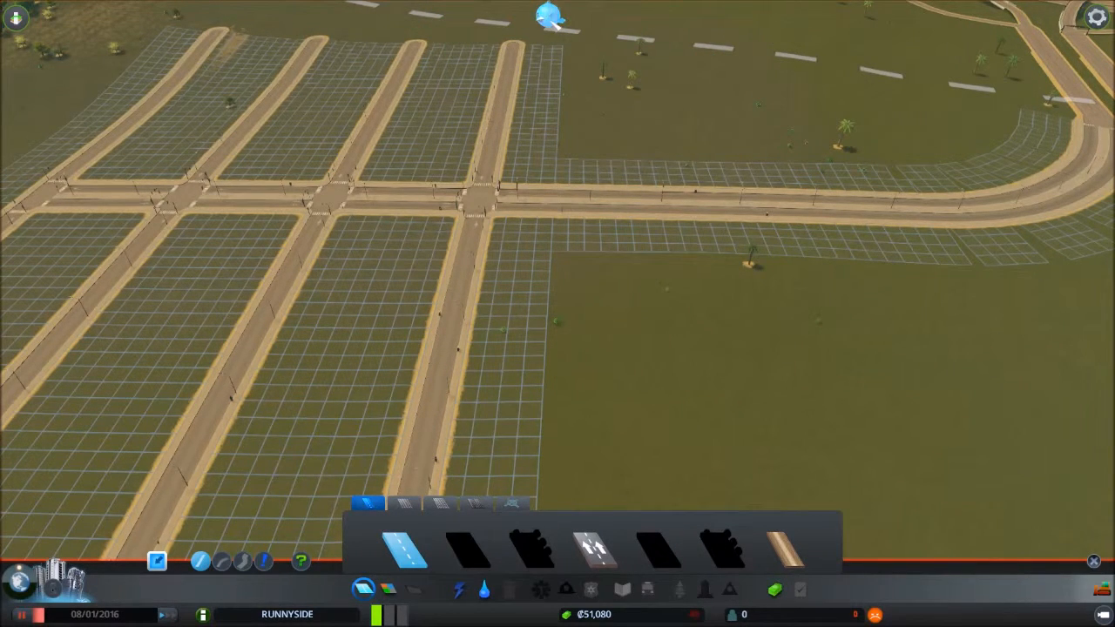
# - Finish the cross street and switch to the zoning tools for the street grid
pyautogui.click(547, 16)
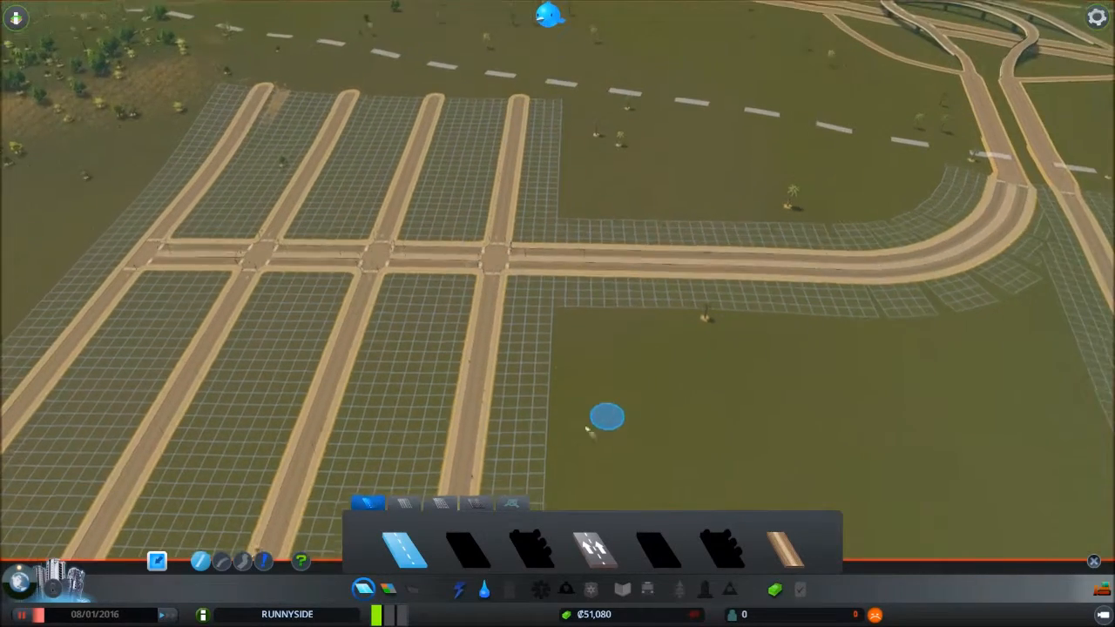
pyautogui.click(390, 588)
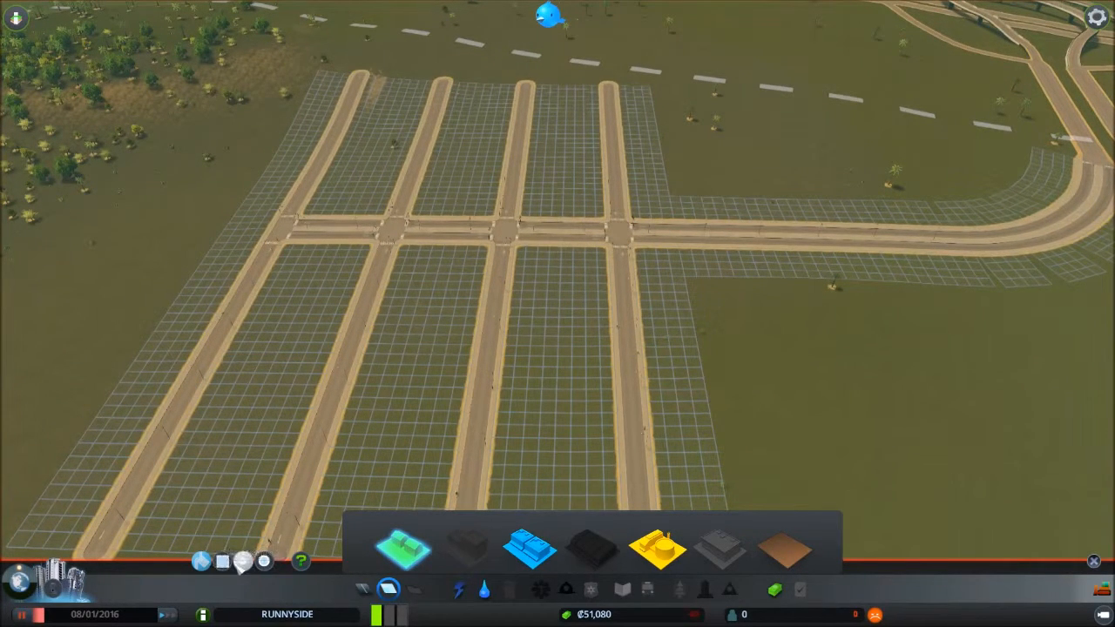
pyautogui.moveTo(265, 561)
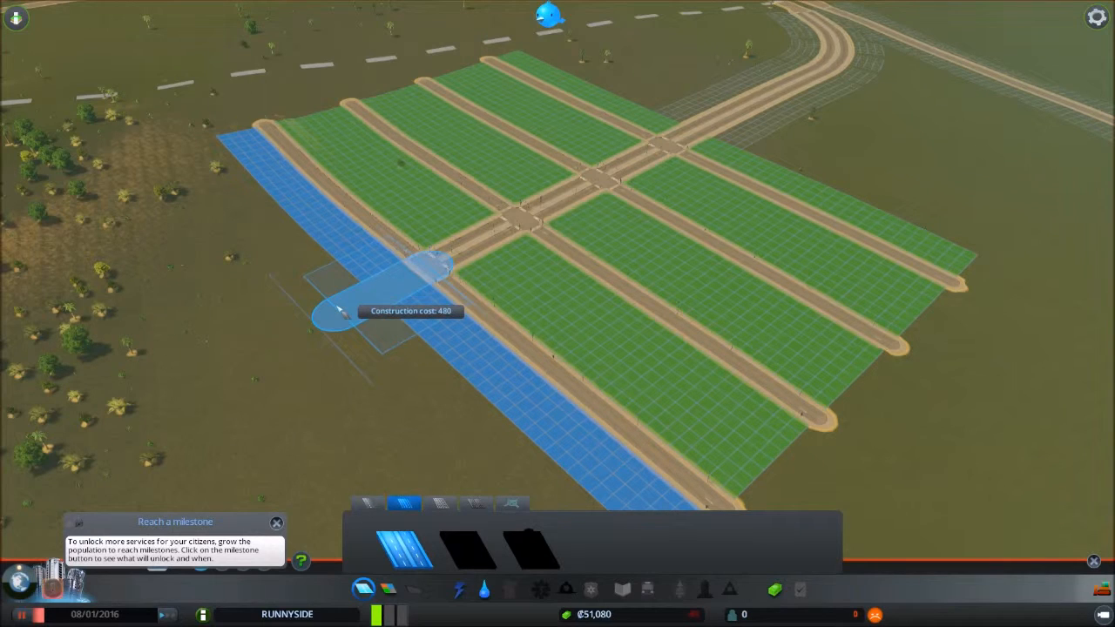
# - Place a short road segment and bring up the electricity overview
pyautogui.click(435, 261)
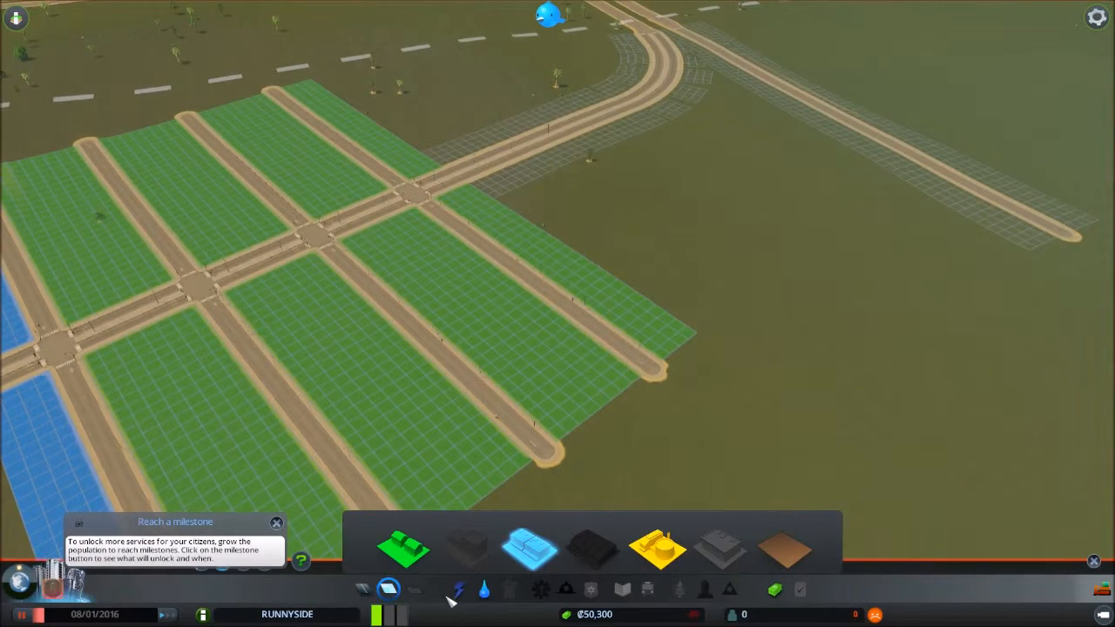
pyautogui.click(460, 589)
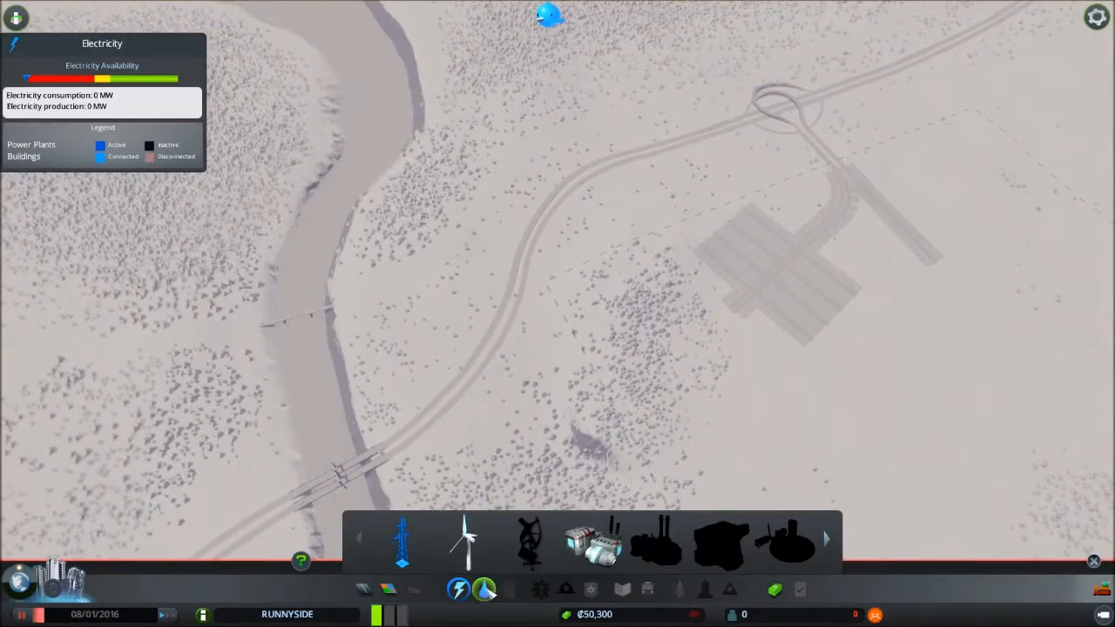
# - Switch to the water utility buildings for placing structures on the shoreline
pyautogui.click(484, 589)
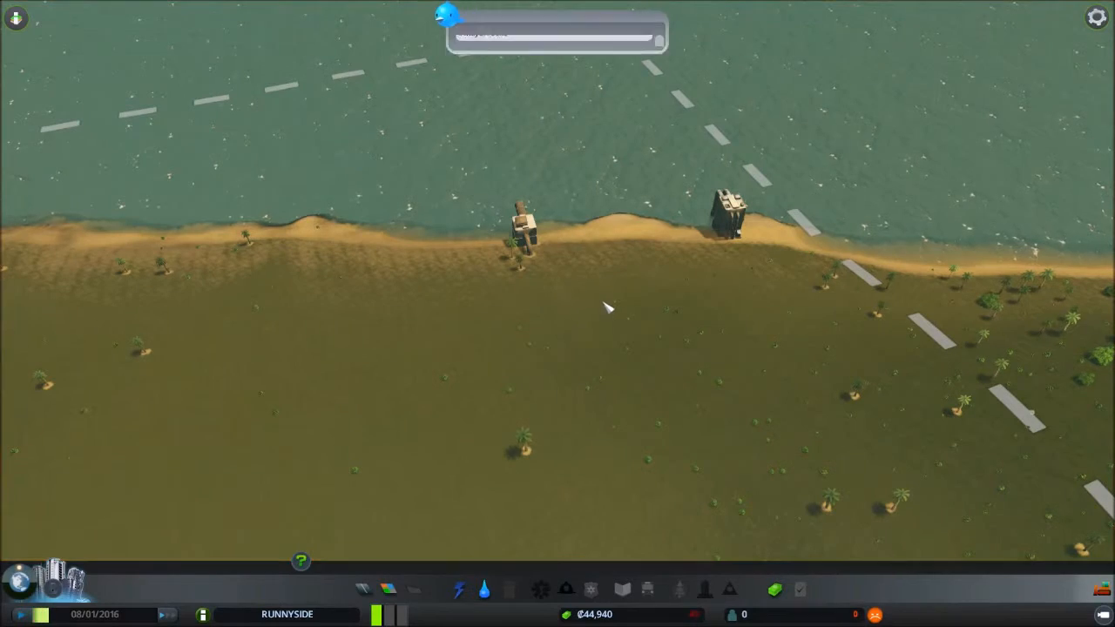
# - Draw a water pipe joining the shoreline water pump and sewage drain
pyautogui.click(484, 589)
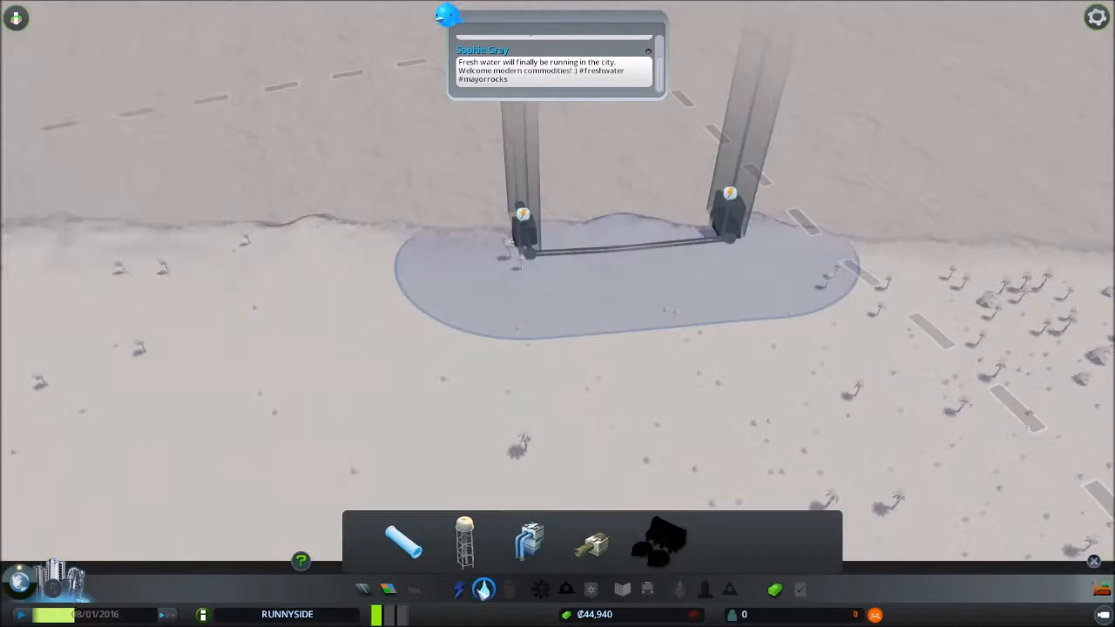
pyautogui.click(484, 589)
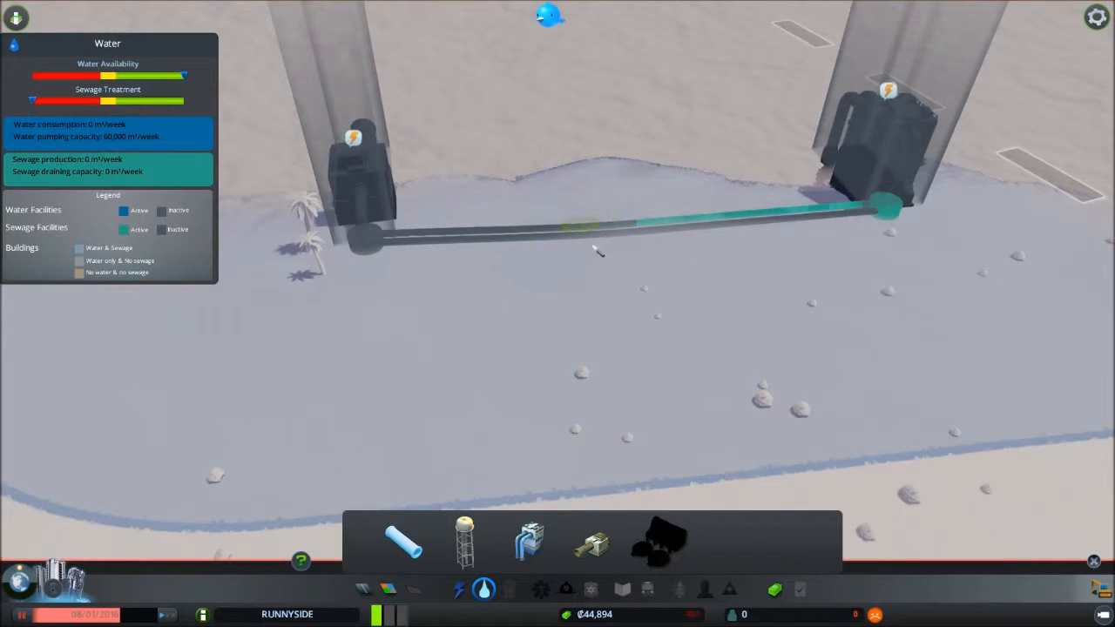
pyautogui.moveTo(675, 258)
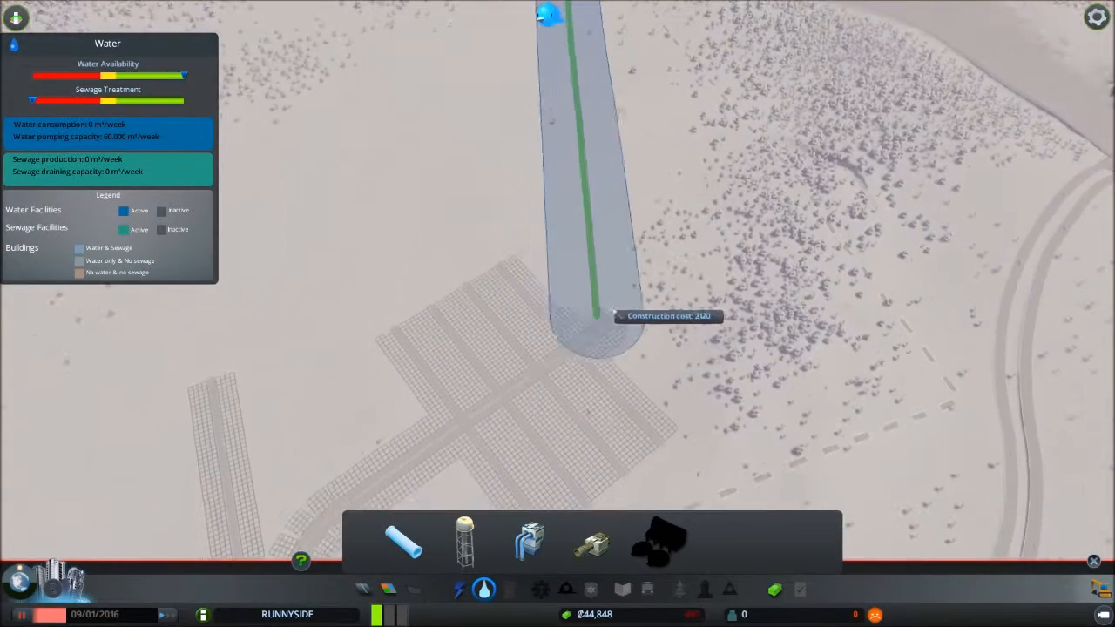
pyautogui.moveTo(752, 279)
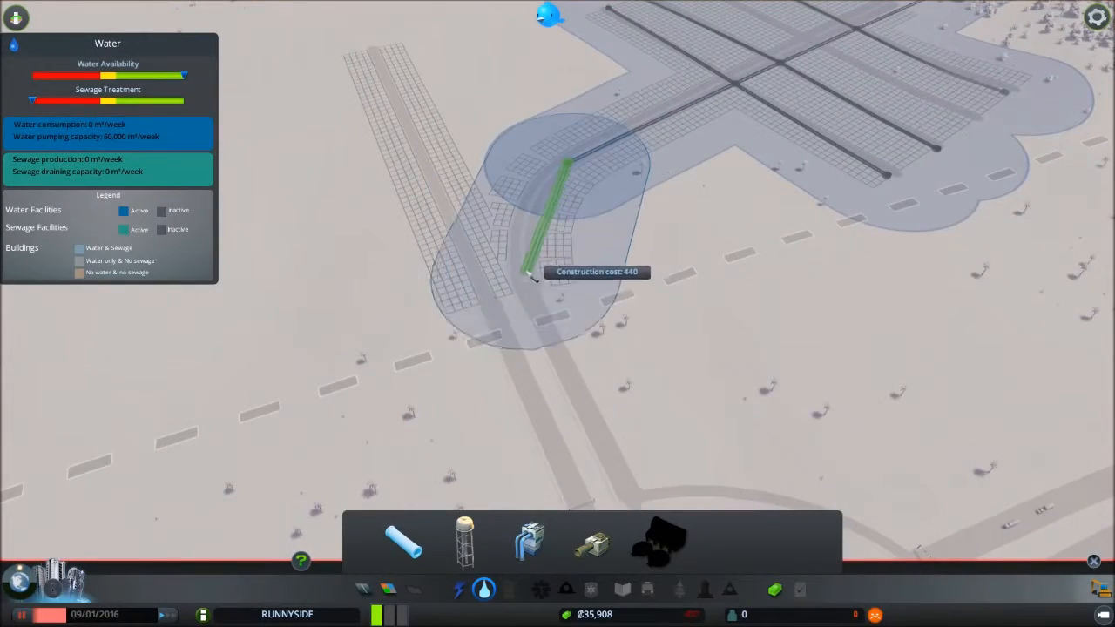
pyautogui.moveTo(488, 303)
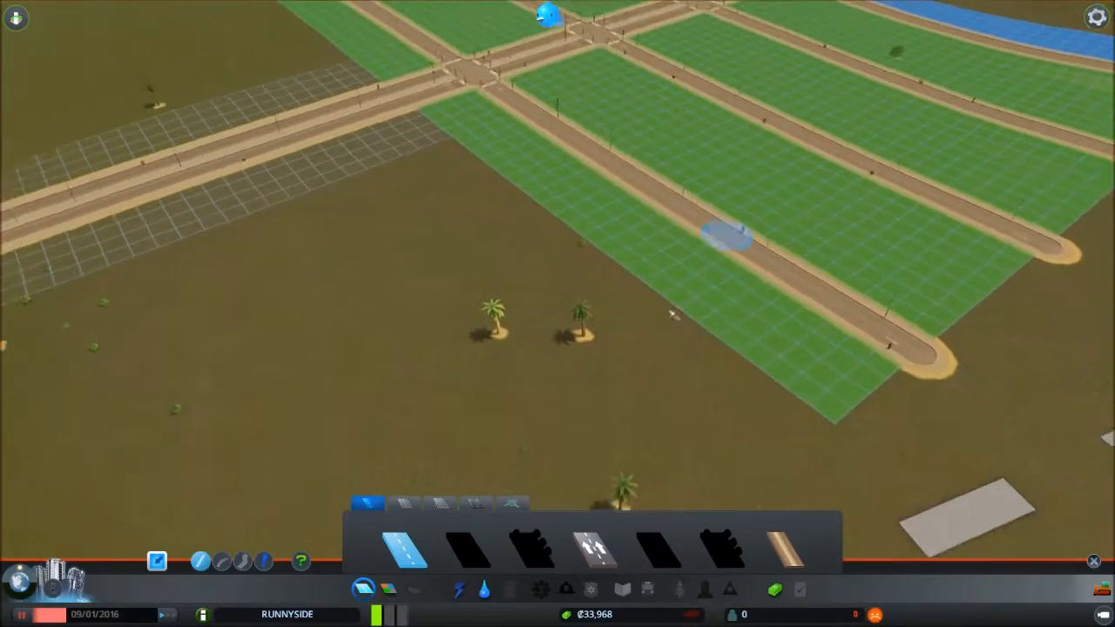
# - Resume laying water pipes along the grid streets for full coverage
pyautogui.click(485, 588)
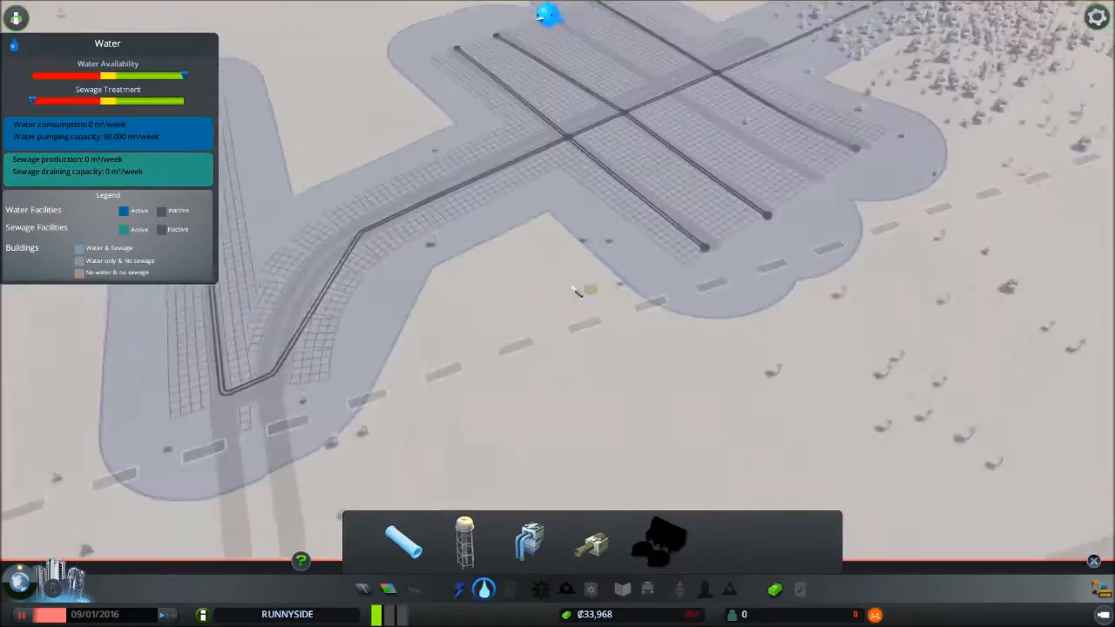
# - Place a Wind Turbine from the Electricity menu on open ground near the water pump
pyautogui.click(463, 588)
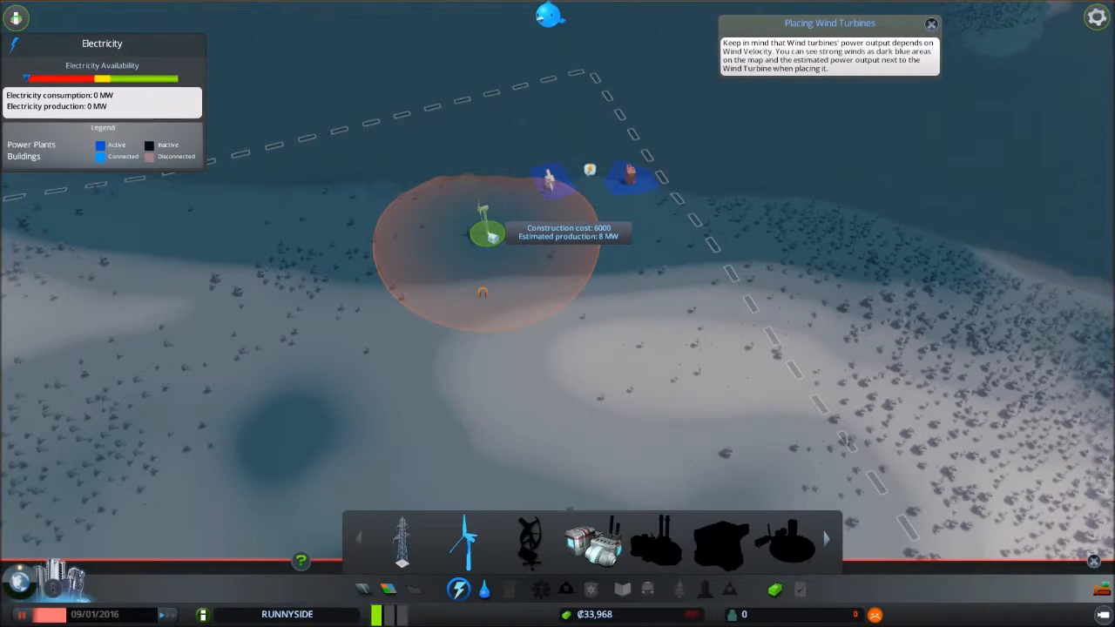
pyautogui.moveTo(468, 195)
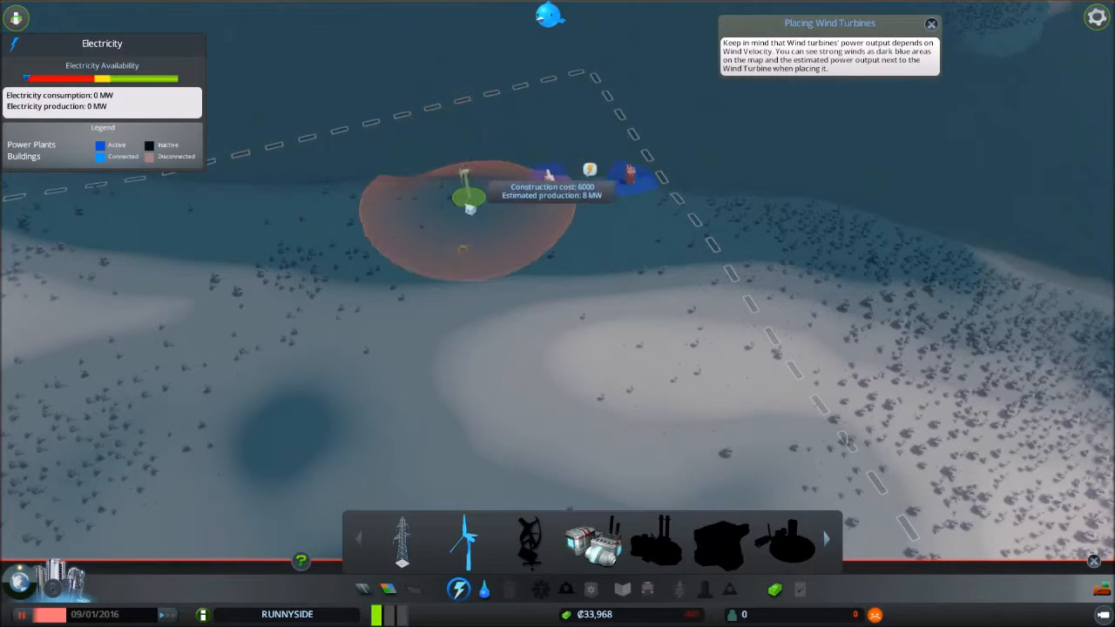
pyautogui.moveTo(253, 432)
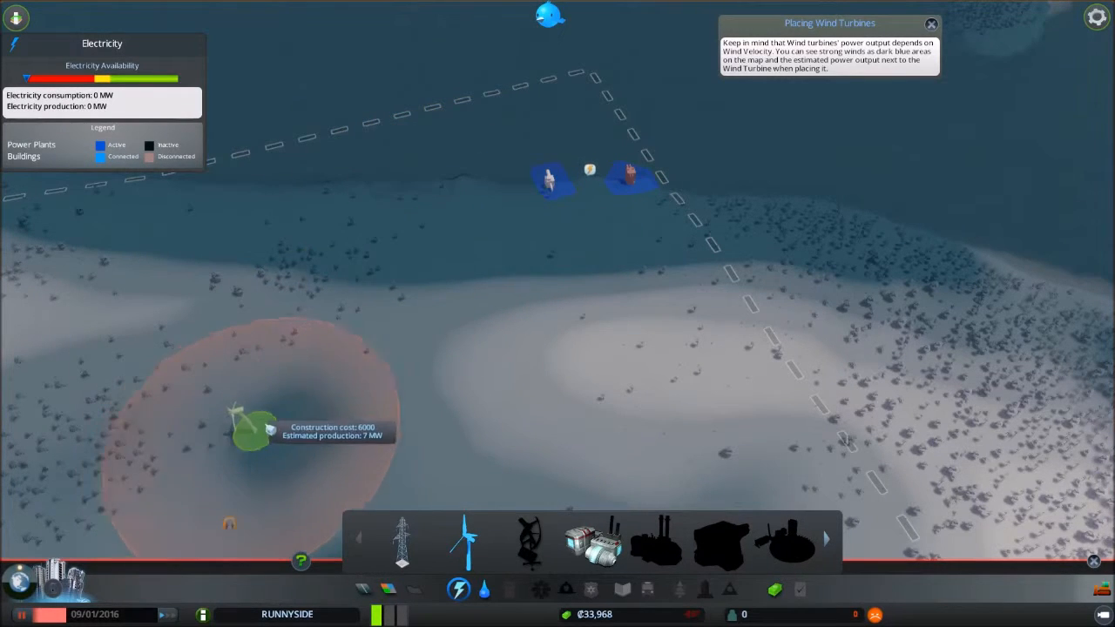
pyautogui.moveTo(362, 247)
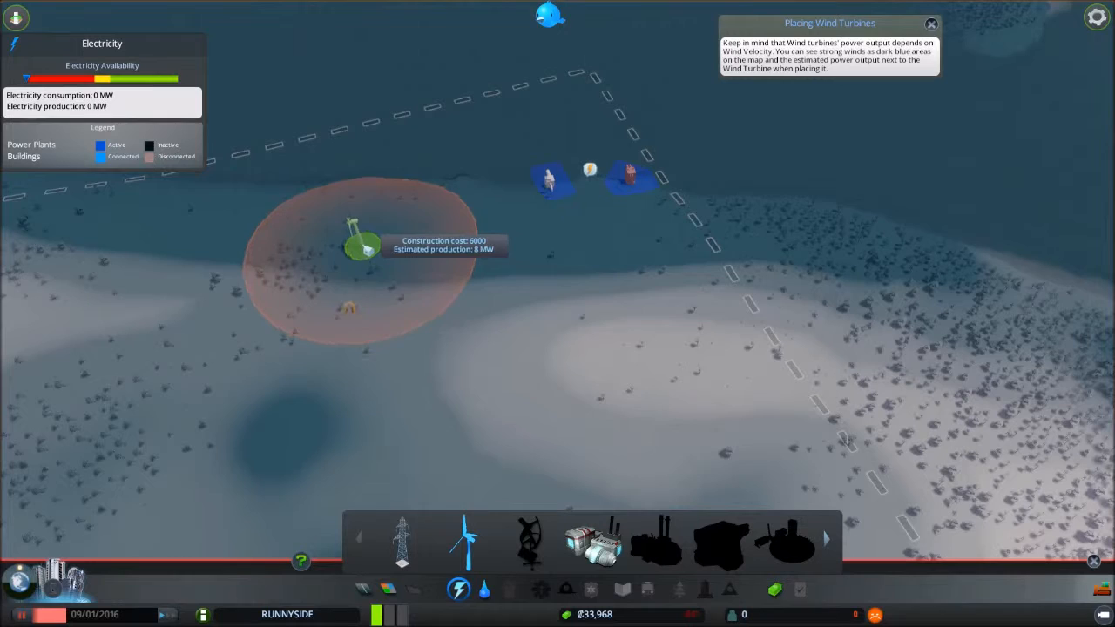
pyautogui.moveTo(327, 241)
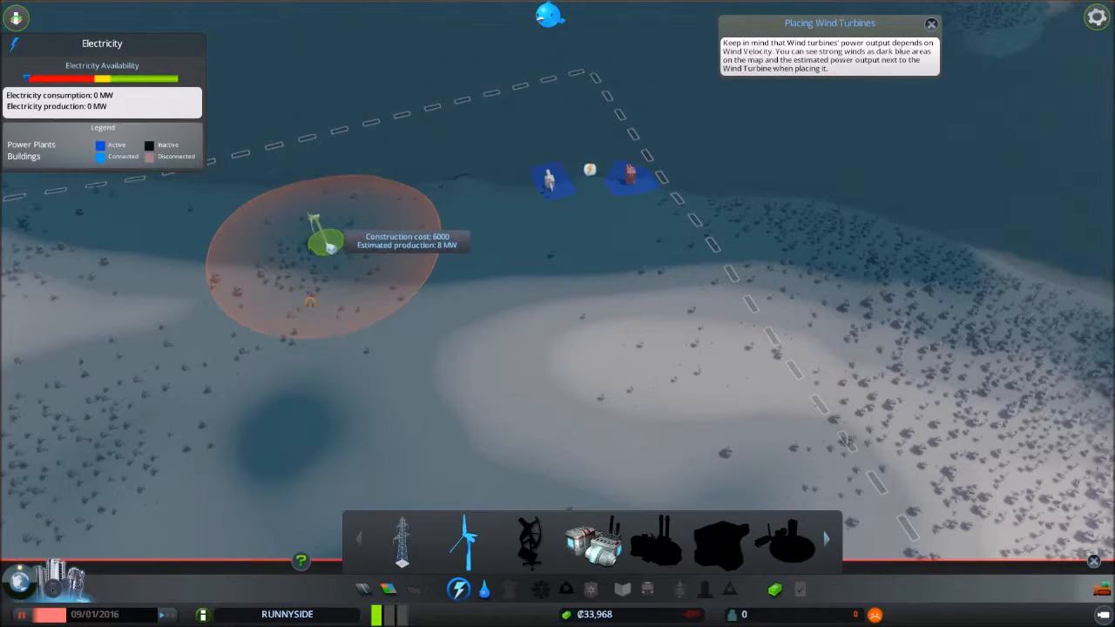
pyautogui.moveTo(310, 226)
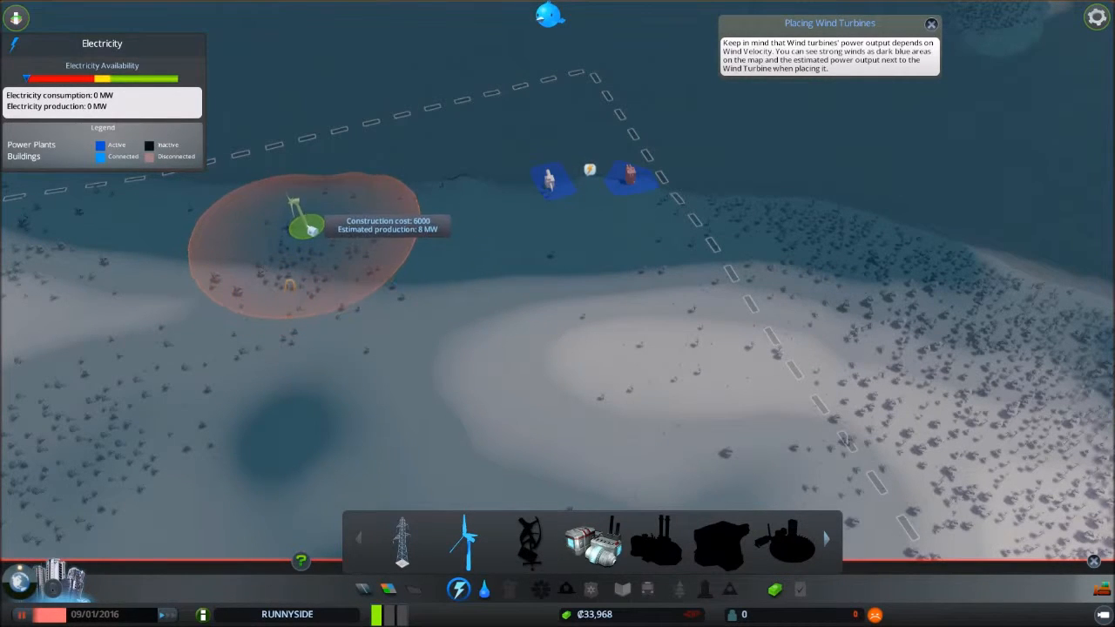
pyautogui.moveTo(409, 206)
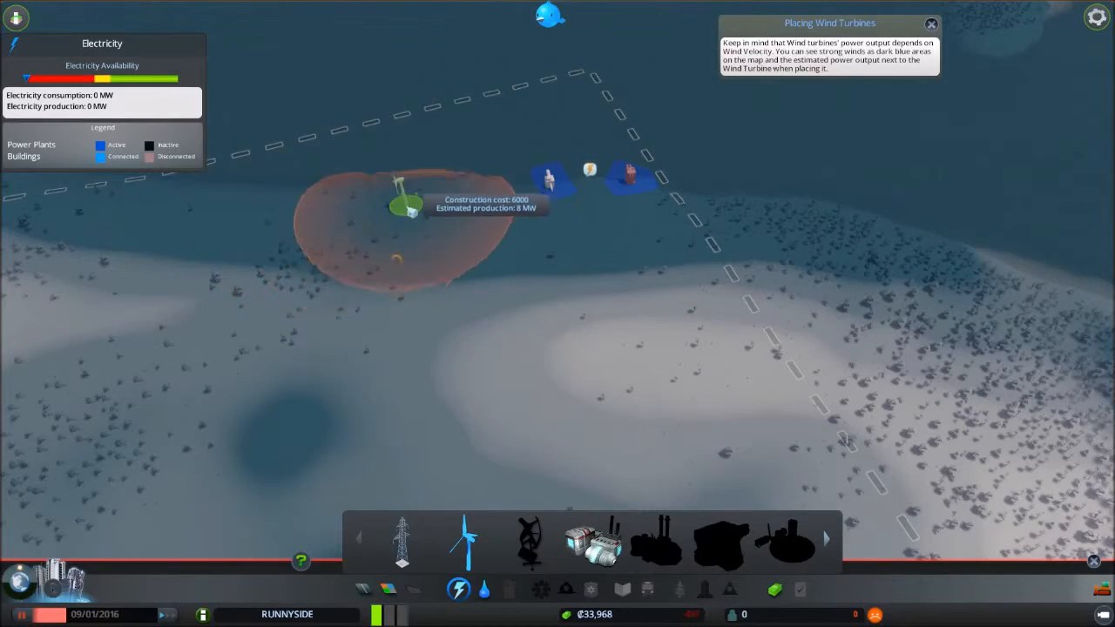
pyautogui.scroll(3)
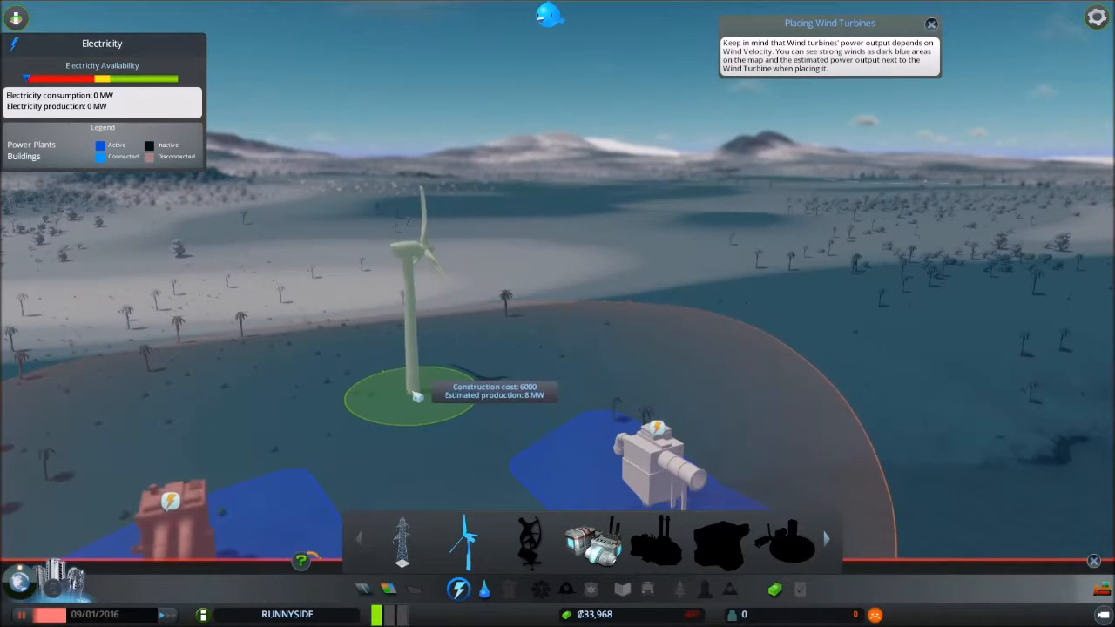
pyautogui.moveTo(366, 366)
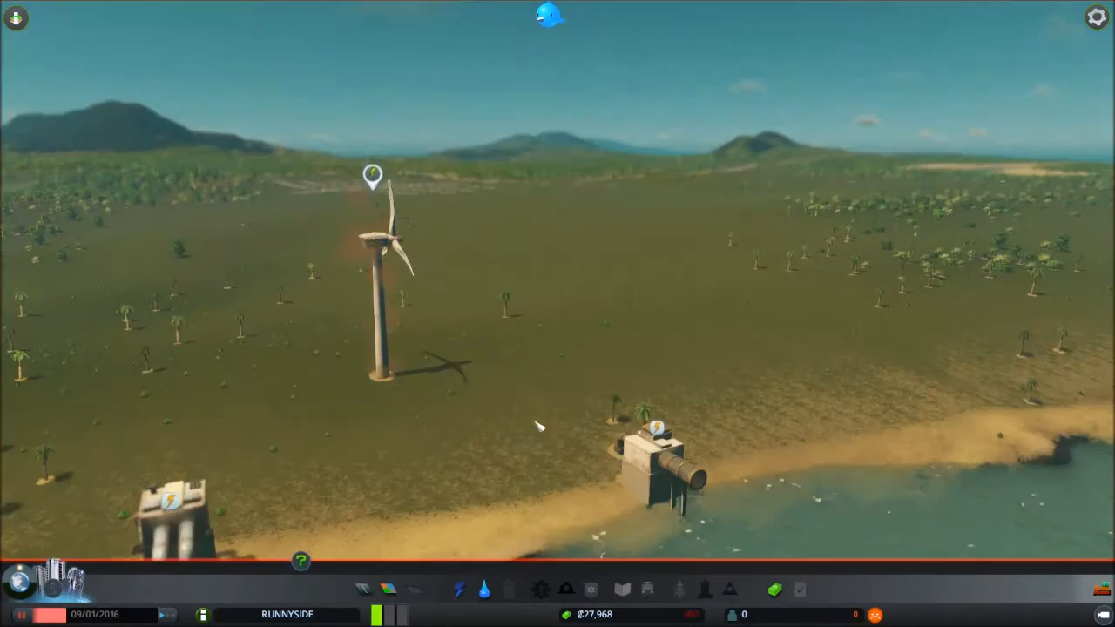
pyautogui.click(458, 588)
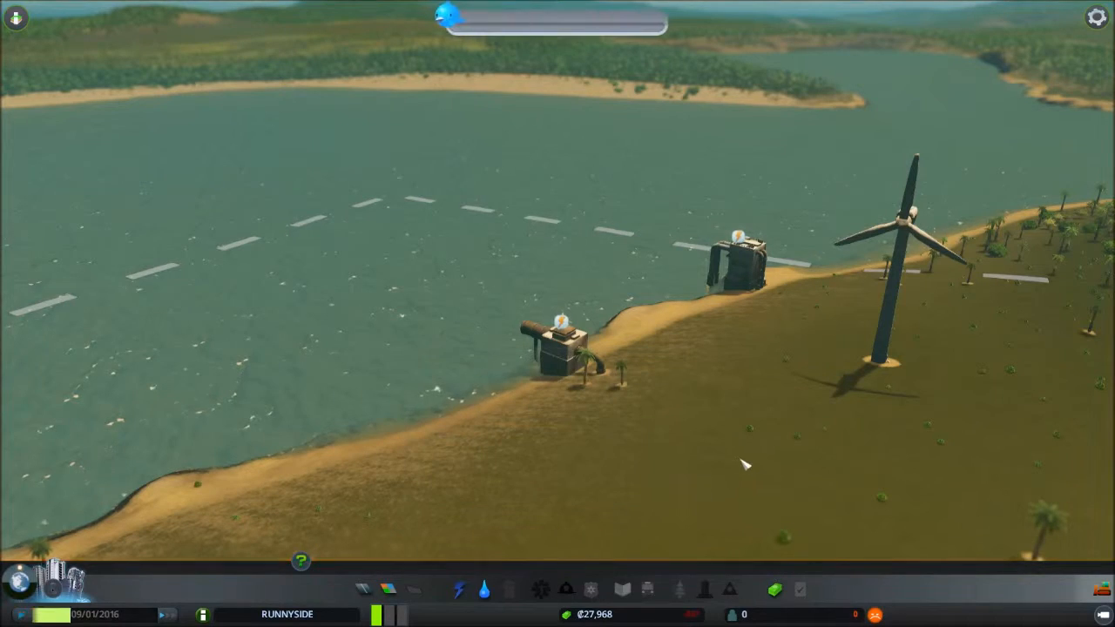
pyautogui.click(561, 348)
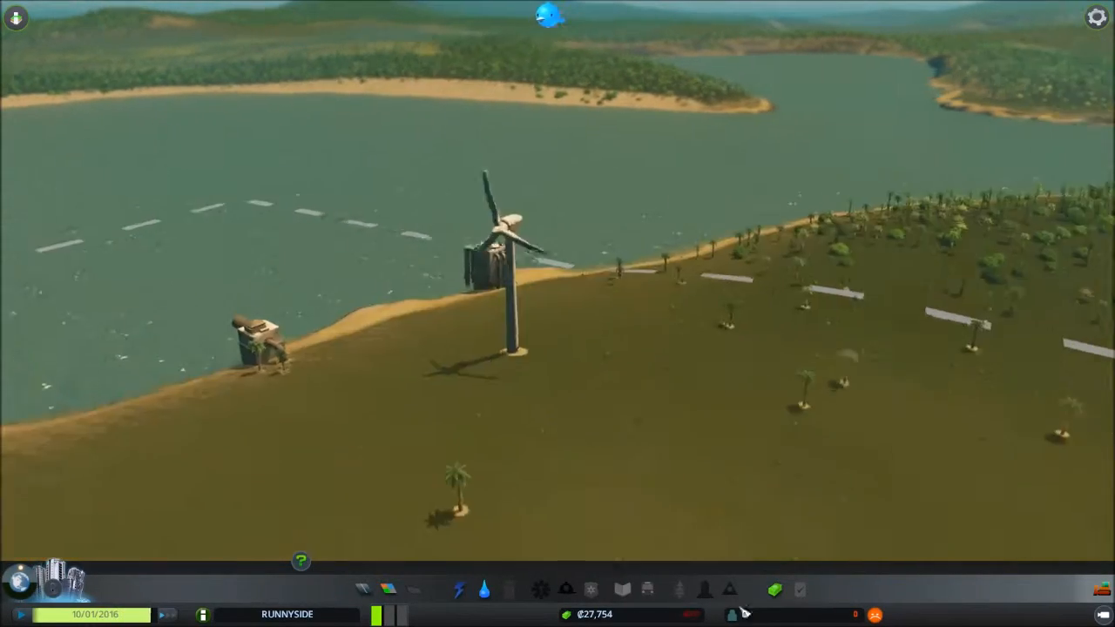
pyautogui.click(458, 588)
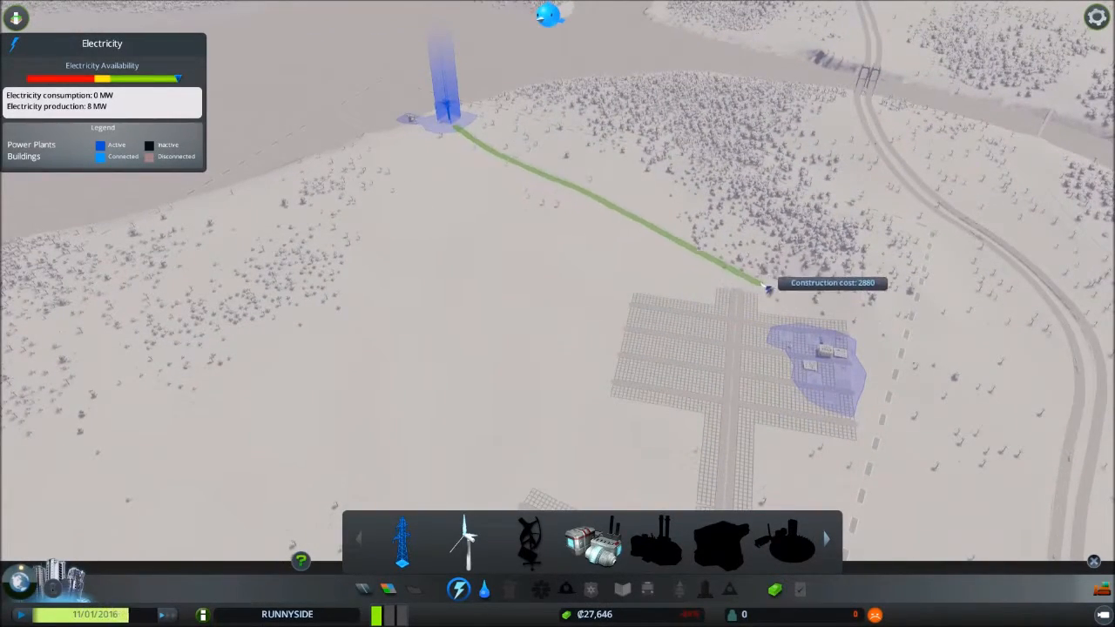
# - Run a power line from the wind turbine across to the residential grid
pyautogui.click(710, 287)
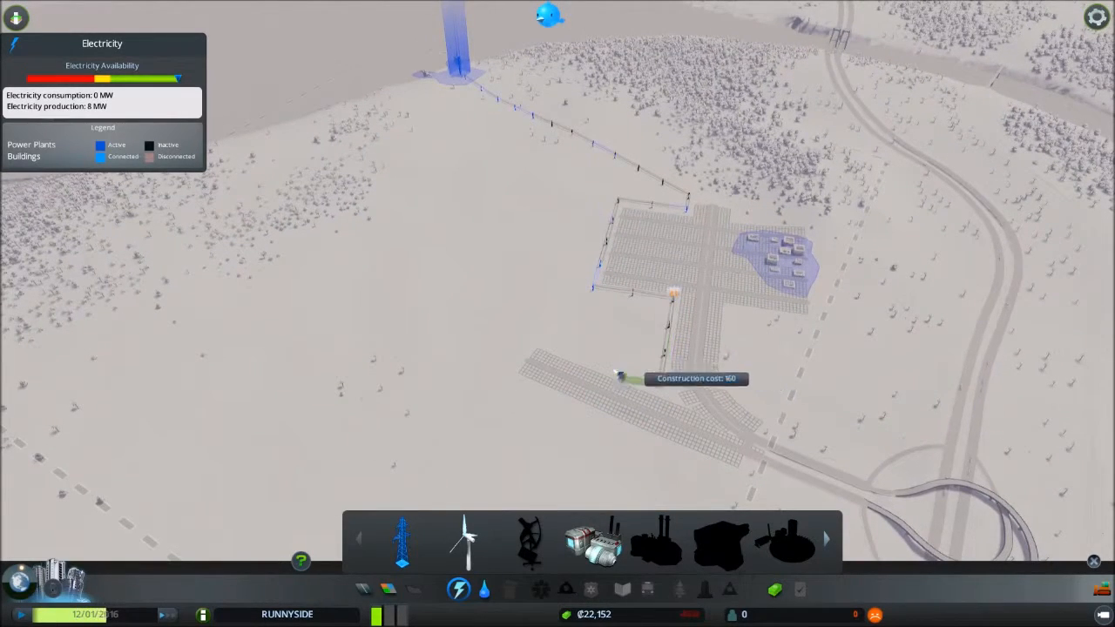
pyautogui.click(620, 376)
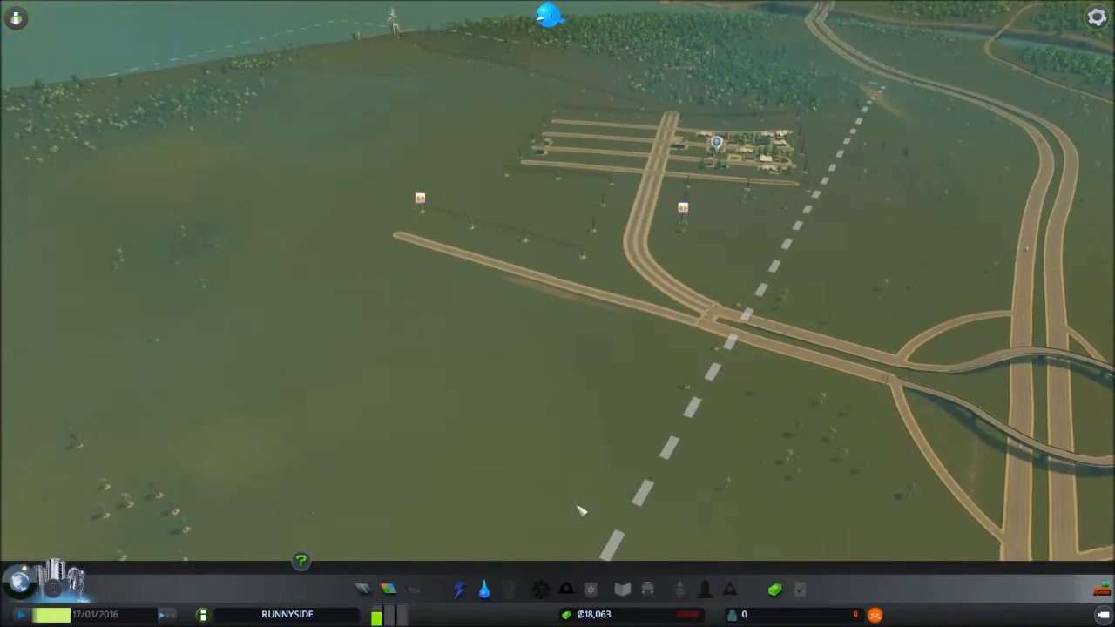
# - Continue power lines through the grid streets so the first houses get electricity
pyautogui.click(388, 589)
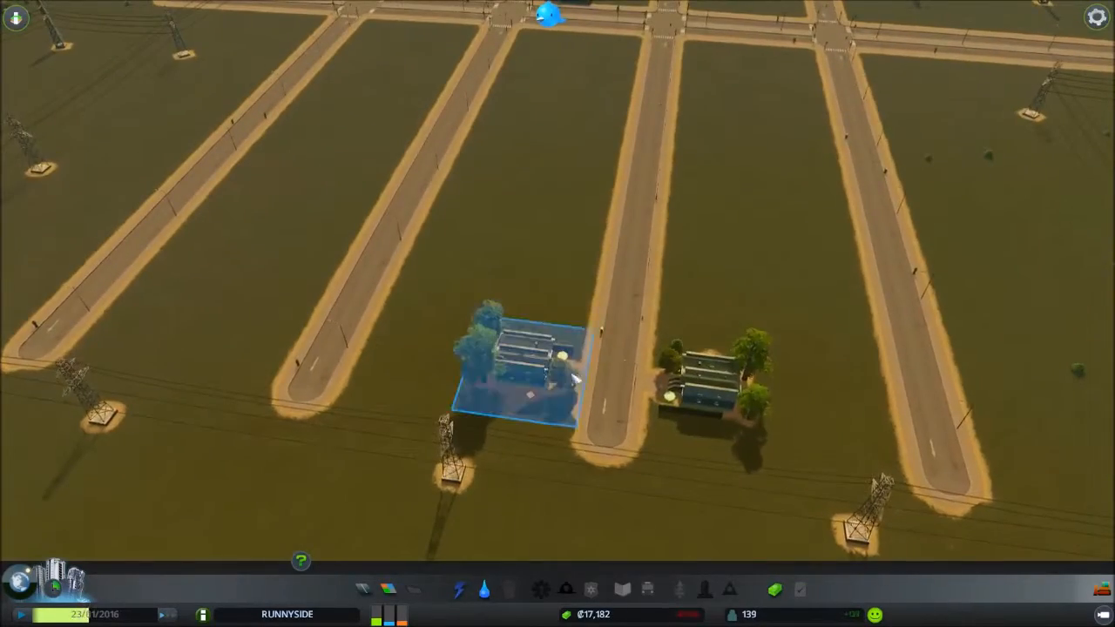
# - Inspect the household details of a newly built house, then dismiss its panel
pyautogui.click(519, 365)
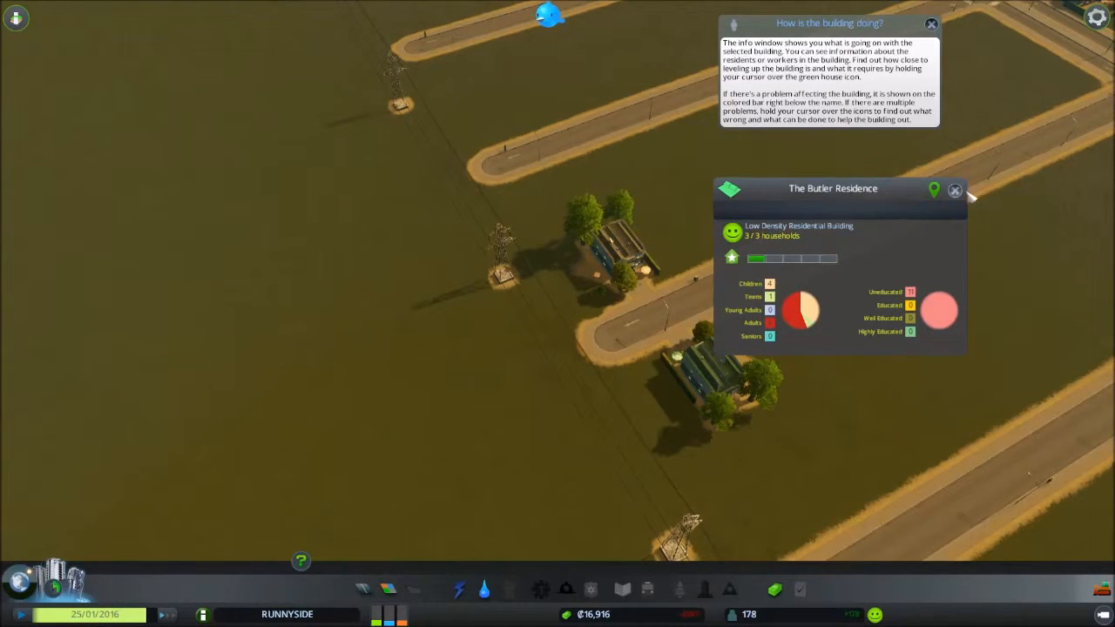
pyautogui.click(955, 190)
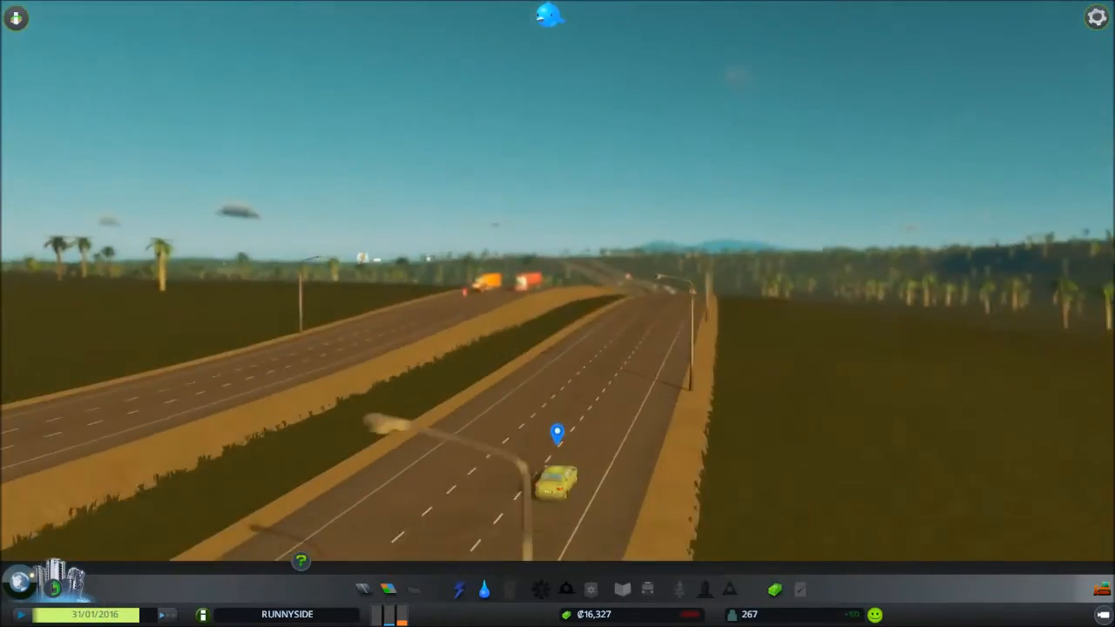
# - Review the Budget tab of the Economy panel, then dismiss it
pyautogui.click(773, 589)
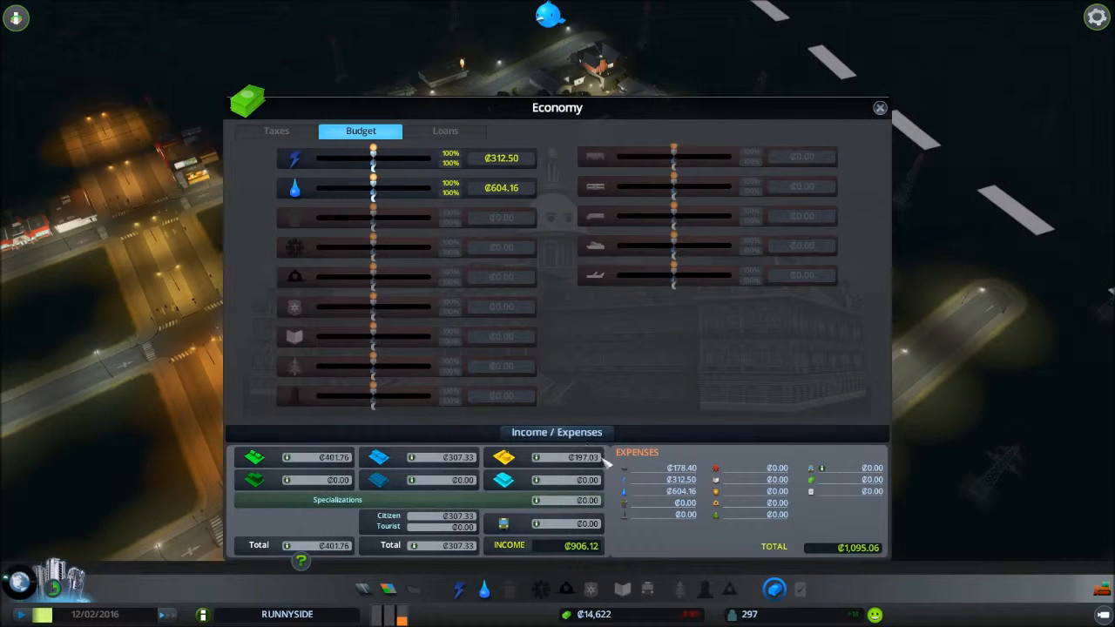
pyautogui.moveTo(857, 557)
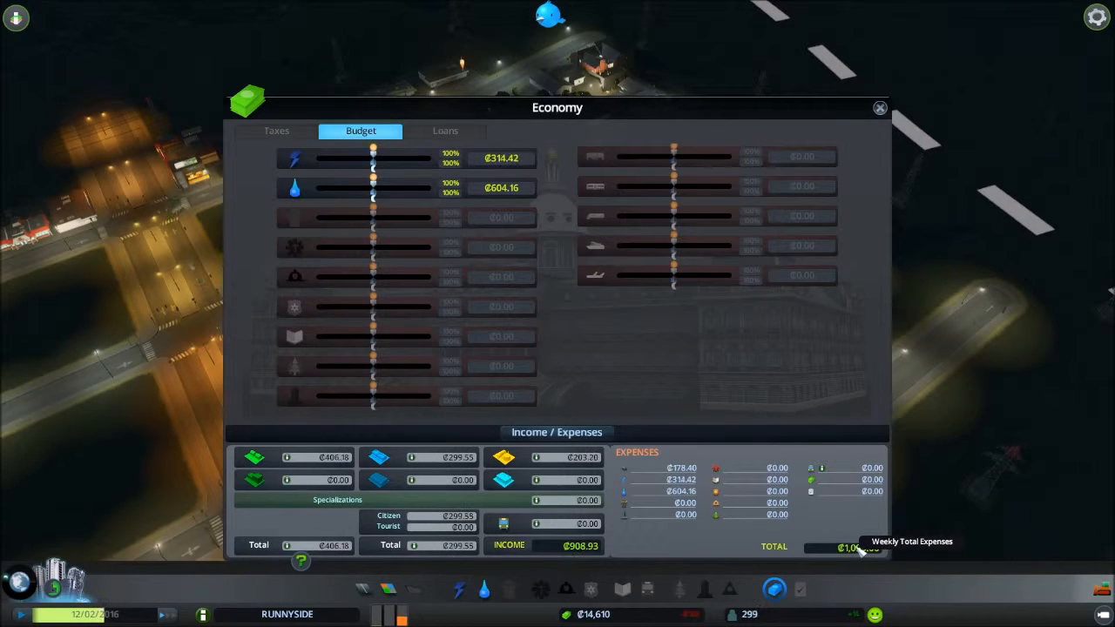
pyautogui.moveTo(592, 554)
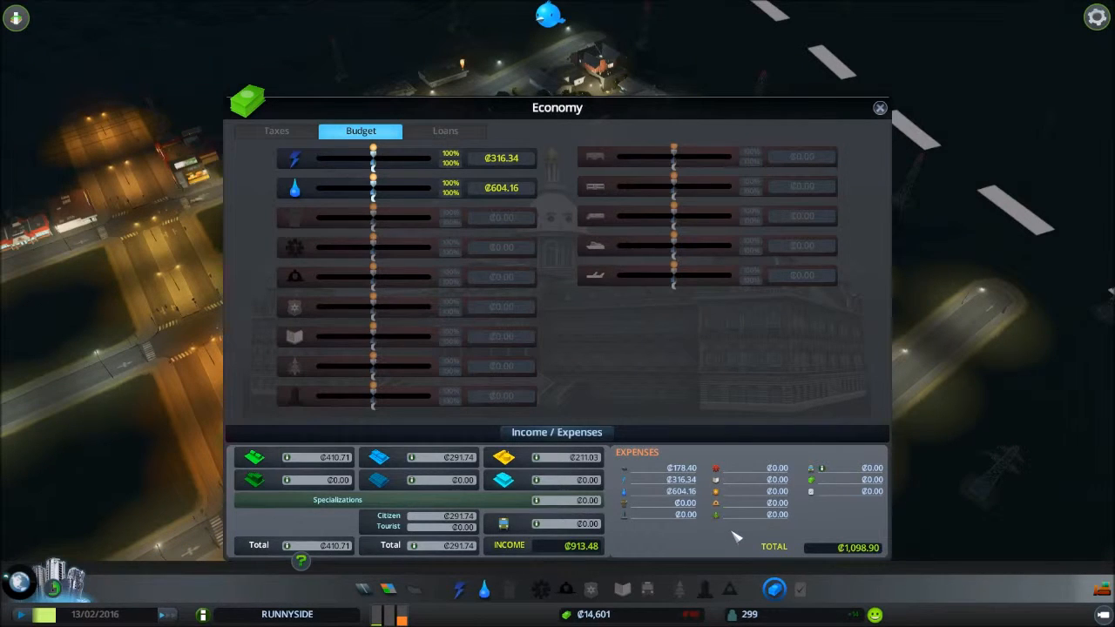
pyautogui.moveTo(700, 533)
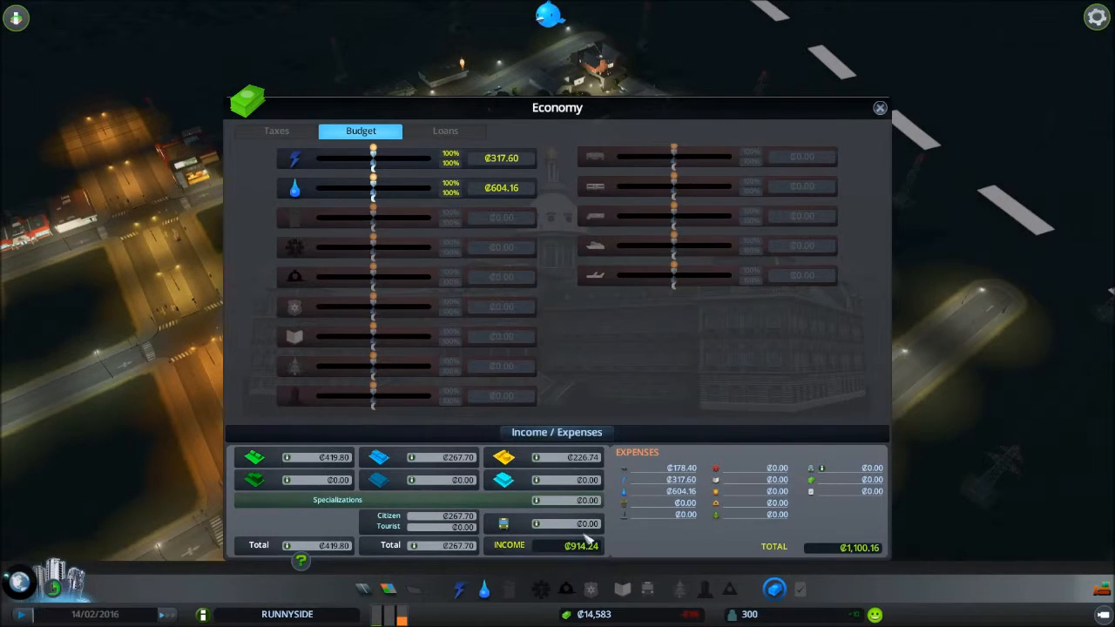
pyautogui.click(877, 107)
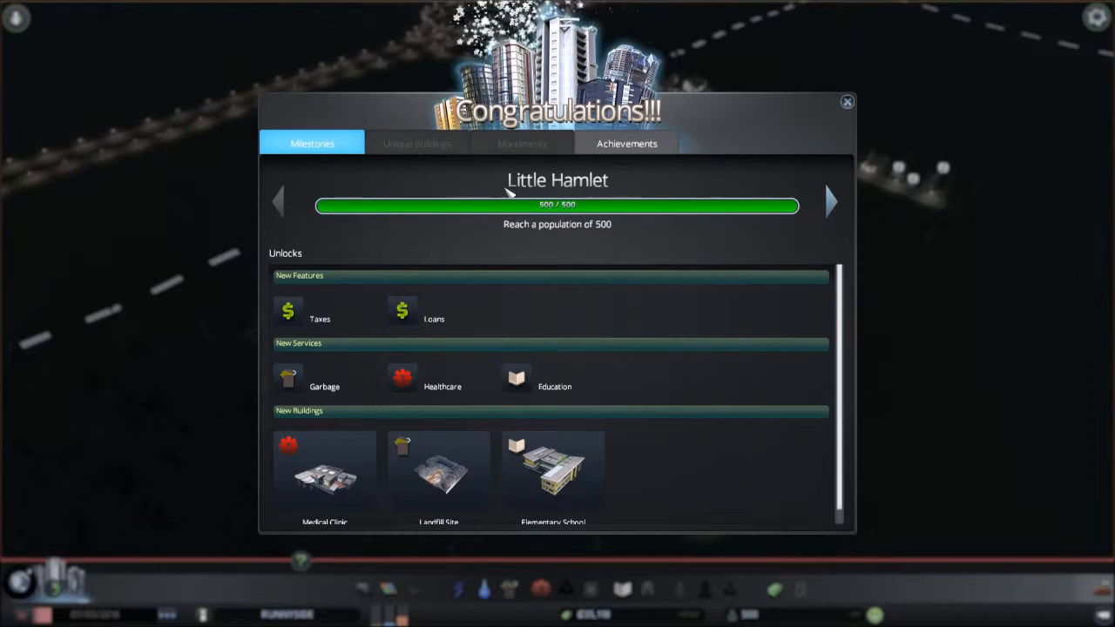
pyautogui.moveTo(641, 230)
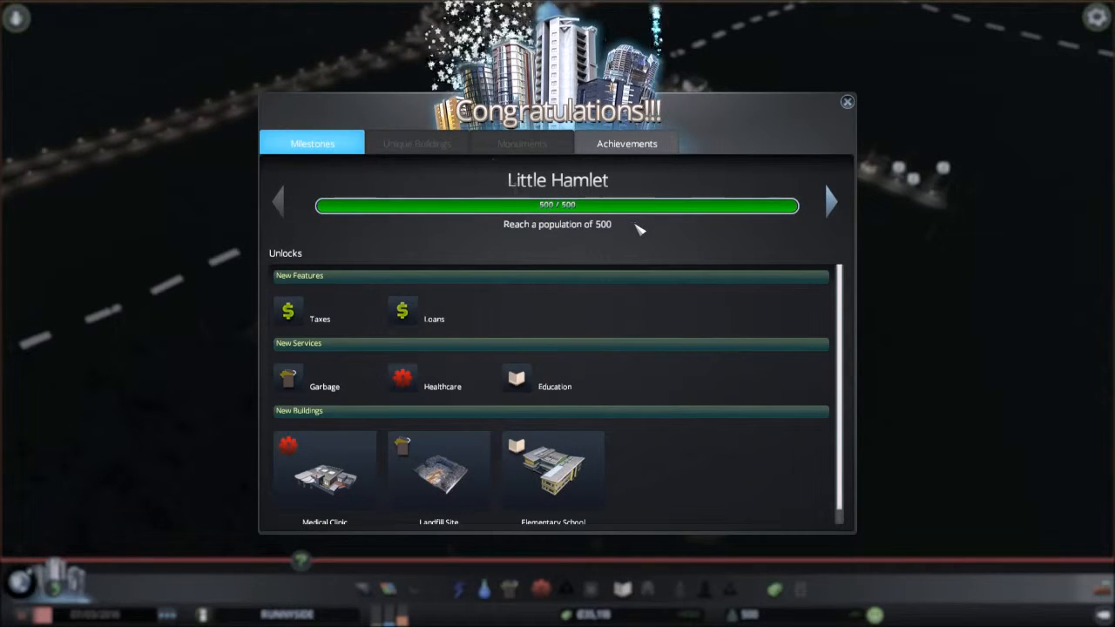
pyautogui.moveTo(415, 310)
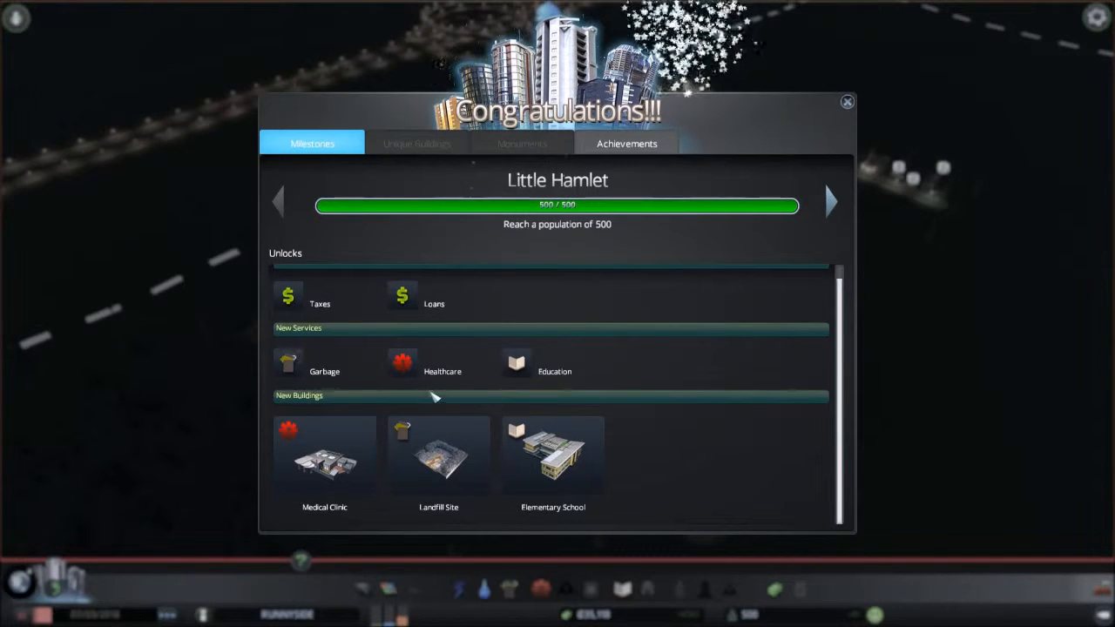
pyautogui.moveTo(439, 513)
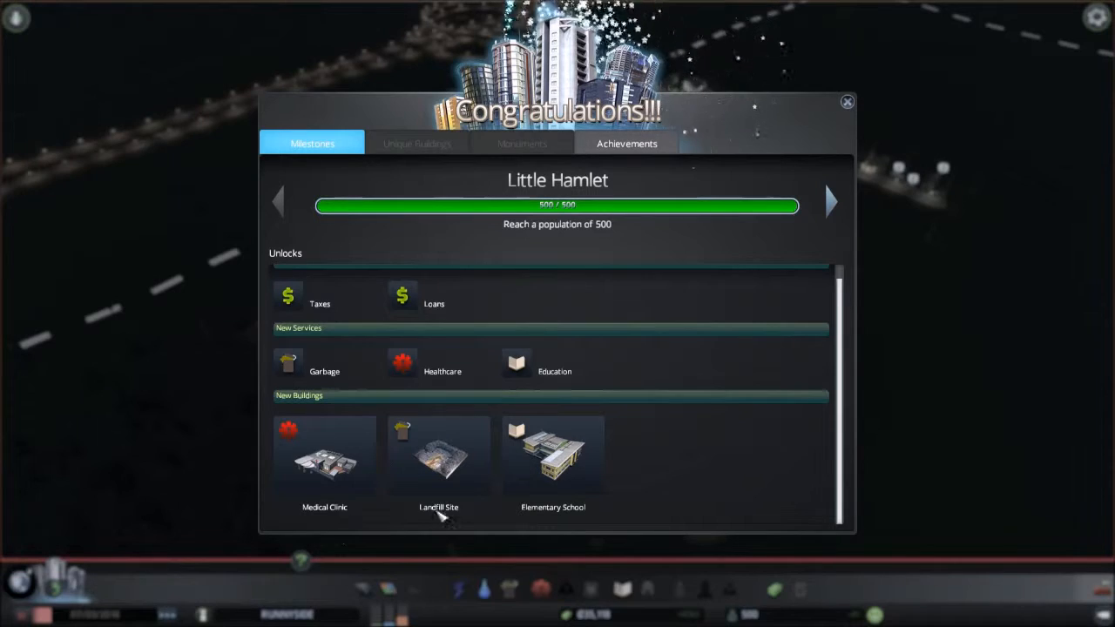
pyautogui.moveTo(862, 205)
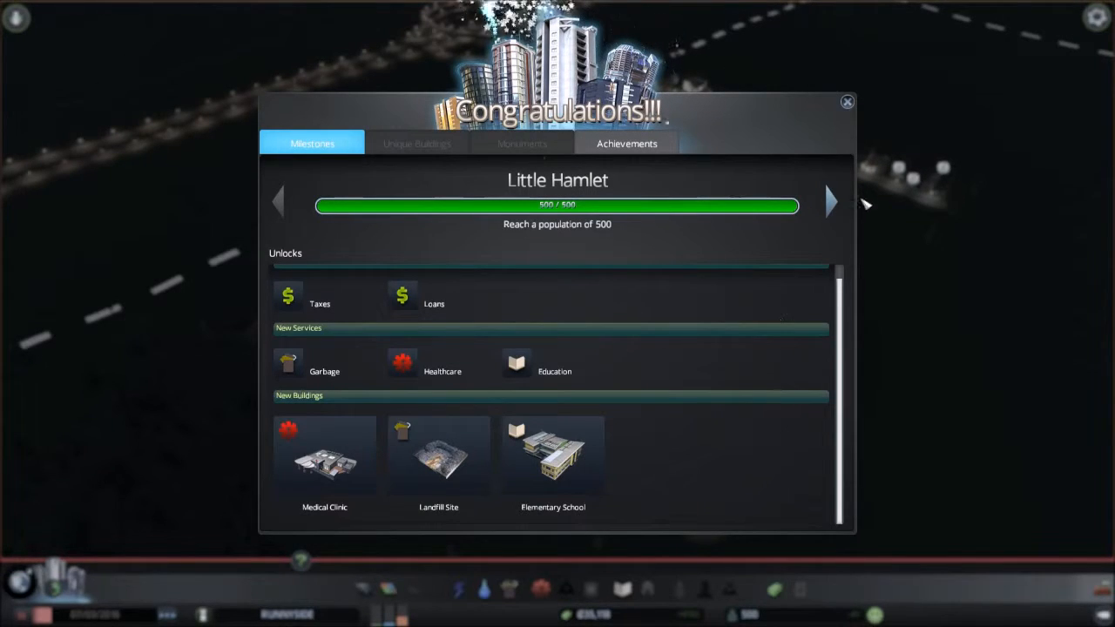
# - Dismiss the Little Hamlet 500-resident congratulations window
pyautogui.click(846, 101)
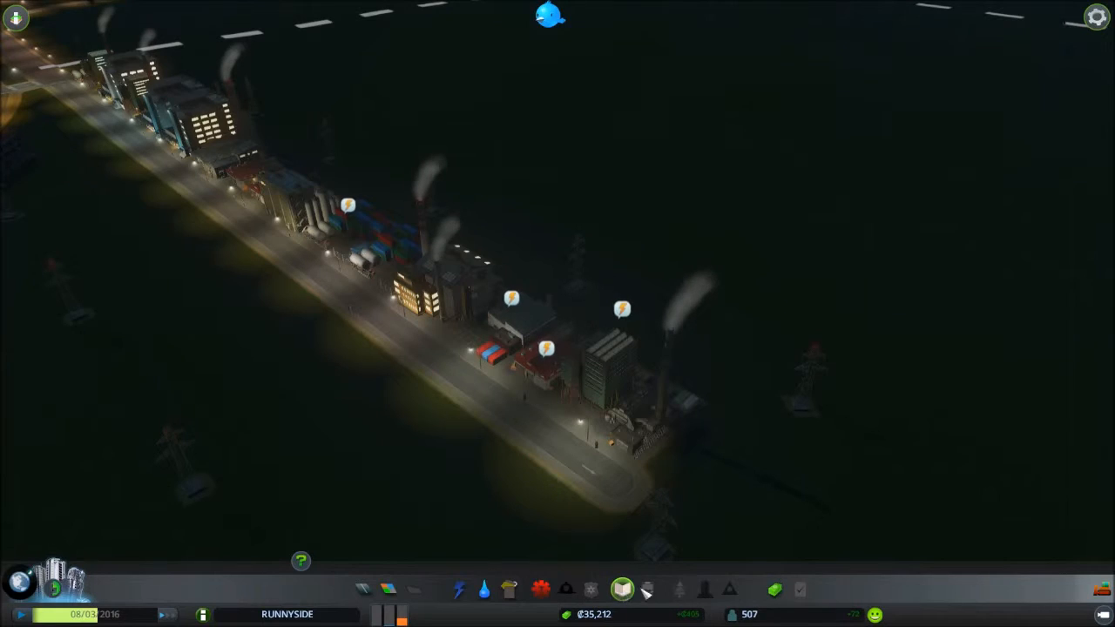
# - Place a second wind turbine on the dark hillside
pyautogui.click(458, 588)
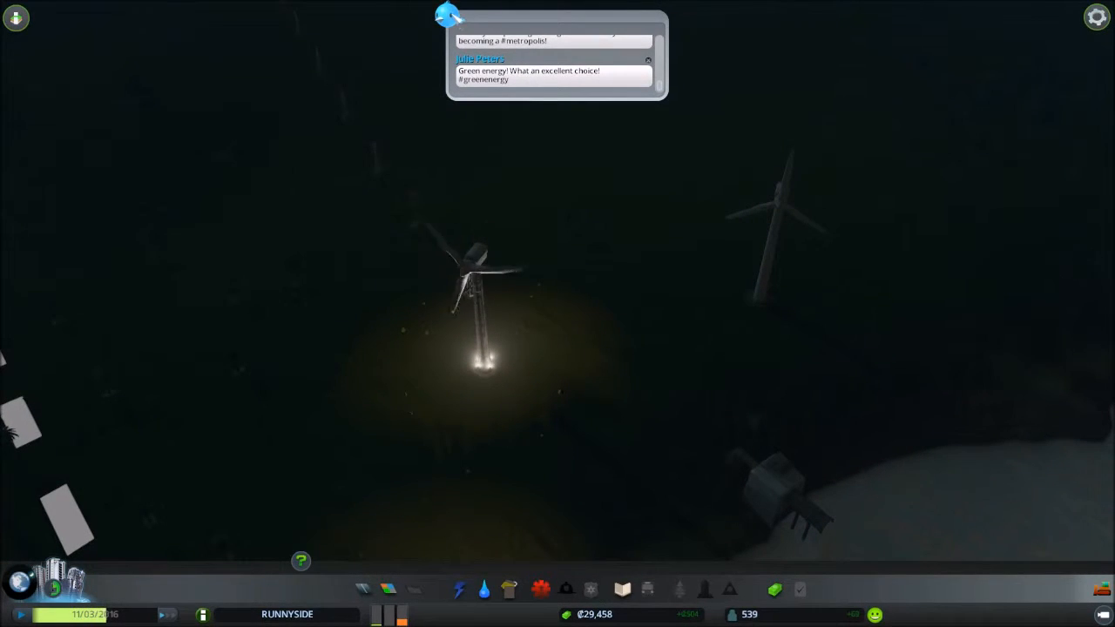
pyautogui.click(775, 209)
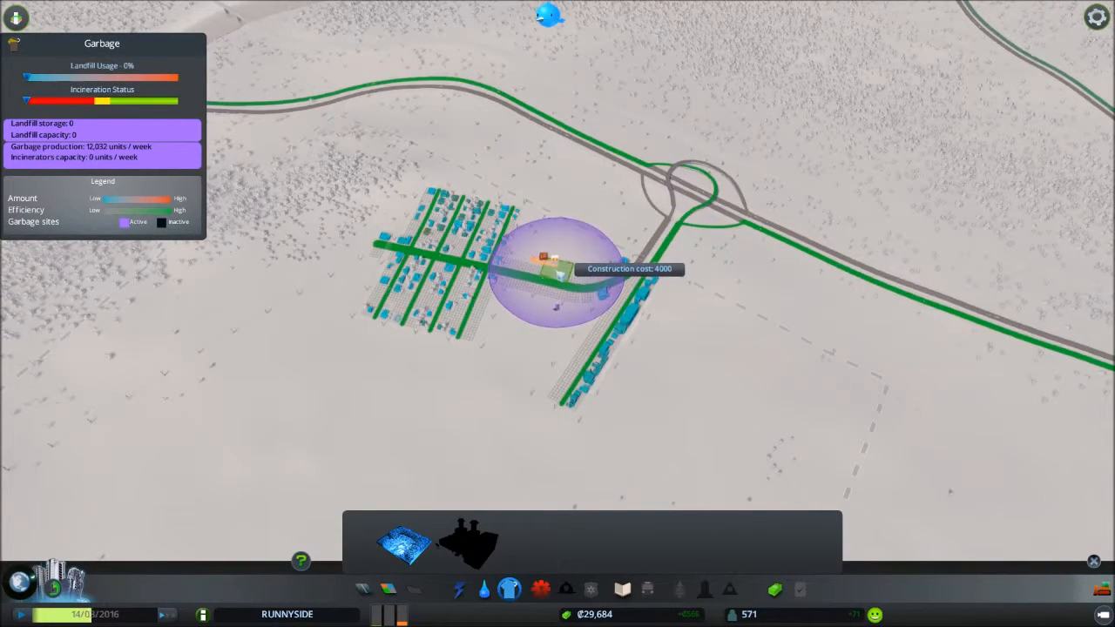
# - Place a Landfill Site beside the road near the power plants, then move to Education services
pyautogui.click(557, 265)
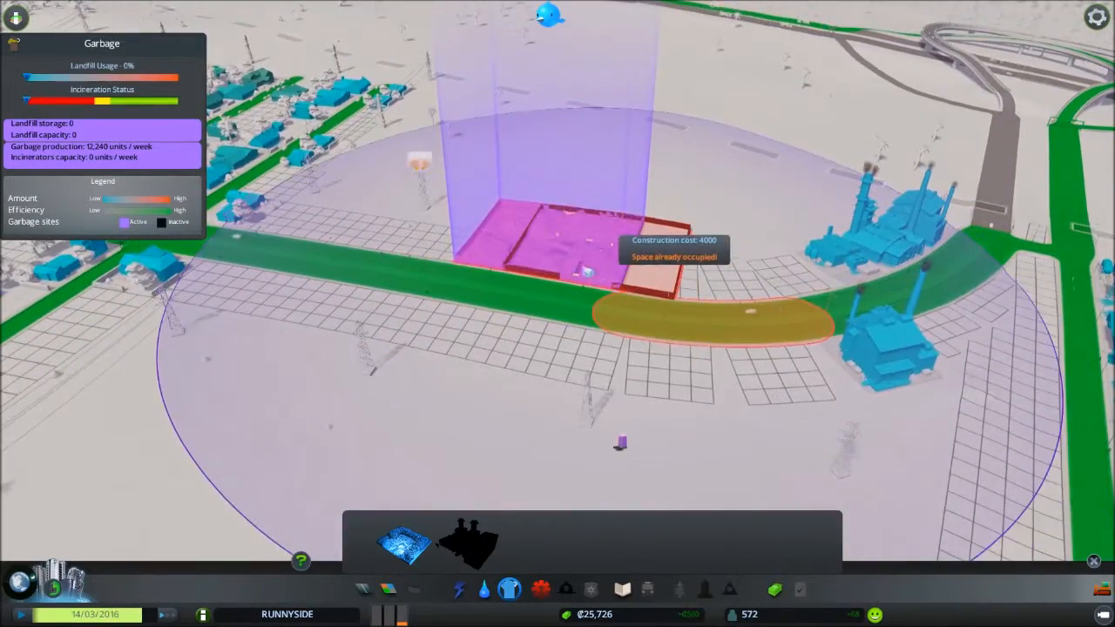
pyautogui.click(548, 226)
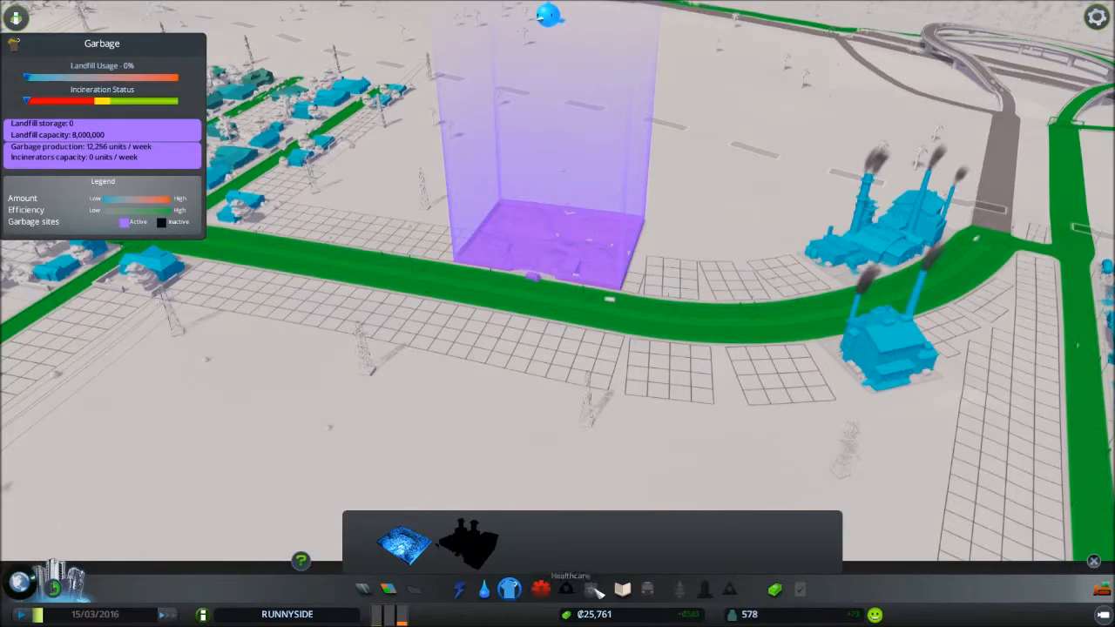
pyautogui.click(622, 588)
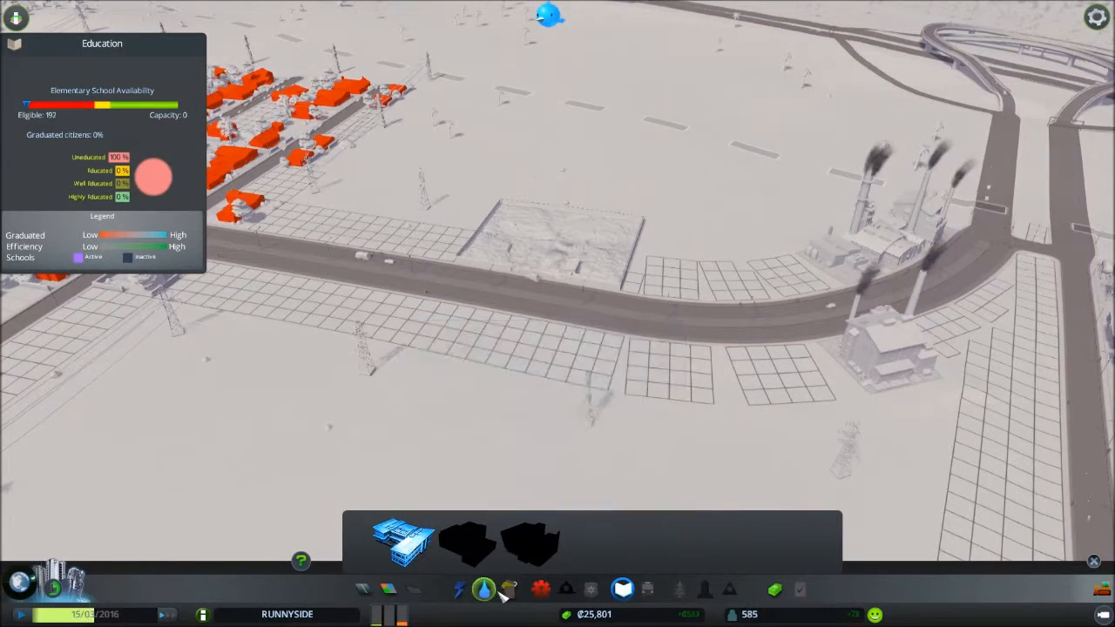
# - Select the Medical Clinic from the healthcare services to build for residents
pyautogui.click(540, 588)
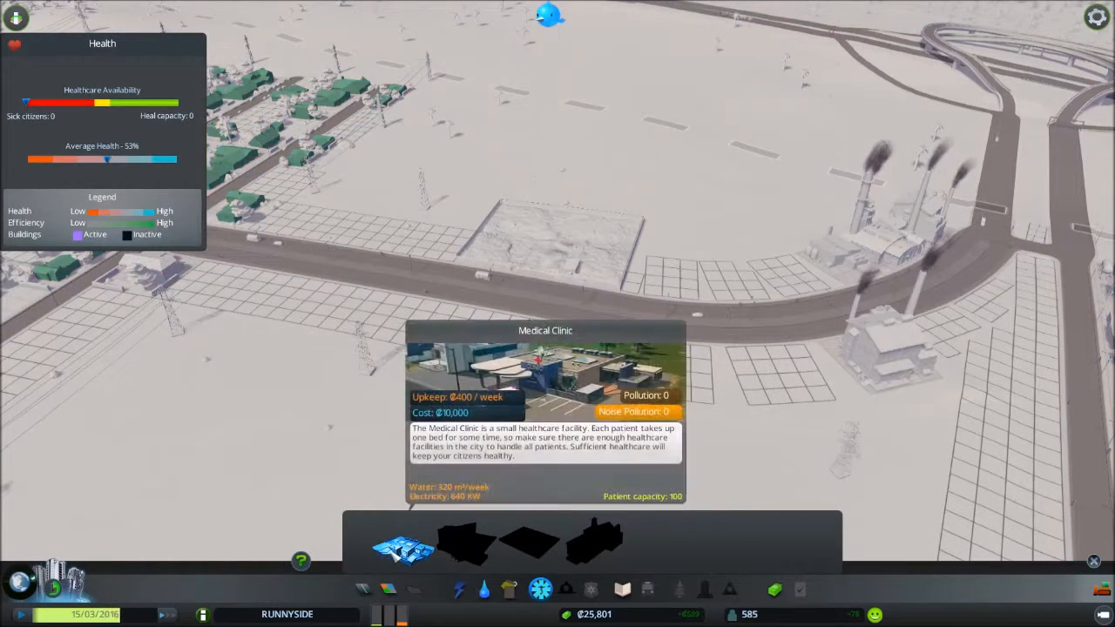
pyautogui.click(590, 588)
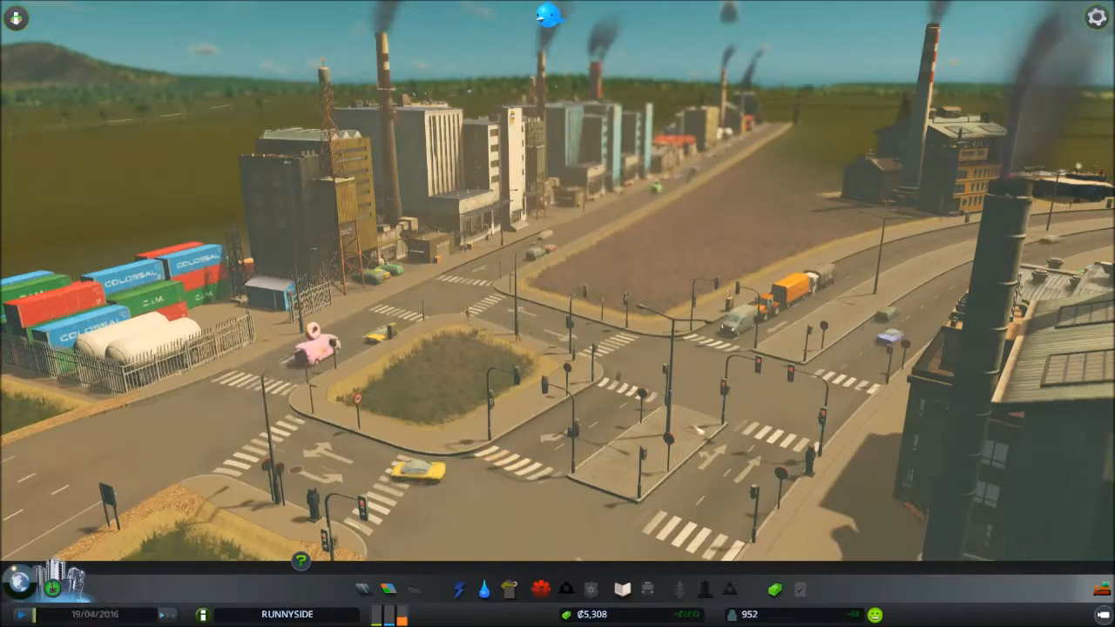
# - Unpause the simulation so RUNNYSIDE grows toward 950 residents
pyautogui.click(17, 17)
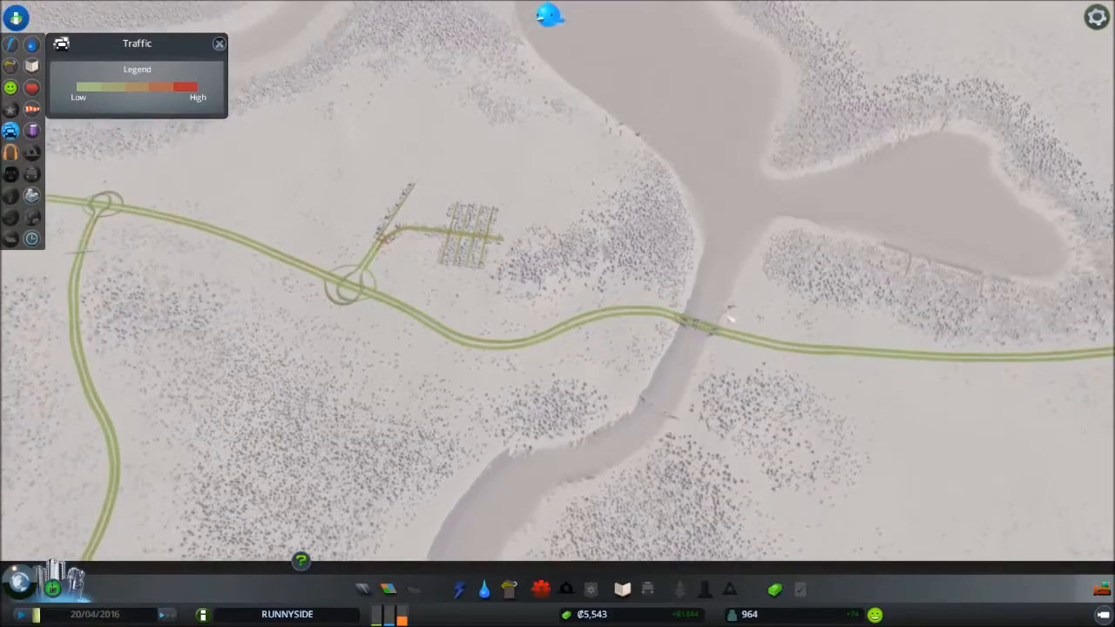
# - View the Areas map and show the Owned Tile's resources and buildable share
pyautogui.click(220, 43)
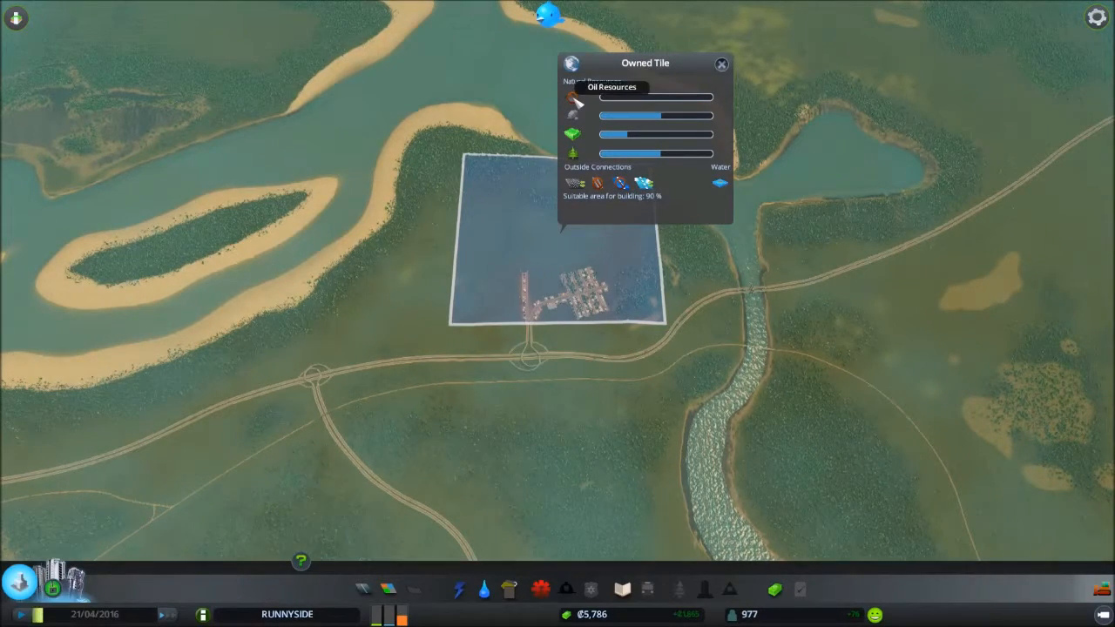
pyautogui.moveTo(592, 172)
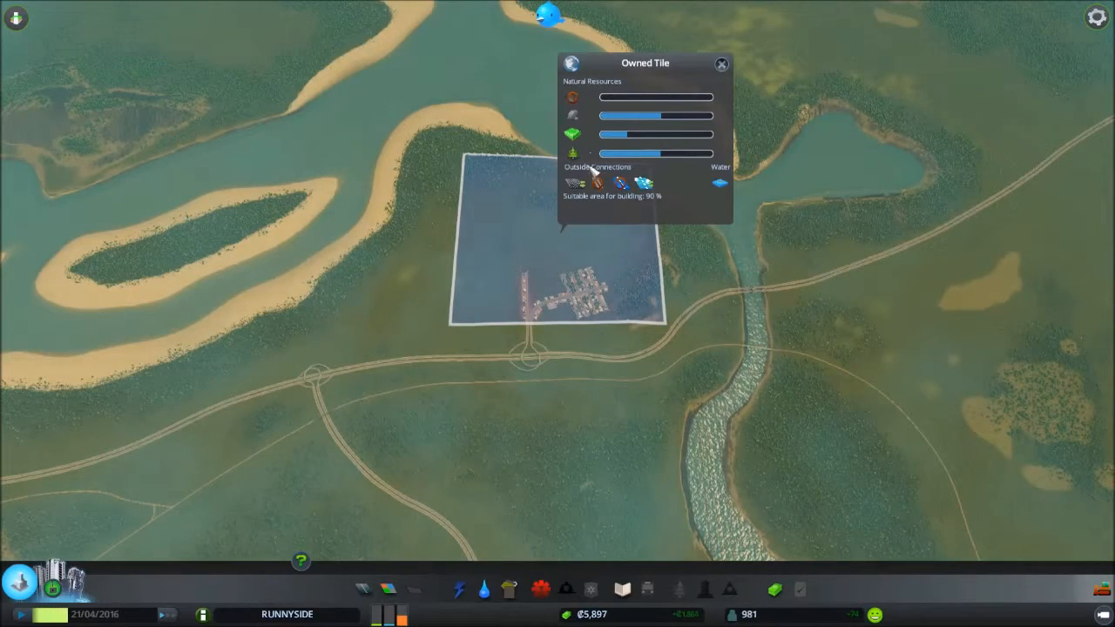
pyautogui.moveTo(623, 209)
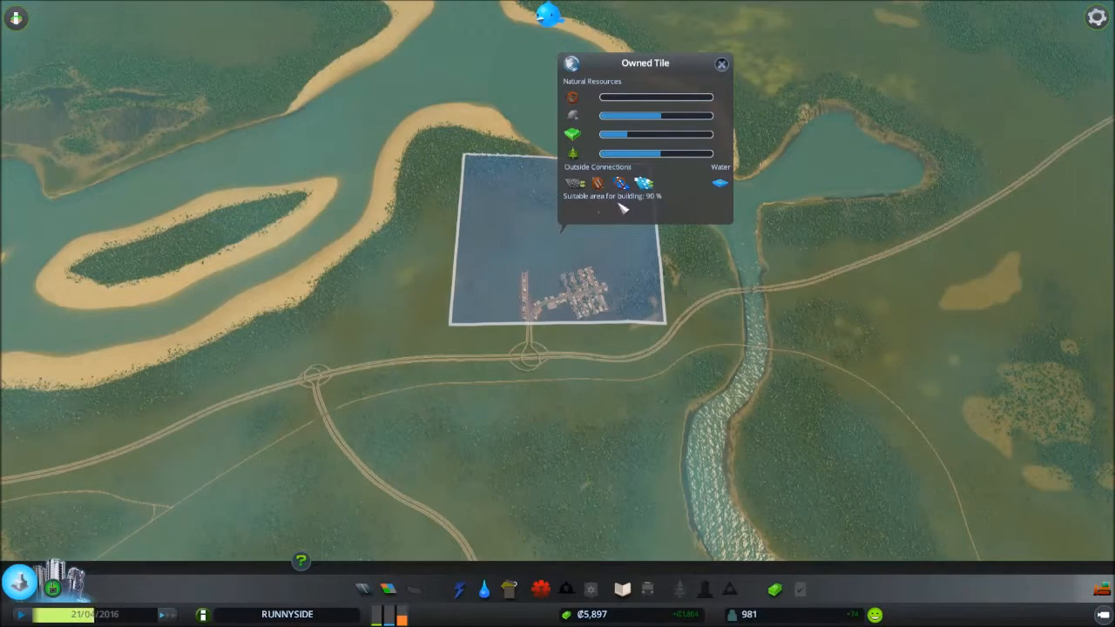
pyautogui.click(721, 62)
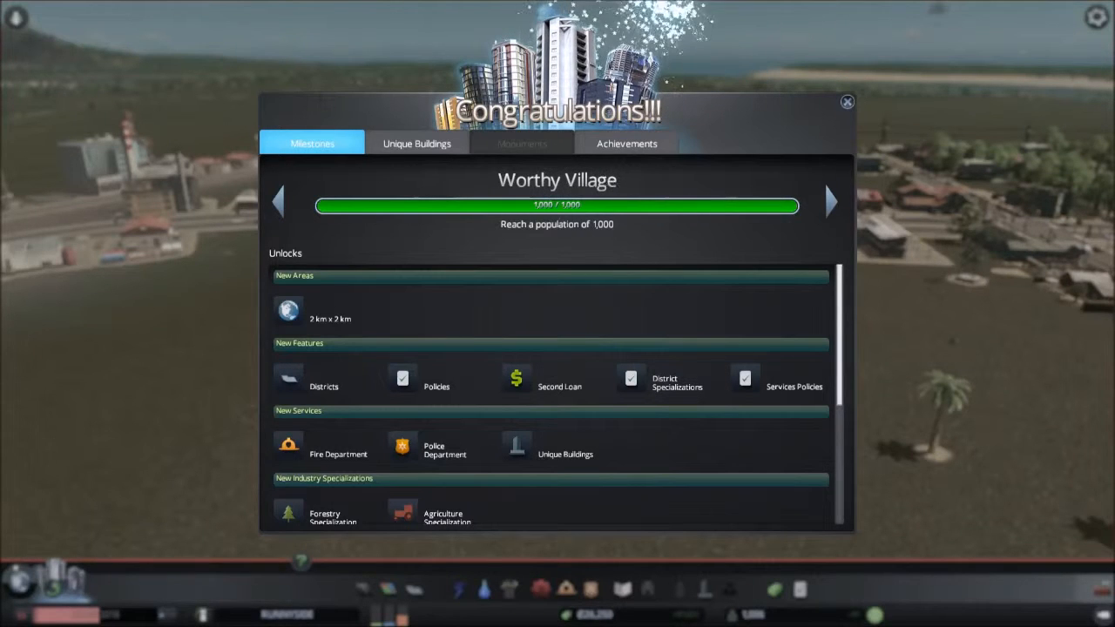
# - Scroll through the Worthy Village unlocks: specializations, policies, fire house and police station
pyautogui.scroll(-3)
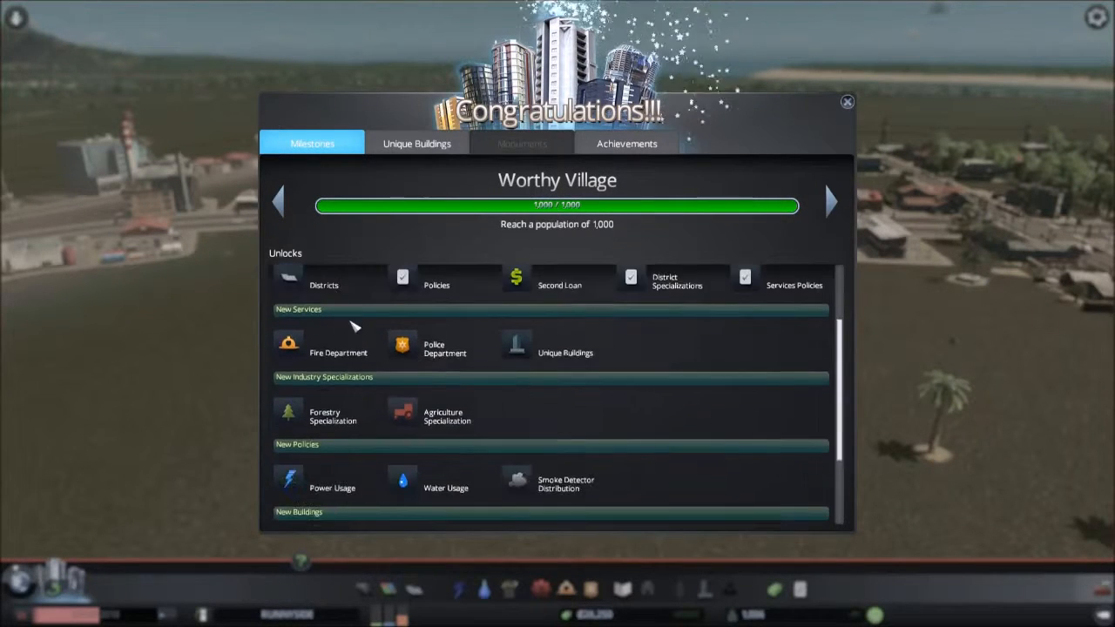
pyautogui.scroll(-3)
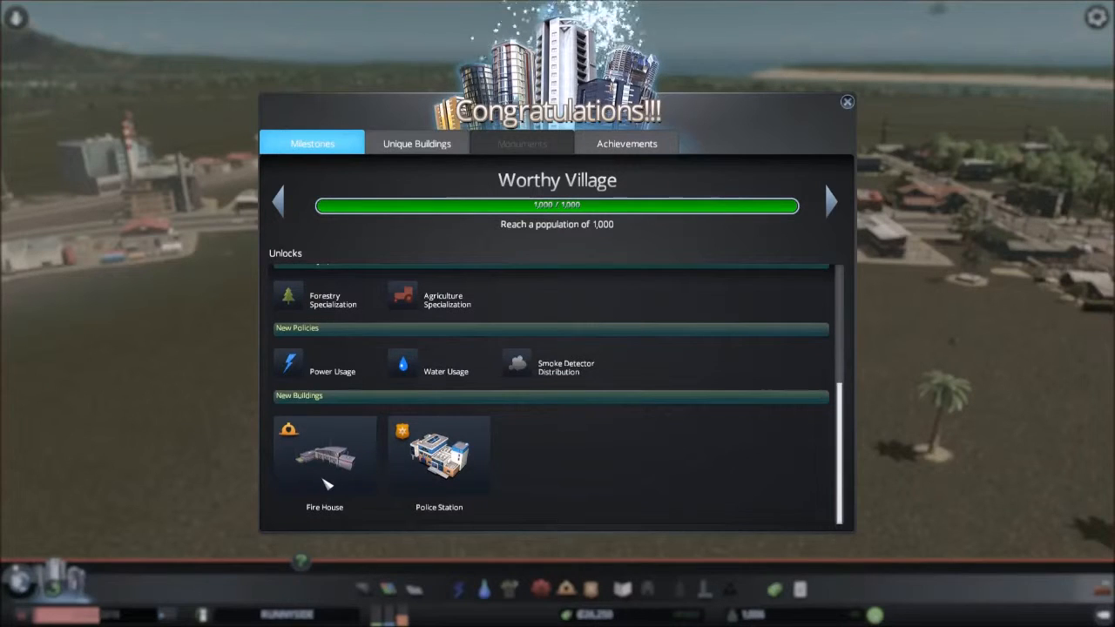
pyautogui.moveTo(532, 369)
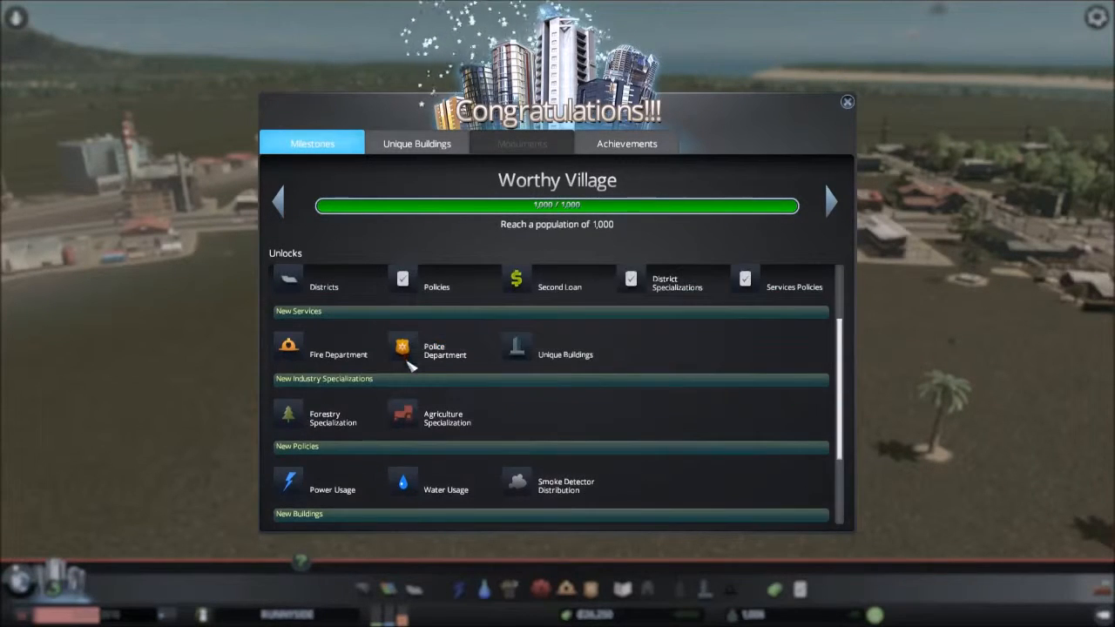
pyautogui.scroll(3)
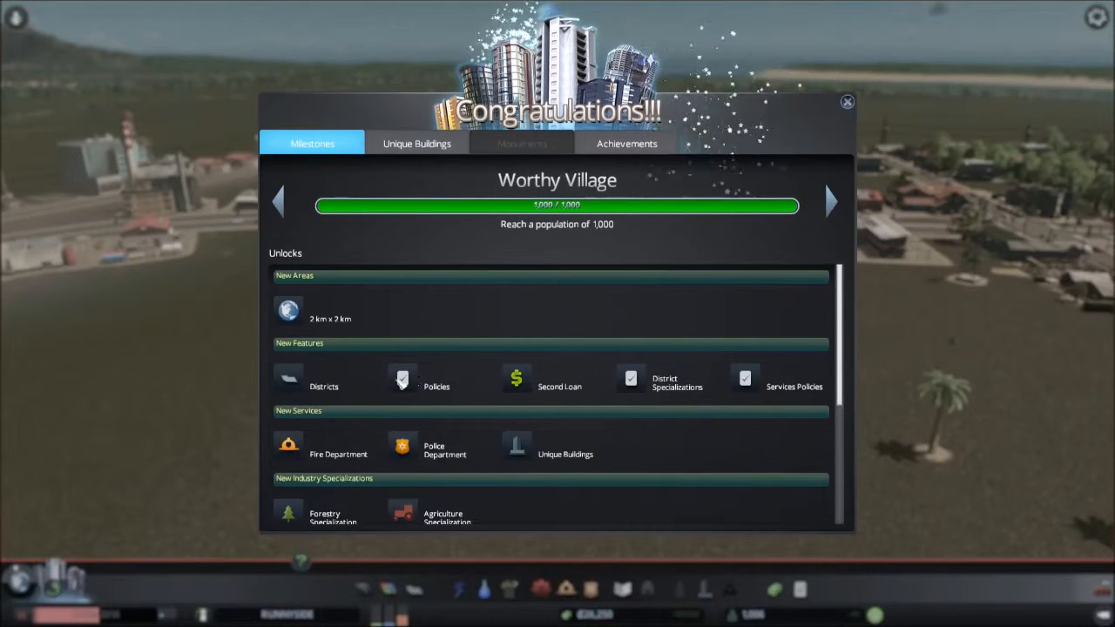
pyautogui.moveTo(741, 390)
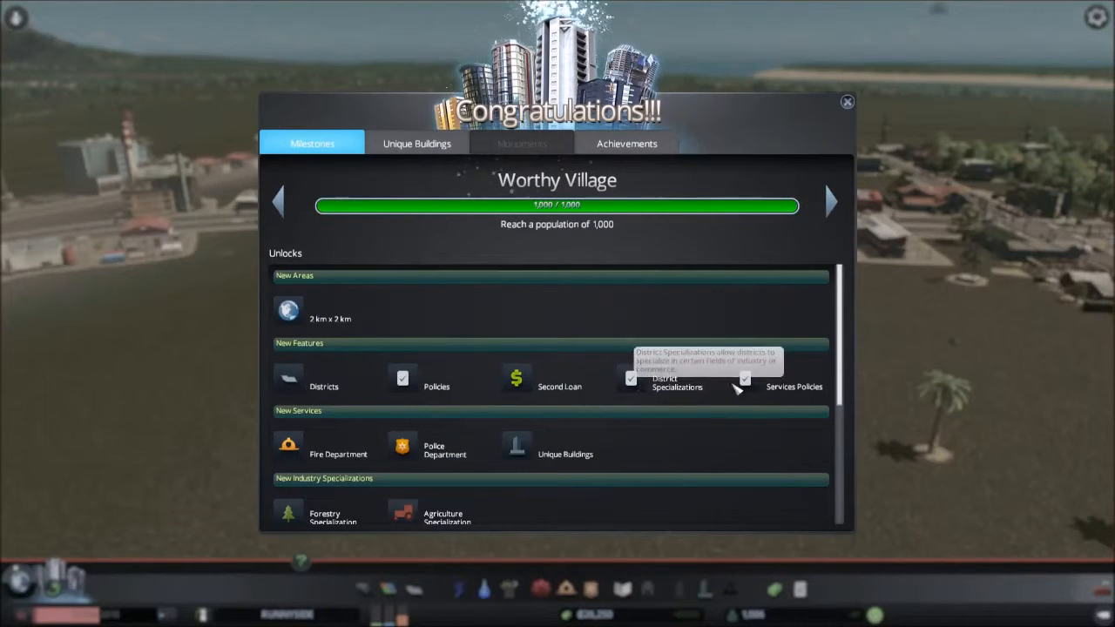
pyautogui.moveTo(233, 313)
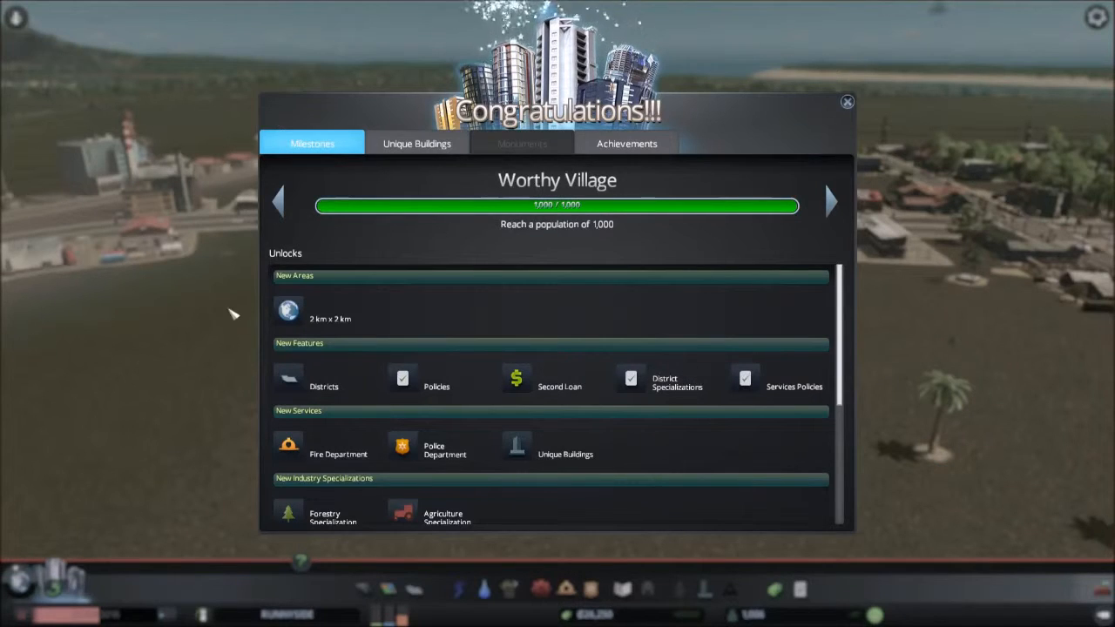
pyautogui.moveTo(296, 310)
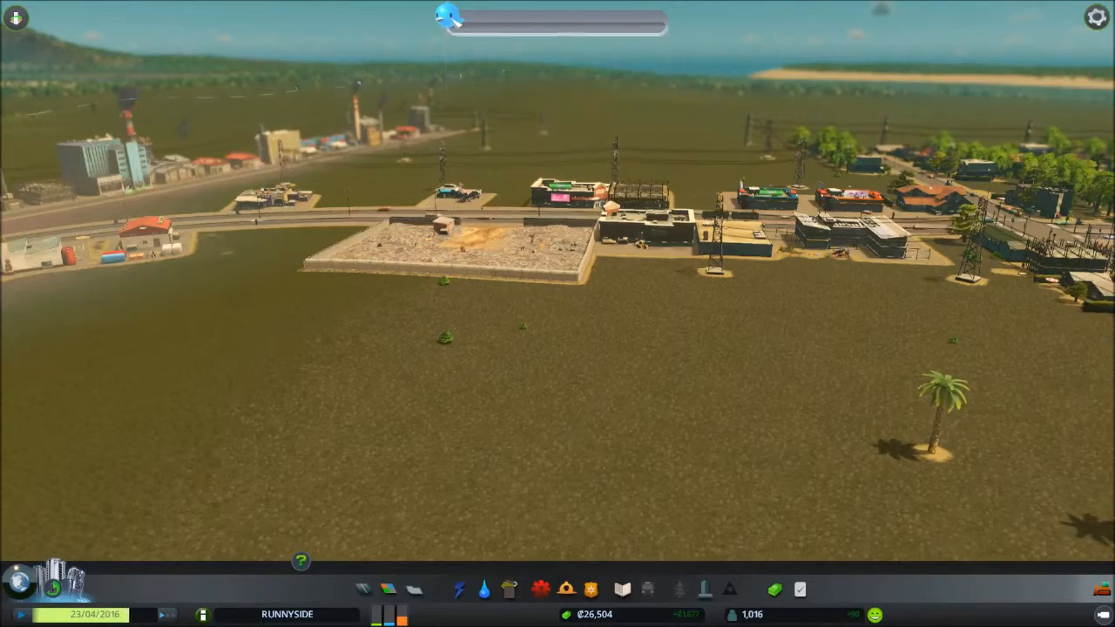
# - Purchase the adjacent land tile next to the starting area from the New Tile panel
pyautogui.scroll(-3)
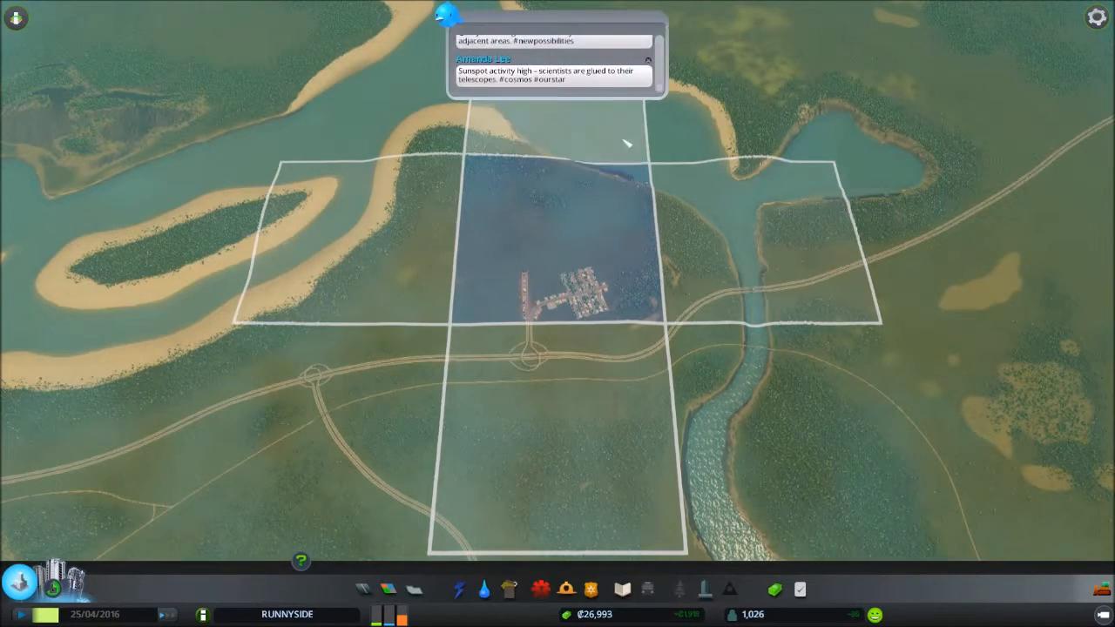
pyautogui.click(366, 252)
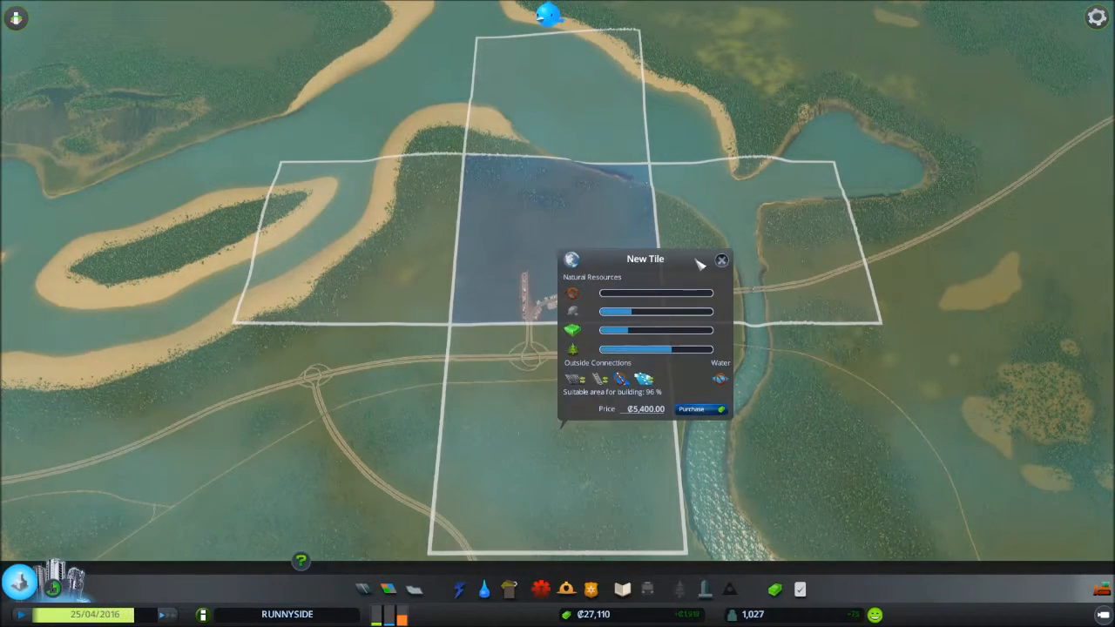
pyautogui.click(689, 410)
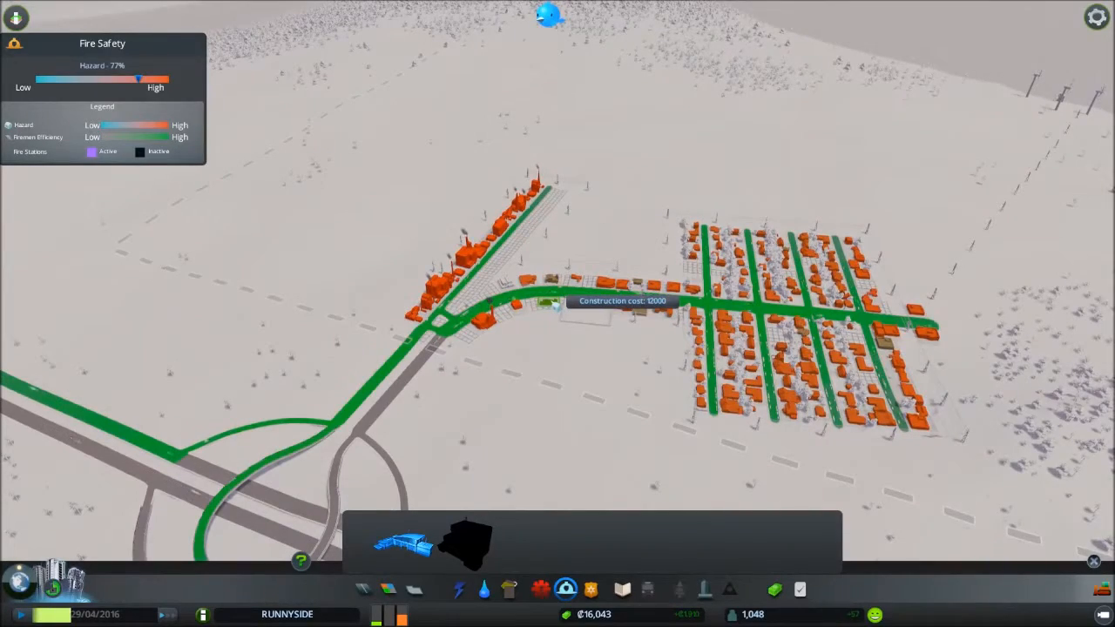
# - Place the fire station along the main road between the shops and housing grid
pyautogui.click(549, 296)
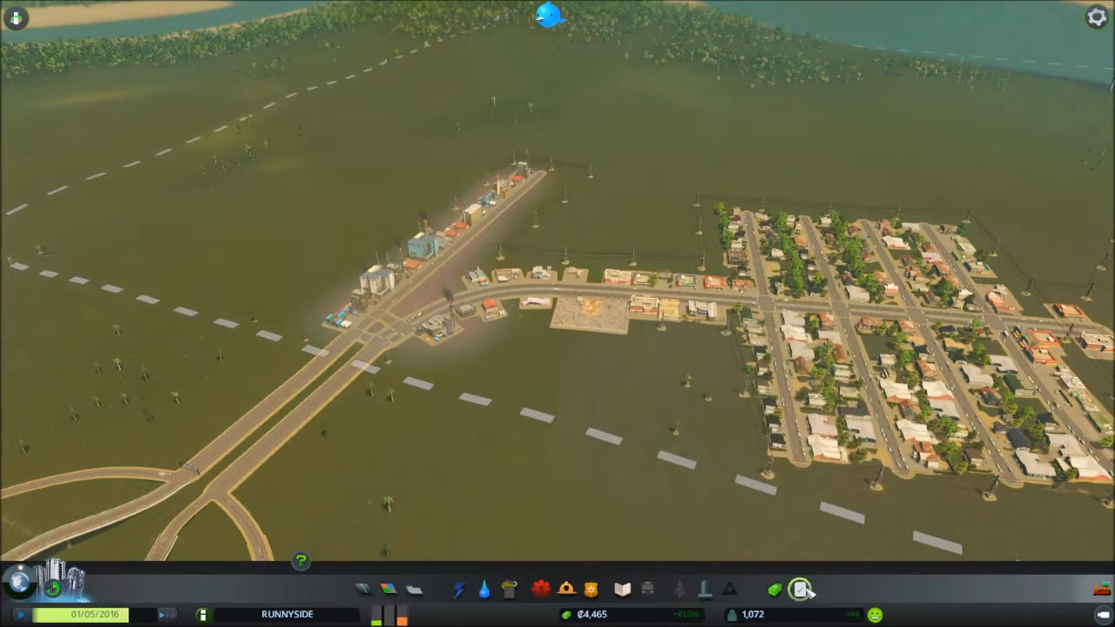
# - Enact Smoke Detector Distribution, Water Usage and Power Usage policies for the whole city
pyautogui.click(797, 588)
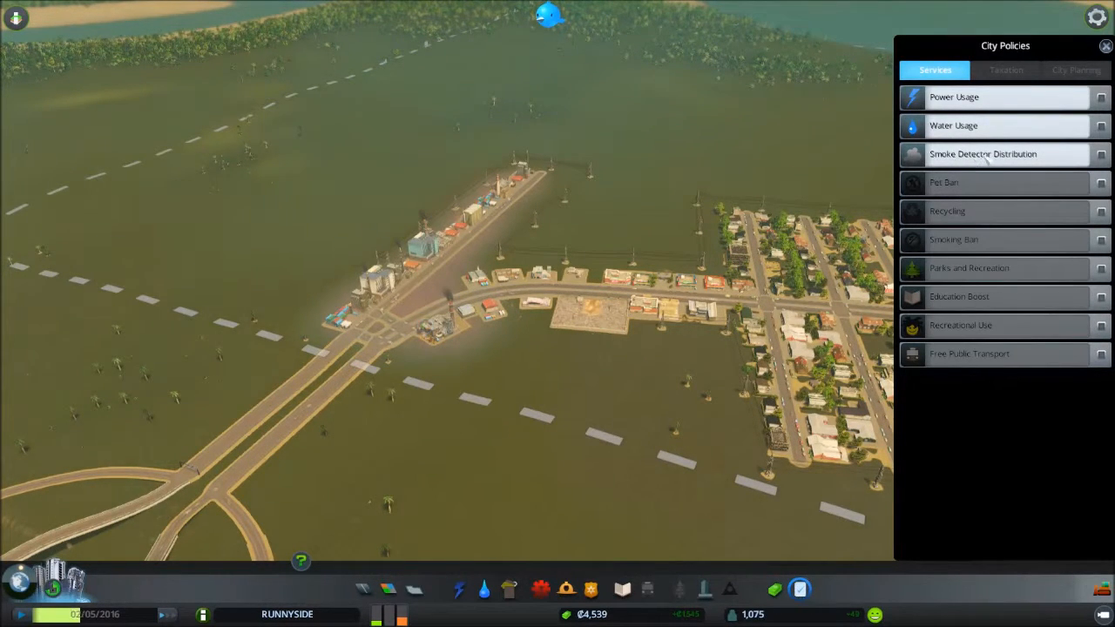
pyautogui.moveTo(982, 154)
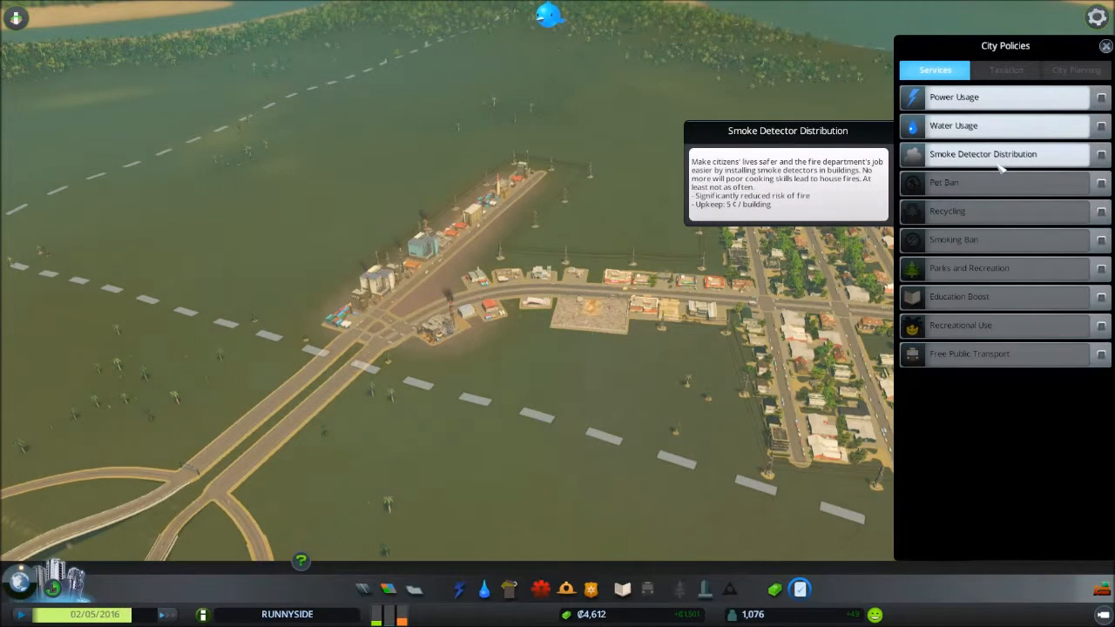
pyautogui.click(1001, 154)
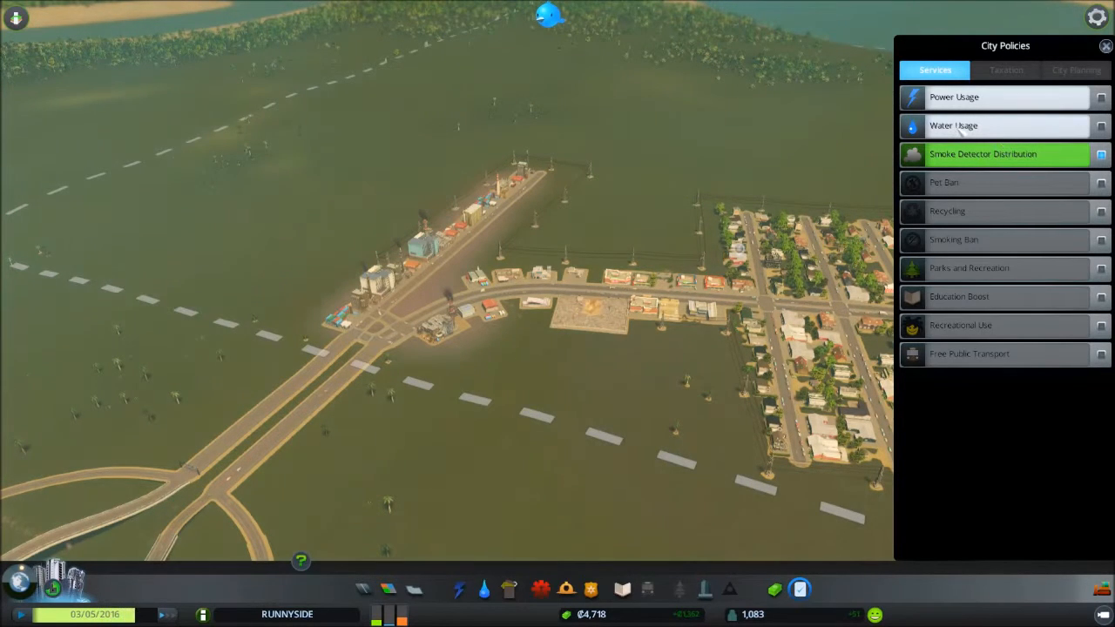
pyautogui.moveTo(958, 125)
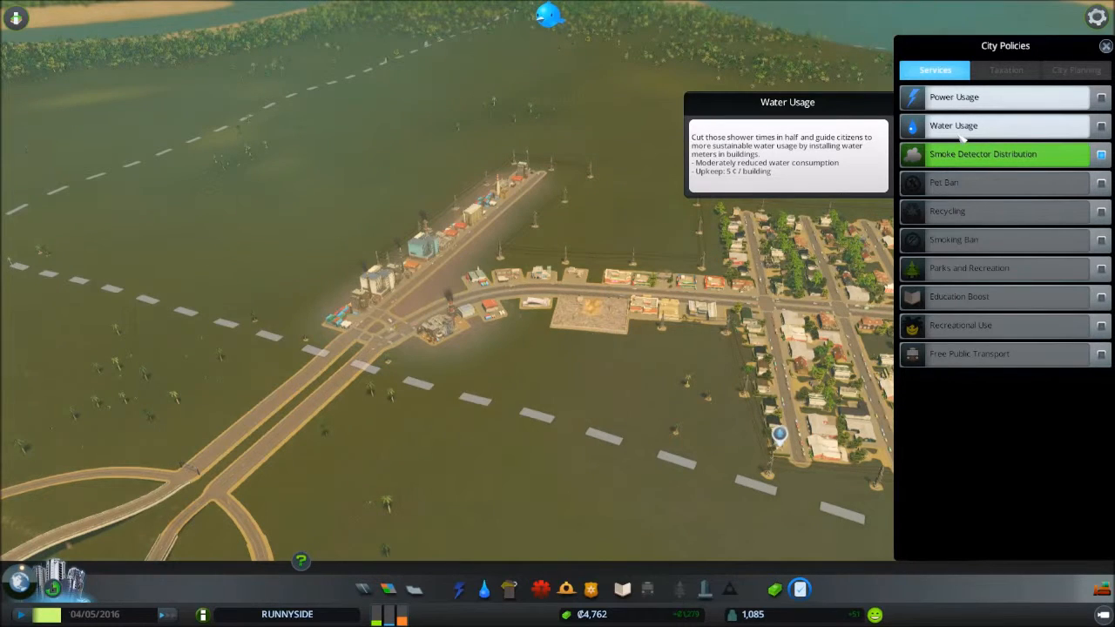
pyautogui.click(1002, 125)
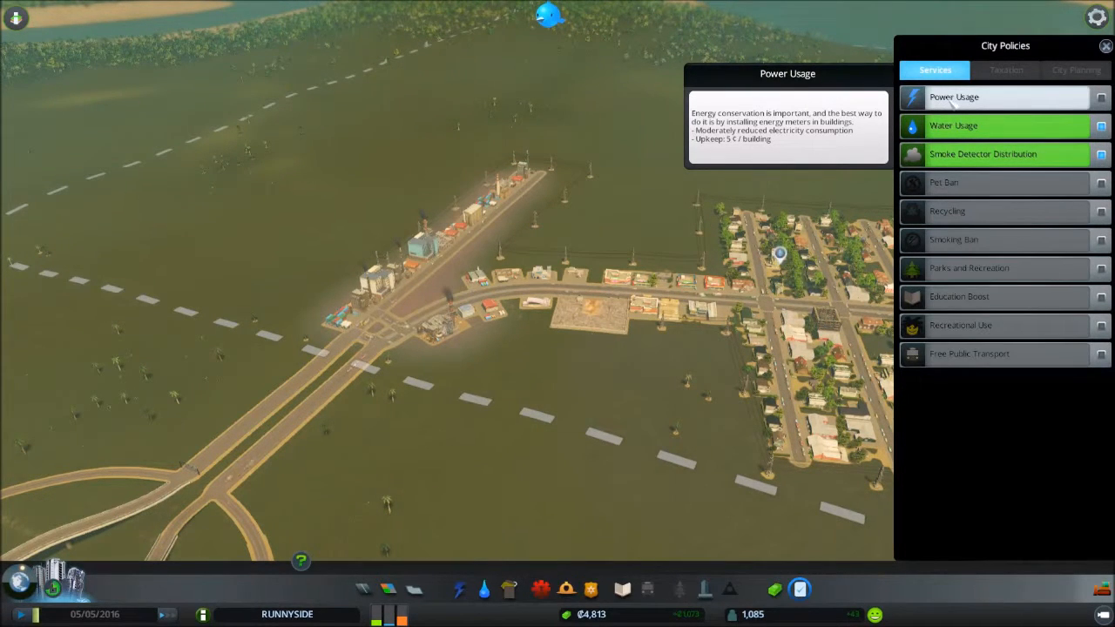
pyautogui.click(1001, 98)
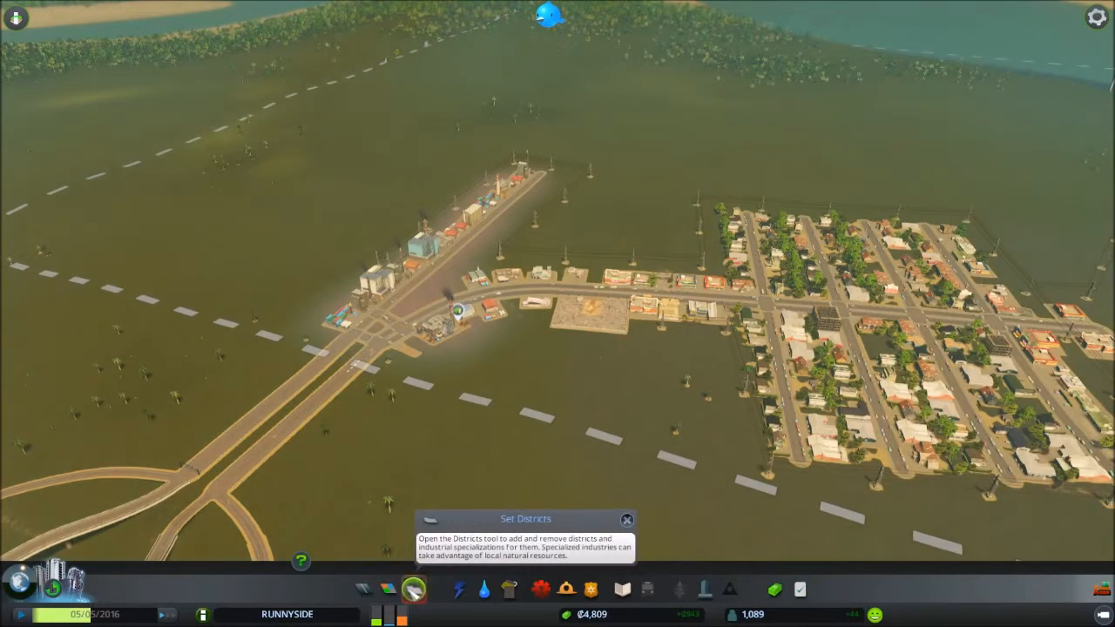
# - Paint a district over the housing grid and extend it across the commercial strip
pyautogui.click(415, 588)
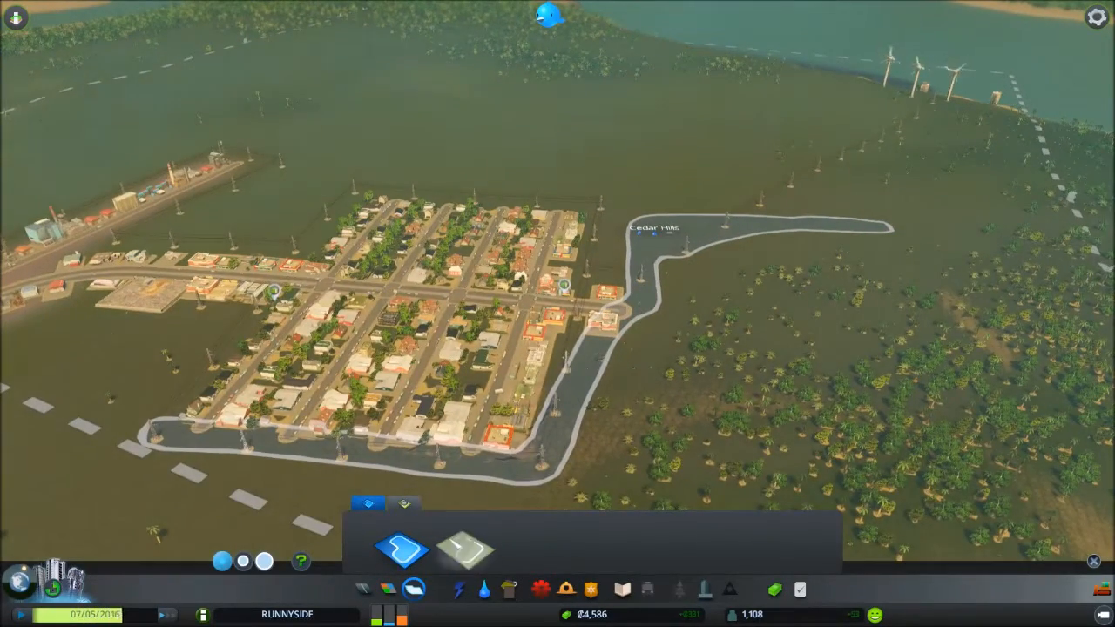
pyautogui.click(470, 549)
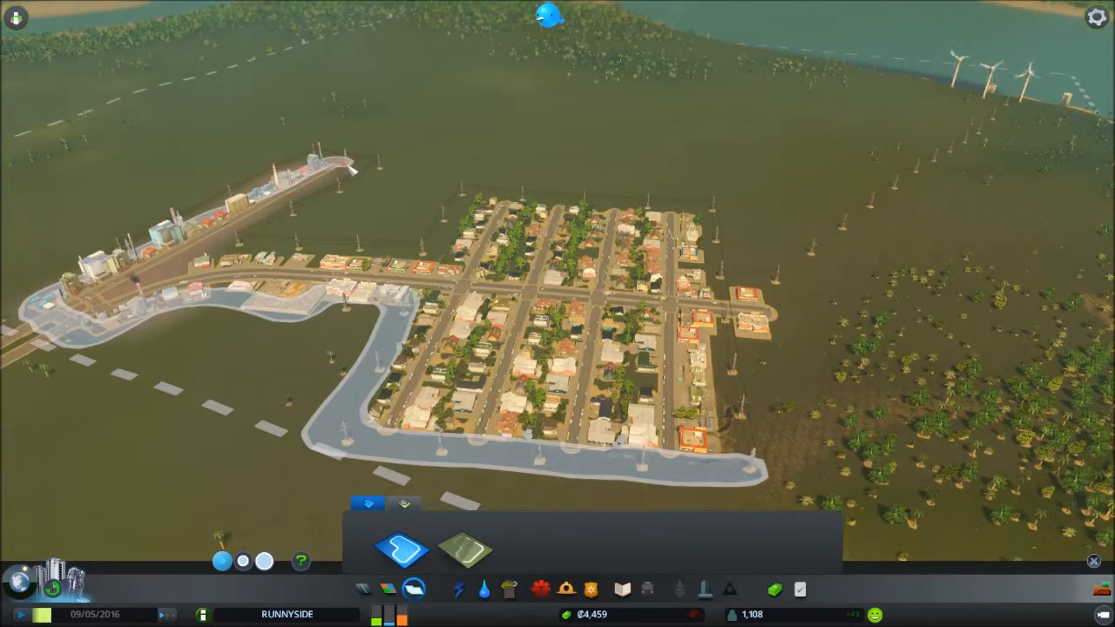
pyautogui.click(546, 15)
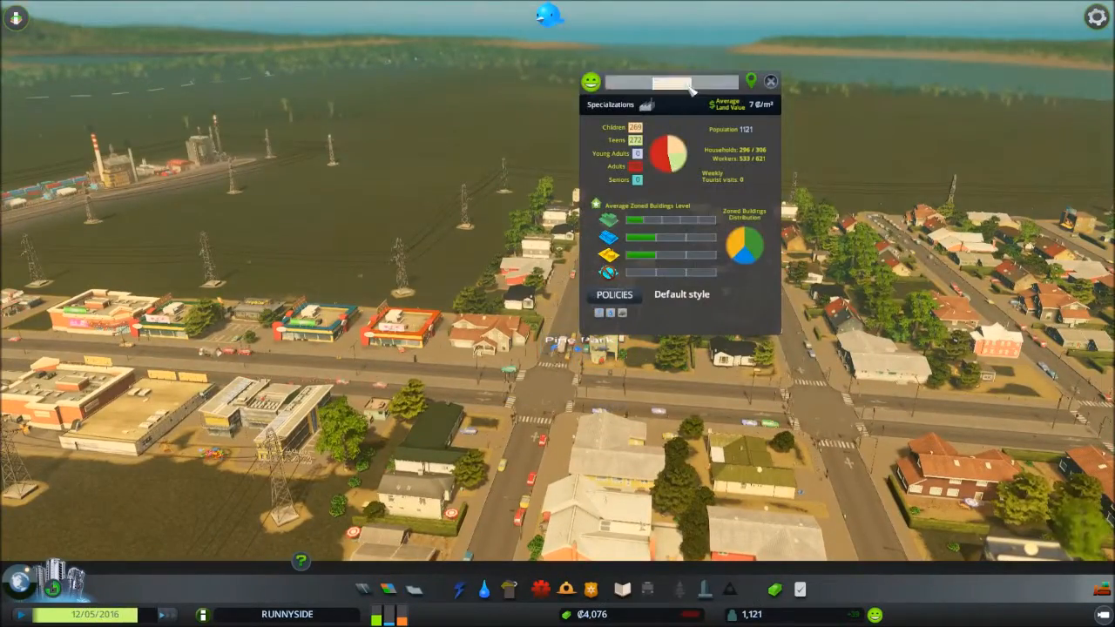
pyautogui.moveTo(668, 154)
pyautogui.write('Pine paek')
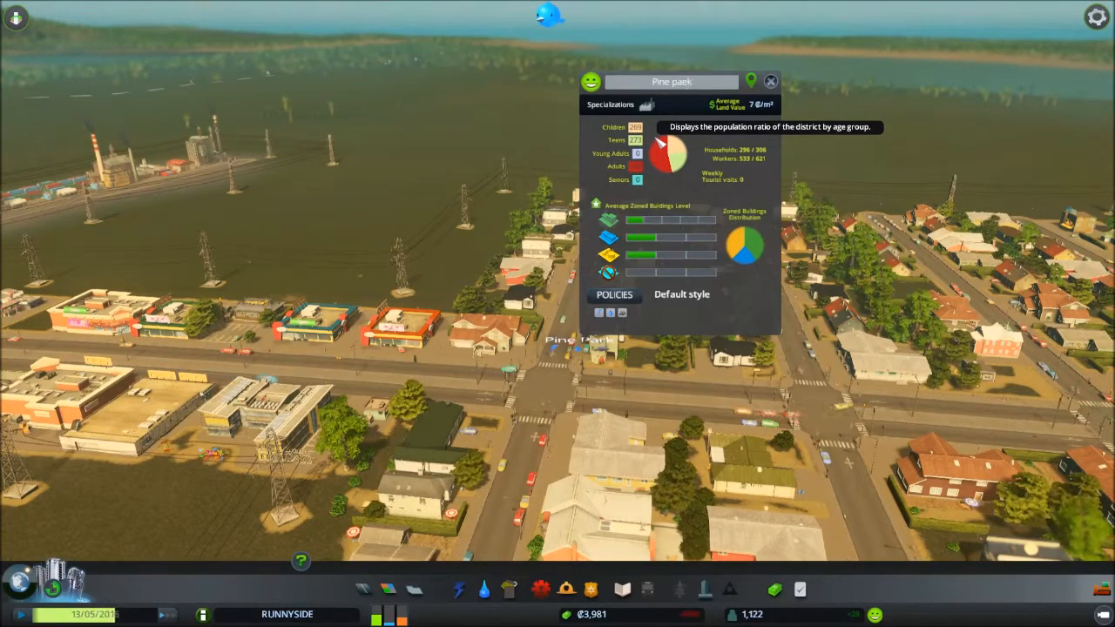
# - Check Pine Park's district policies, then close its info panel and the policies list
pyautogui.click(613, 295)
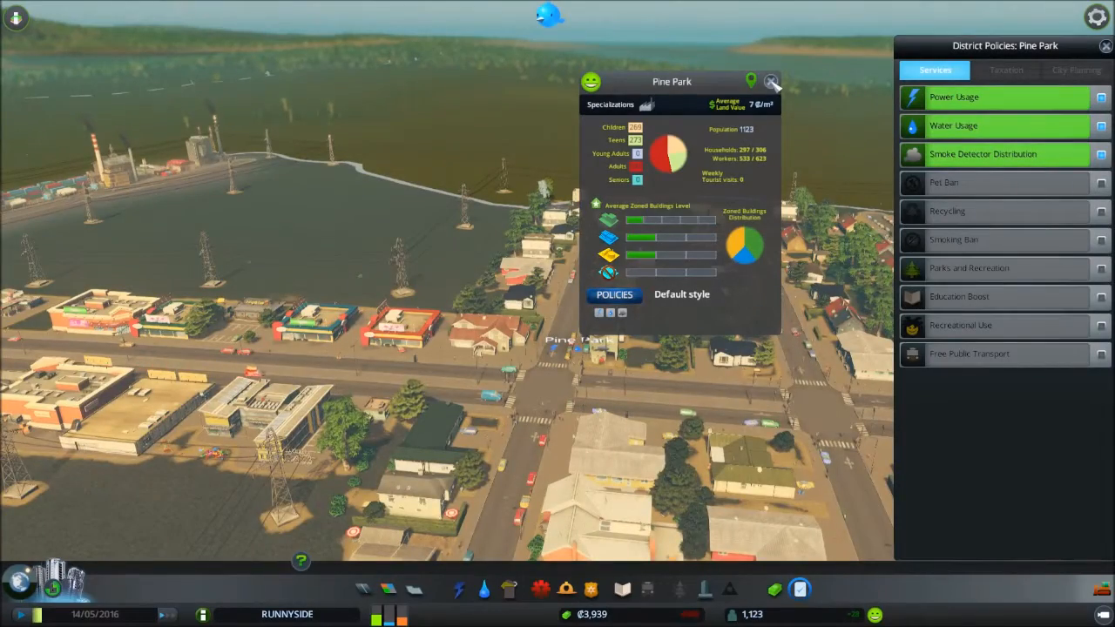
pyautogui.click(770, 82)
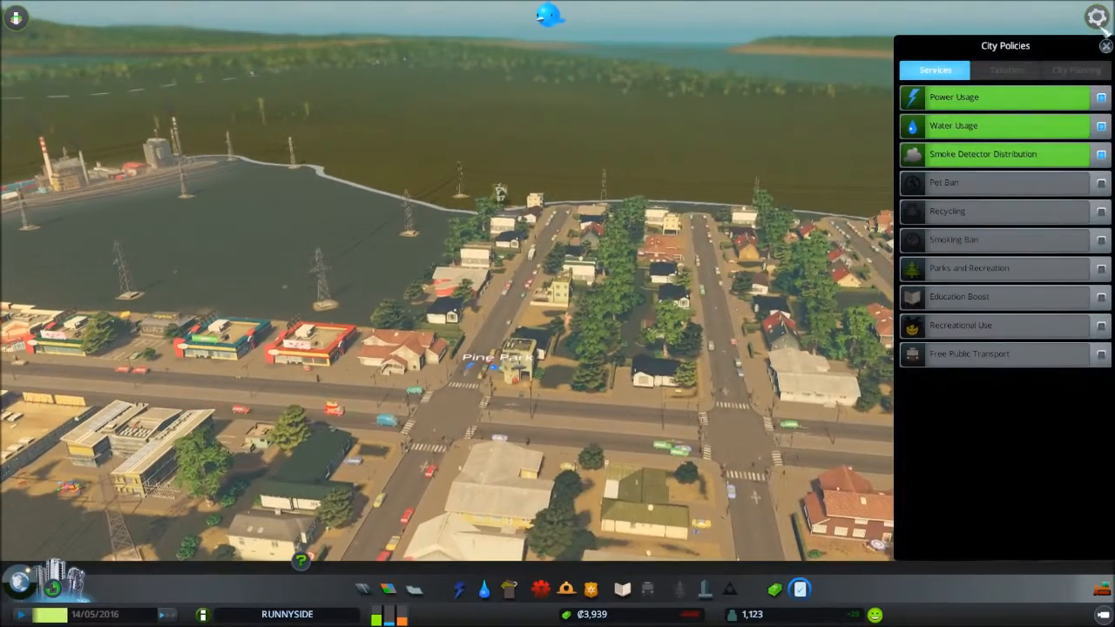
pyautogui.click(1104, 45)
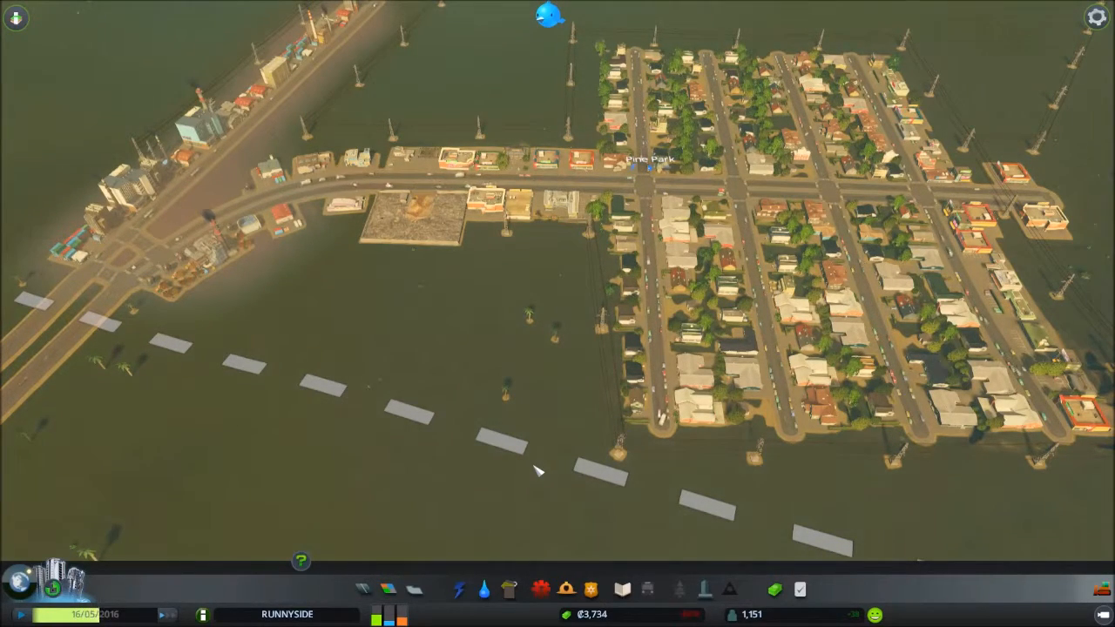
# - Show the Chirper message about the new energy meters
pyautogui.click(547, 14)
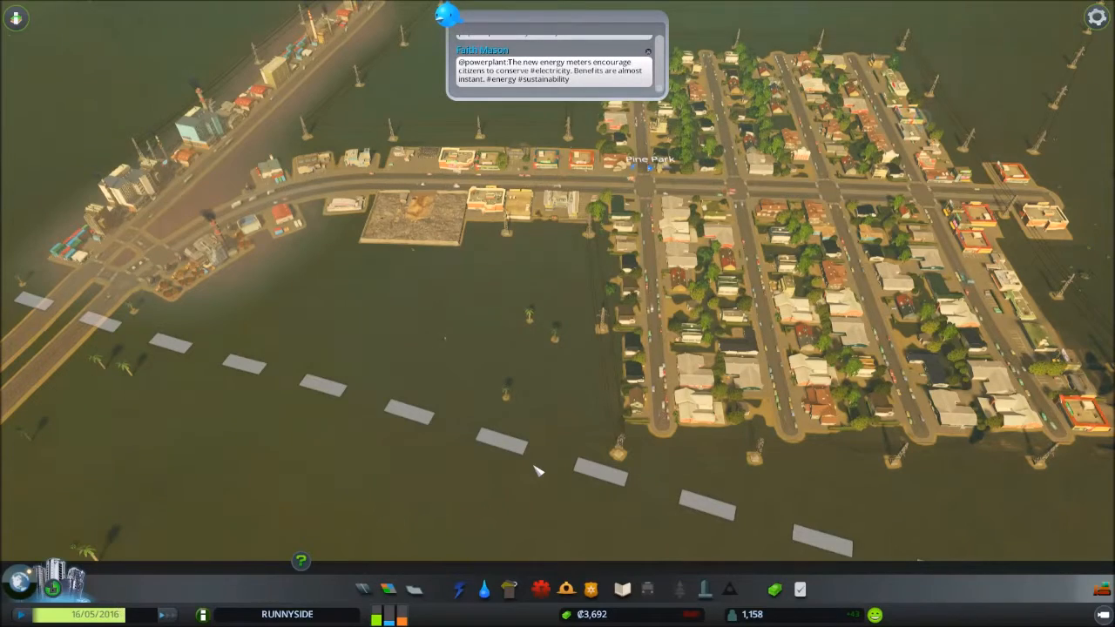